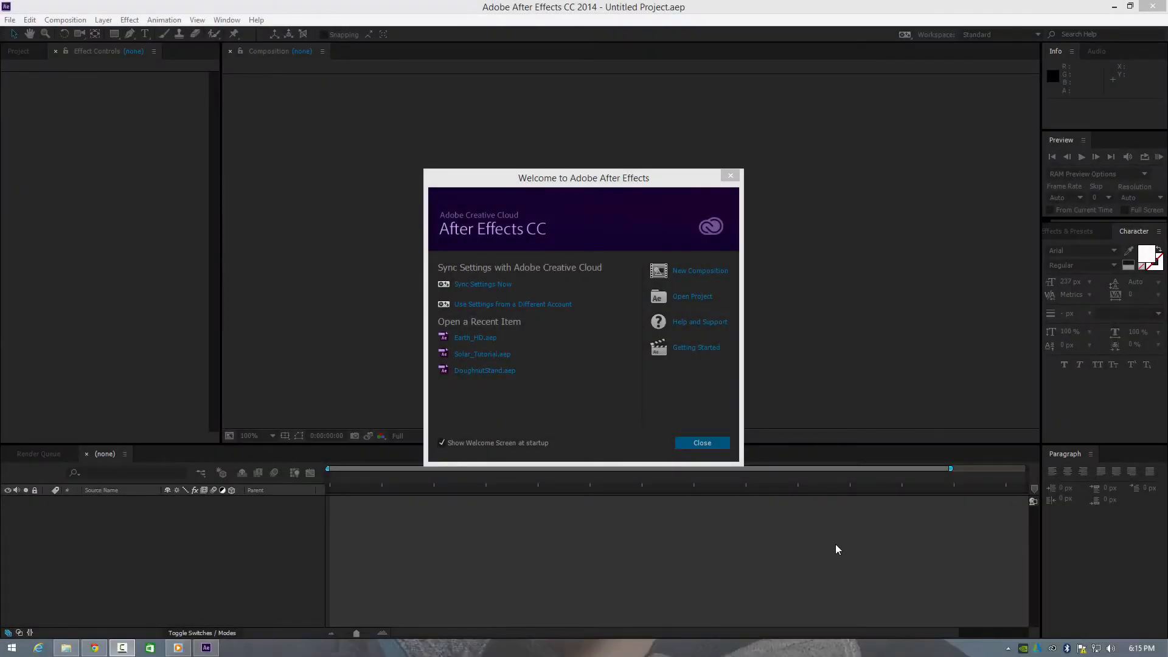
mouse_move(835, 549)
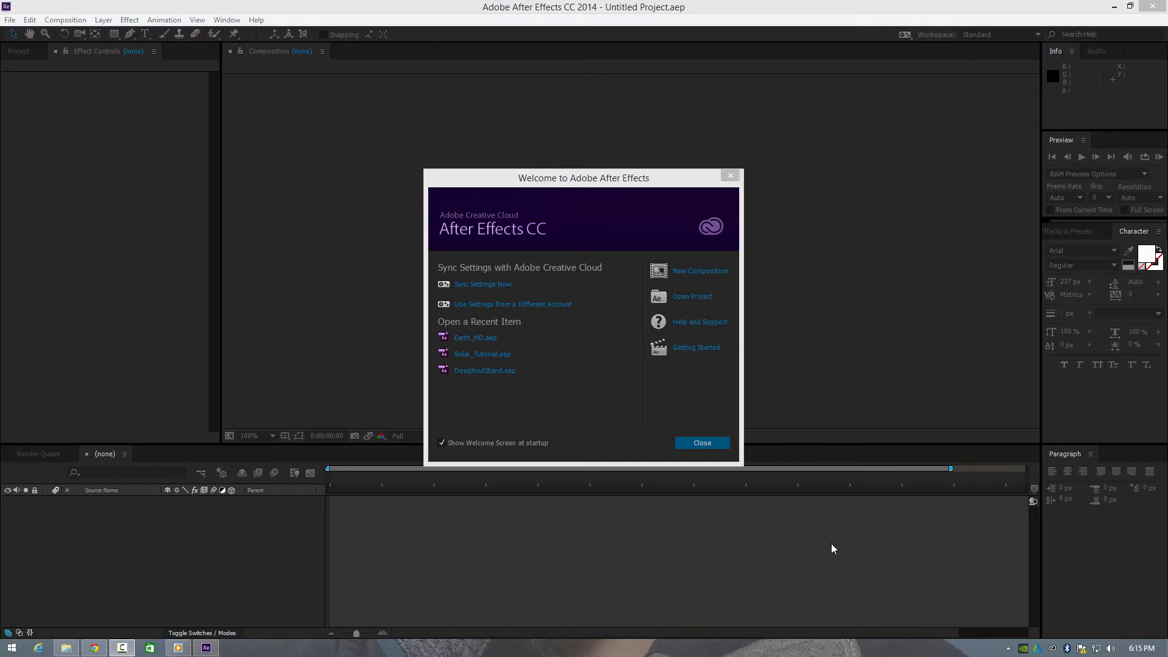
mouse_move(192, 624)
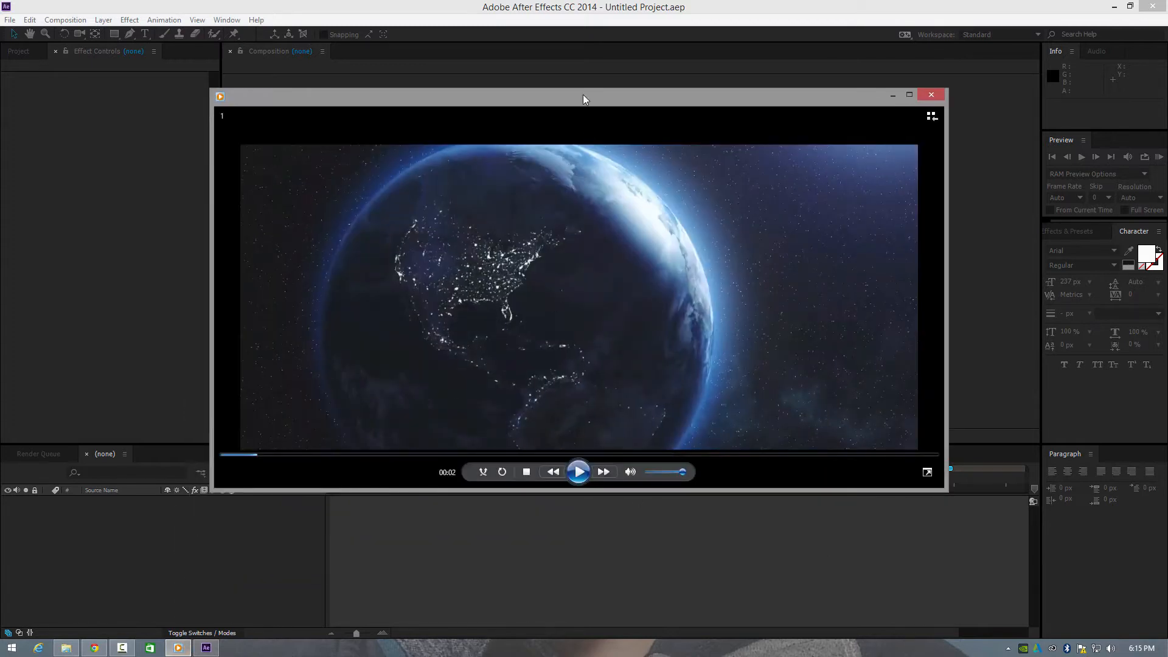
Step: Reposition the Media Player window and play the glowing Earth reference video
drag(583, 96, 573, 112)
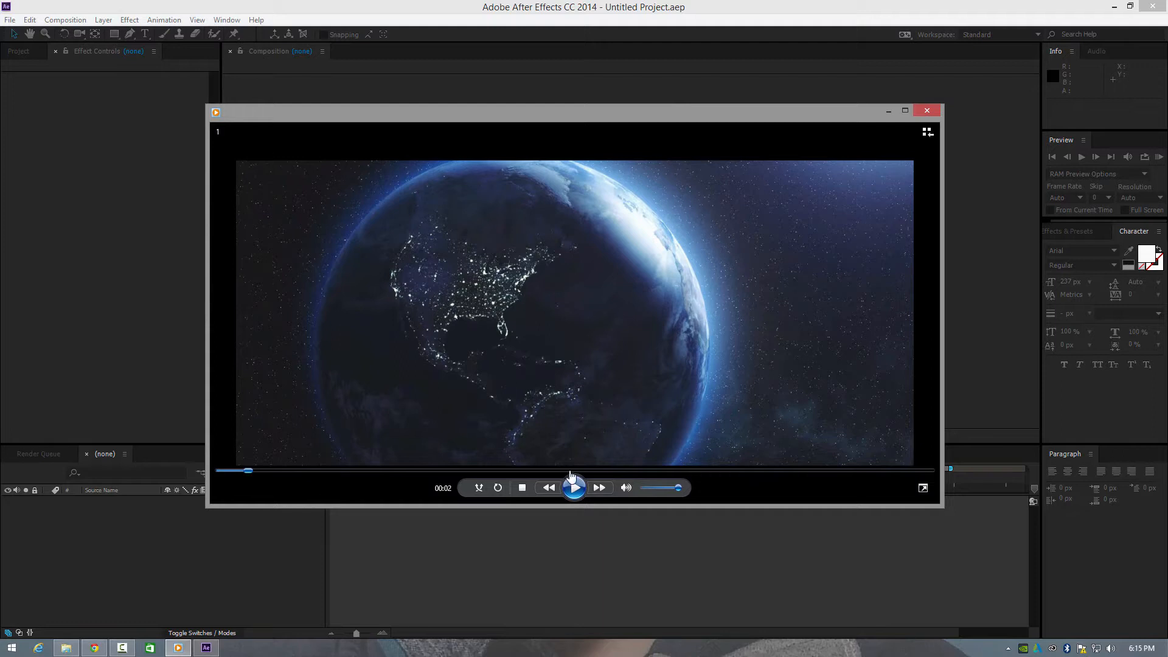
click(575, 487)
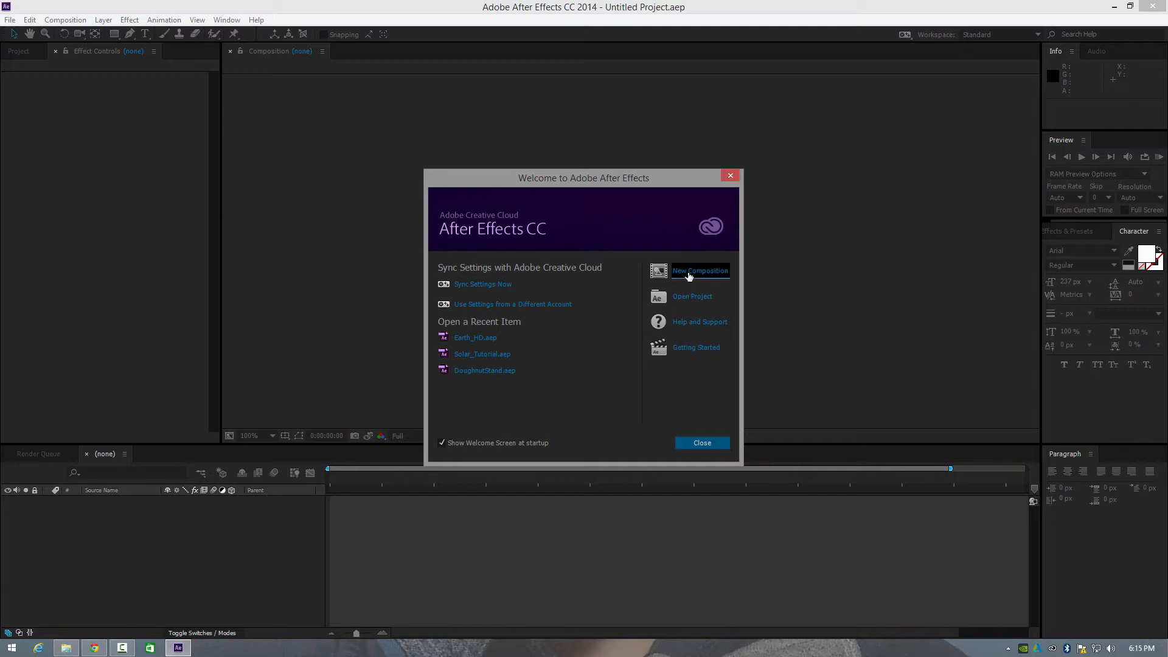
Step: Create Comp 1 from the welcome screen with the HDV/HDTV 720 29.97 preset
click(700, 270)
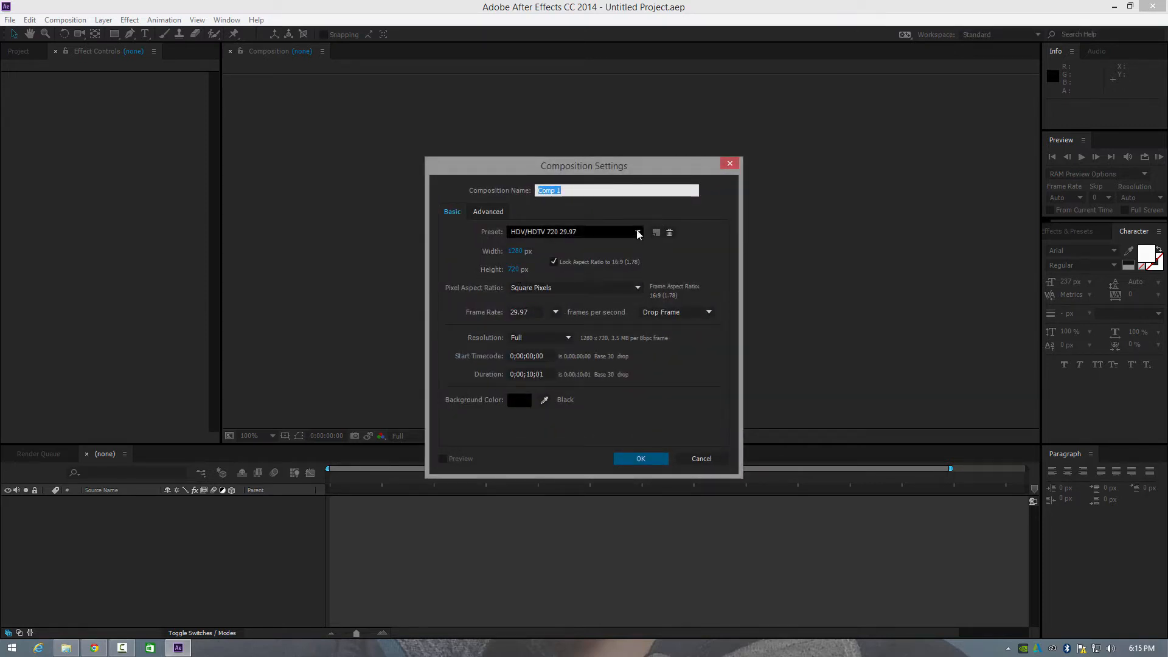
click(638, 231)
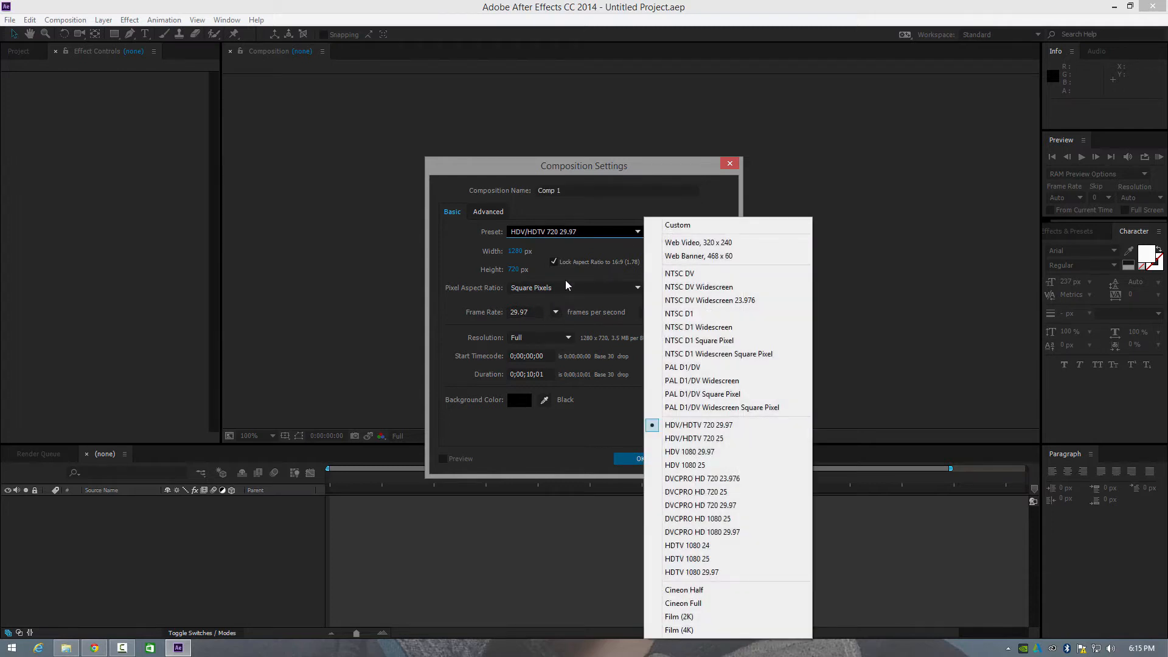
click(635, 458)
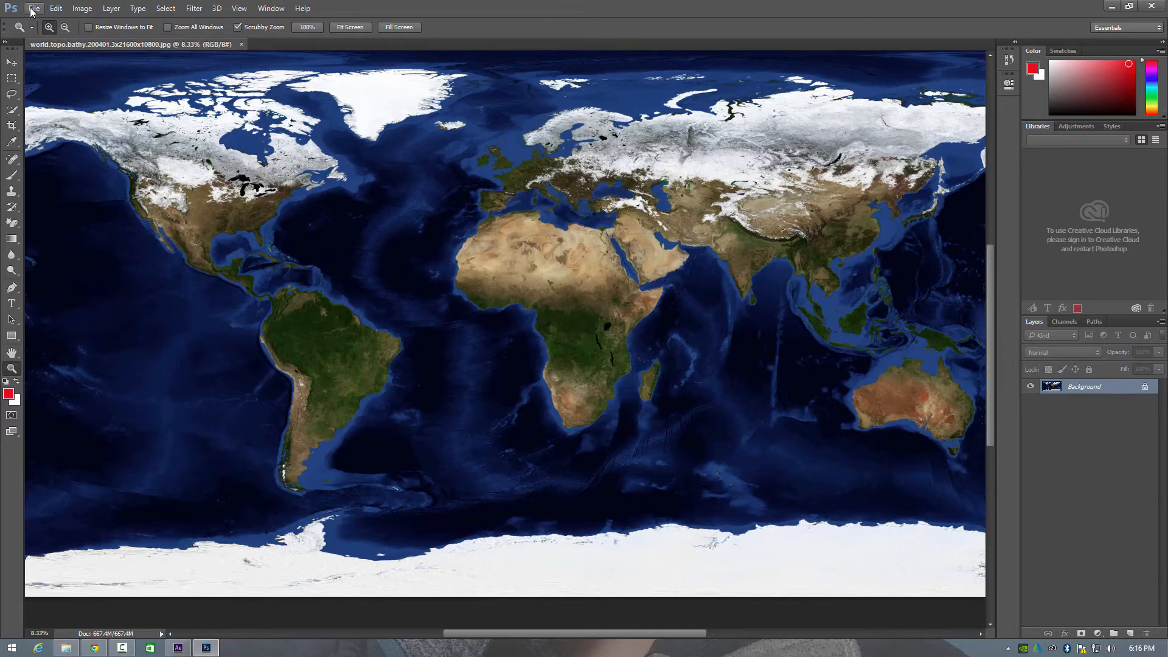
Step: Quit Photoshop via File > Exit after reviewing the world topo map
click(37, 7)
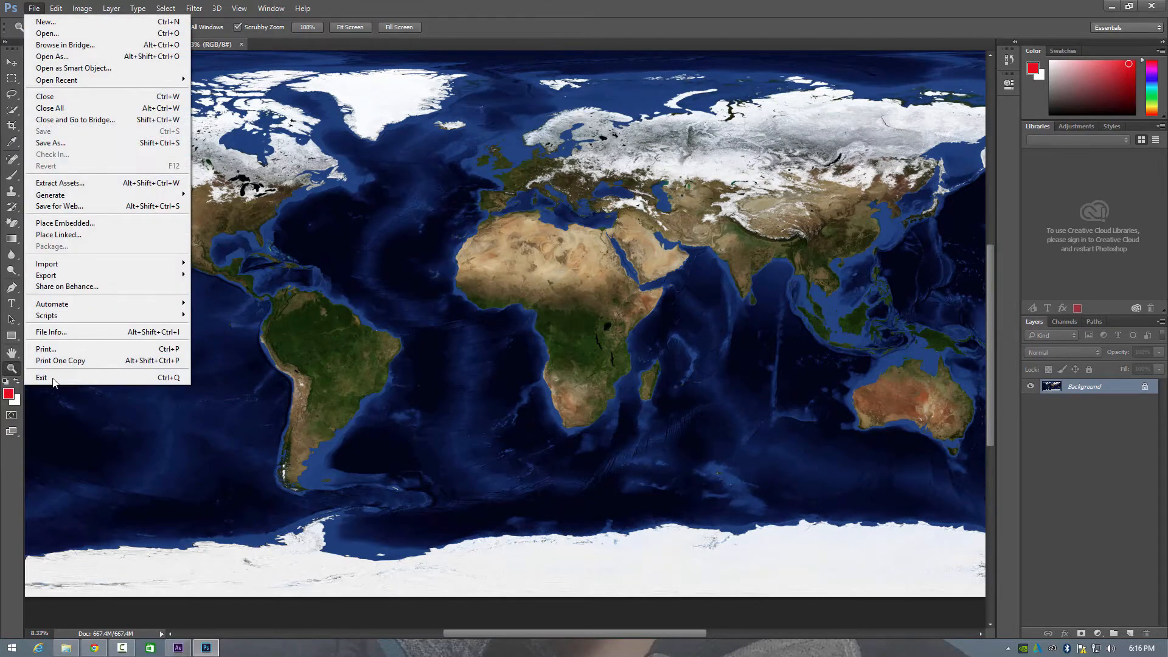
click(42, 377)
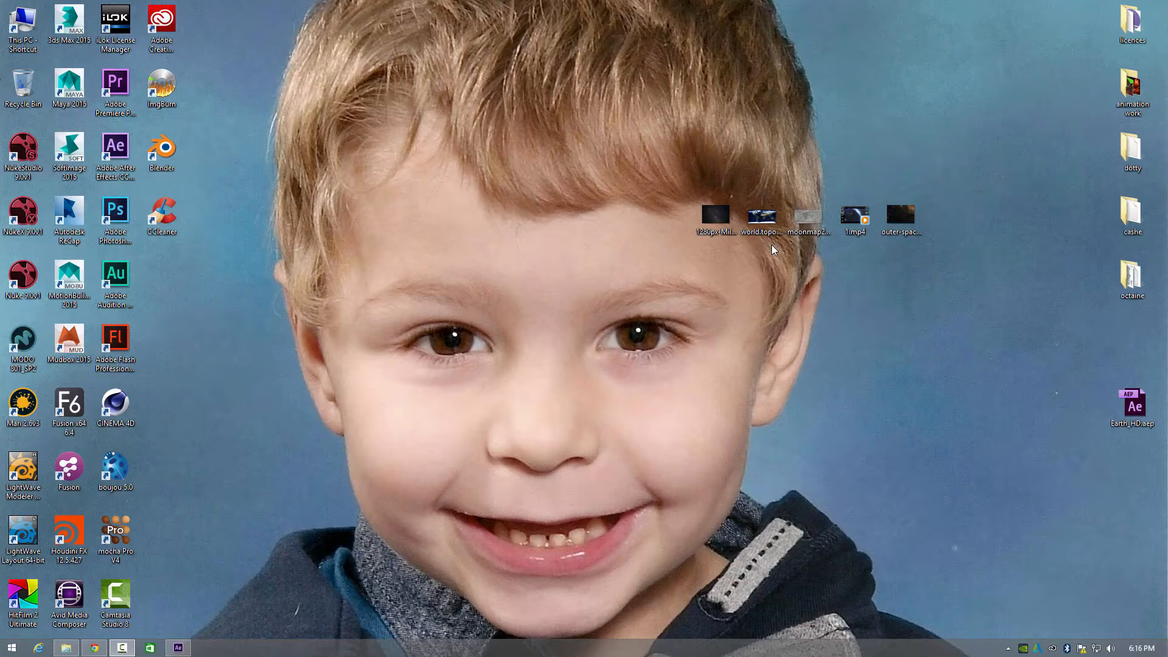
mouse_move(787, 260)
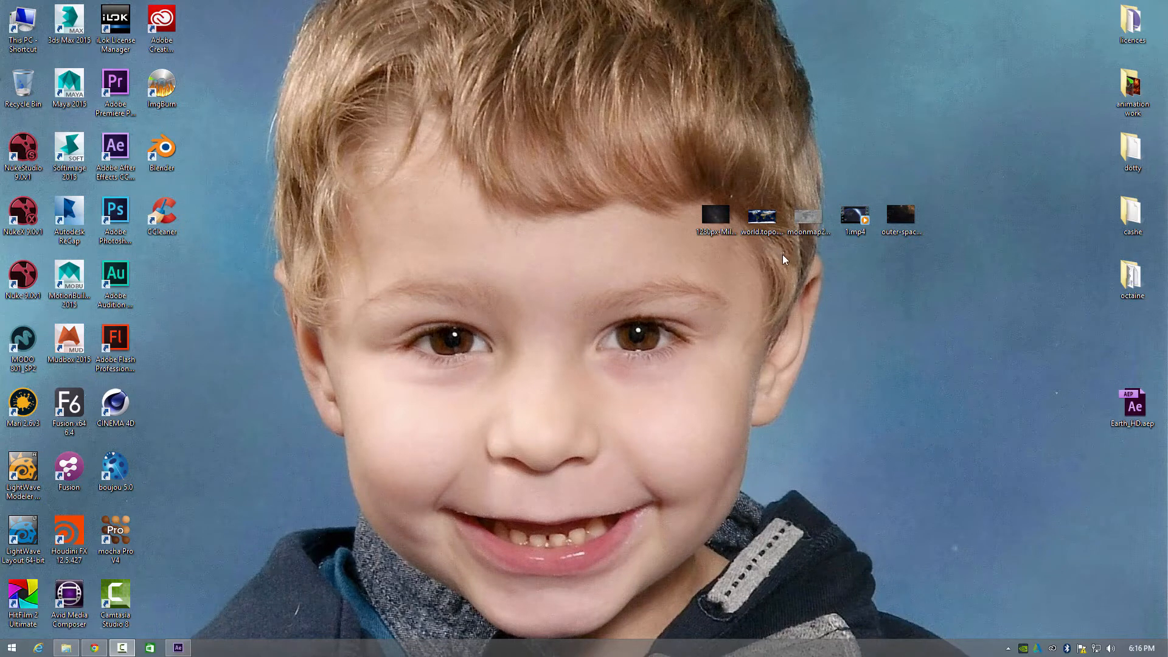
mouse_move(780, 256)
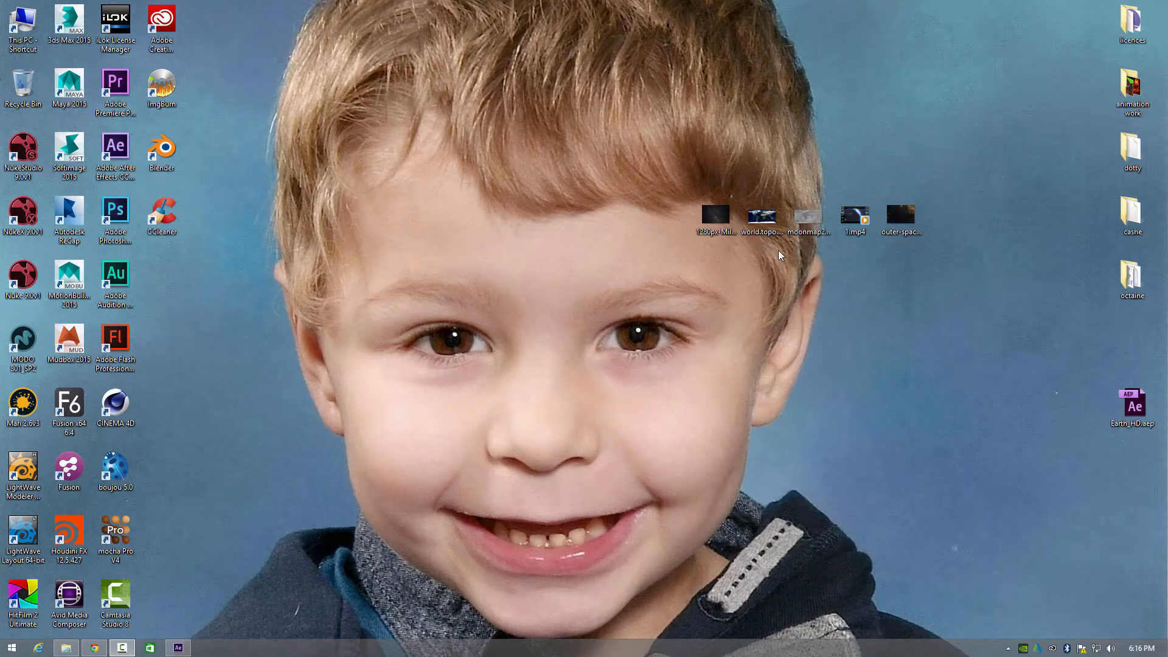
Step: Review moonmap2k in Photoshop, close it, and return to After Effects
double_click(114, 209)
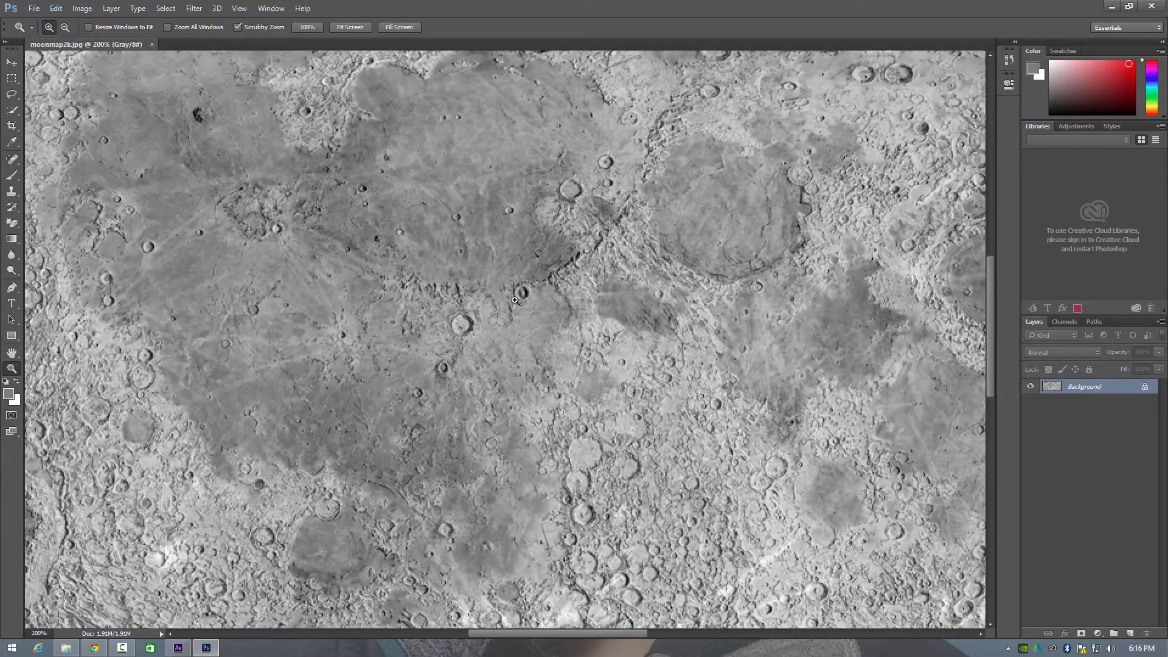
mouse_move(1150, 7)
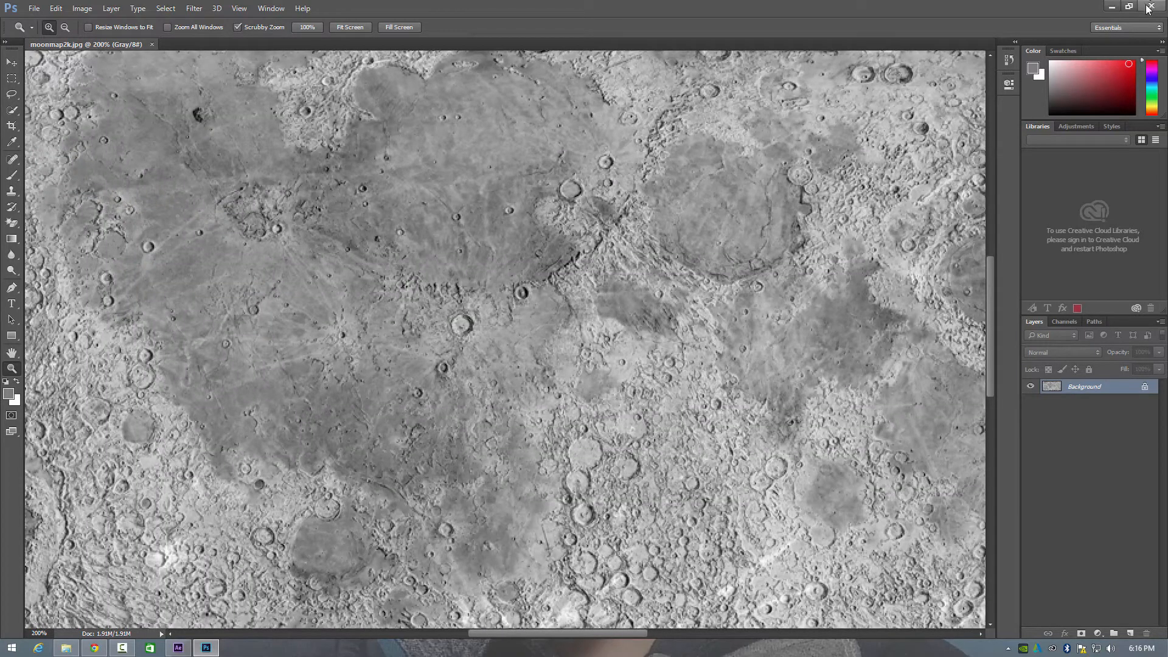
click(1150, 7)
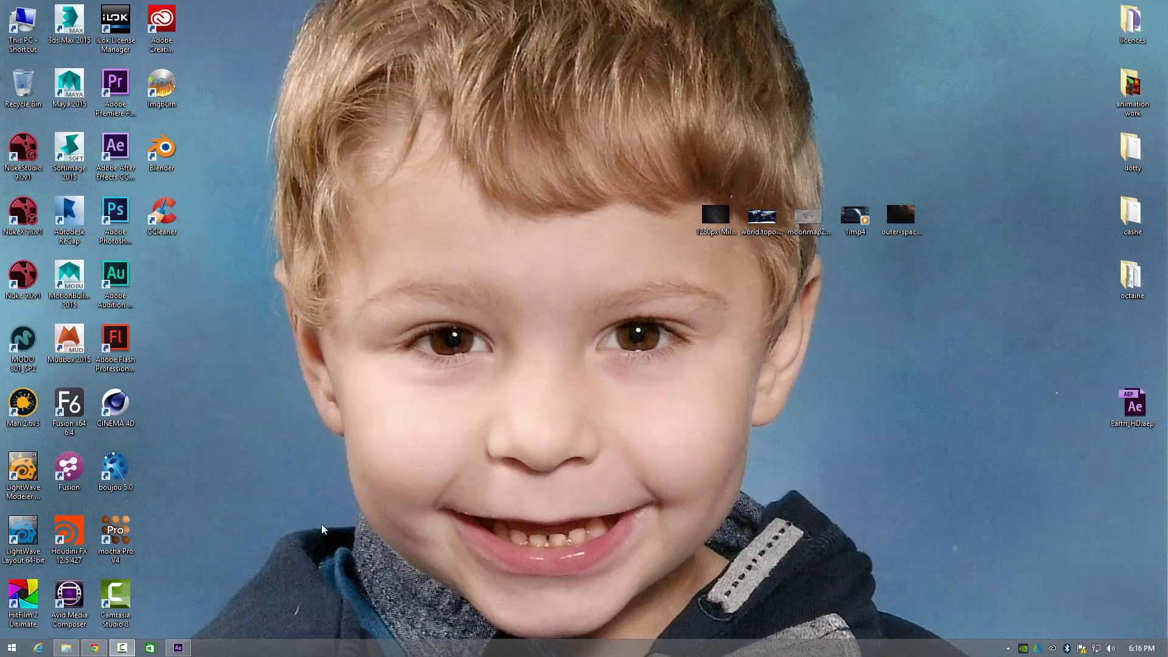
click(176, 647)
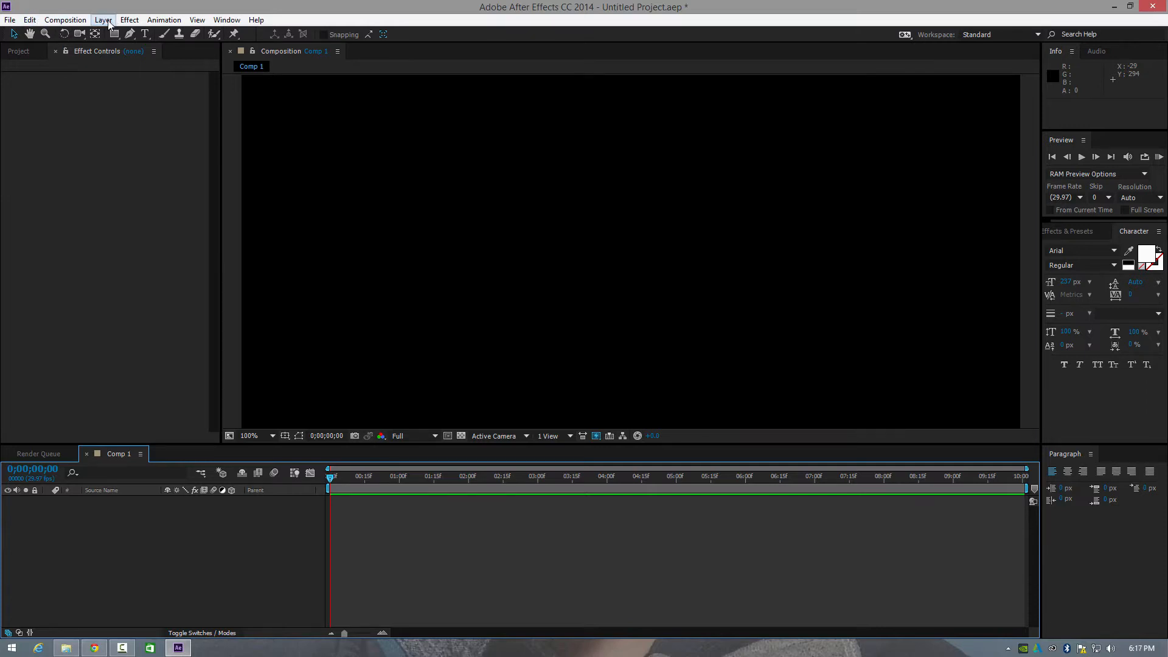
Step: Add a new solid layer with near-black colour 070707 to Comp 1
click(102, 19)
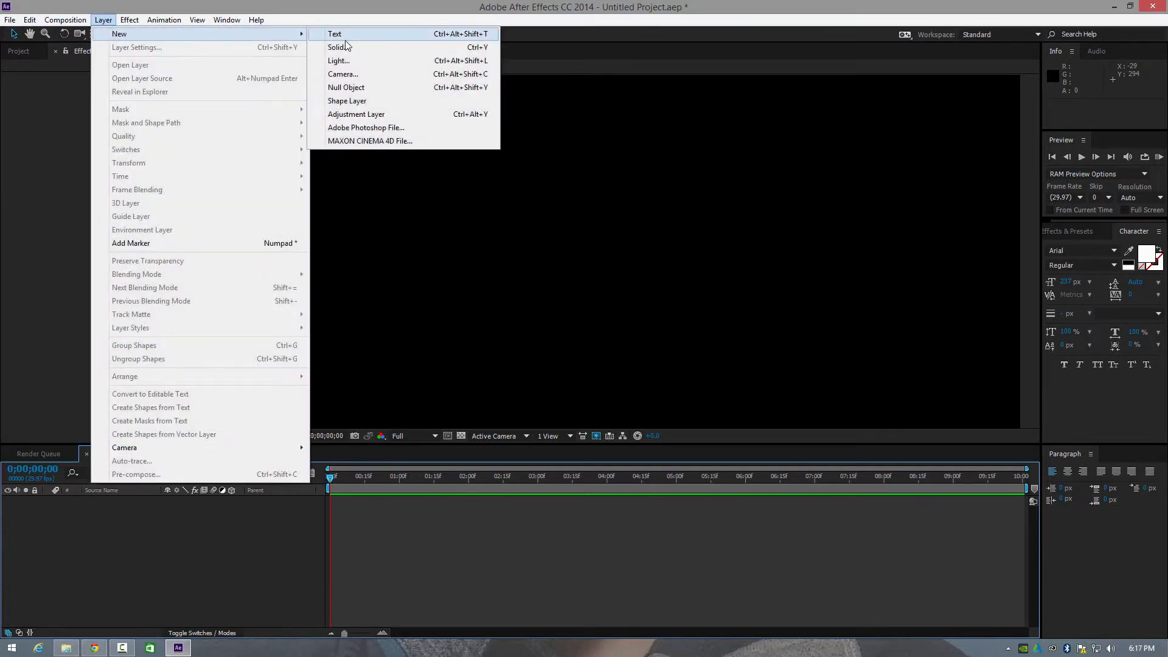
click(338, 47)
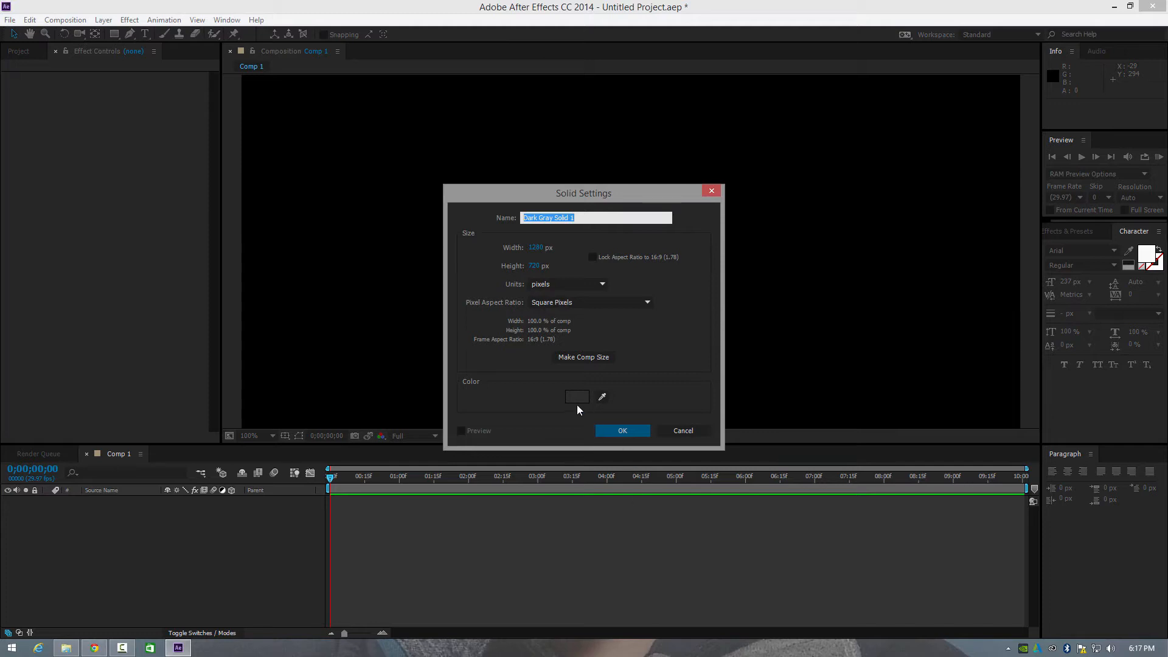
click(577, 397)
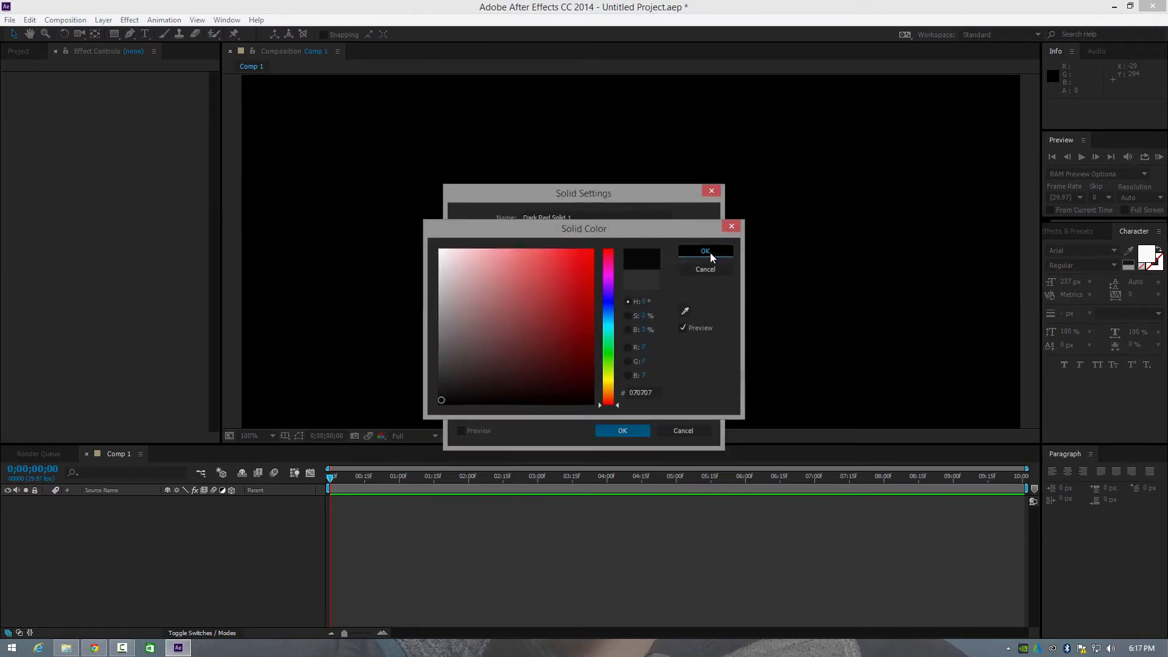
click(706, 251)
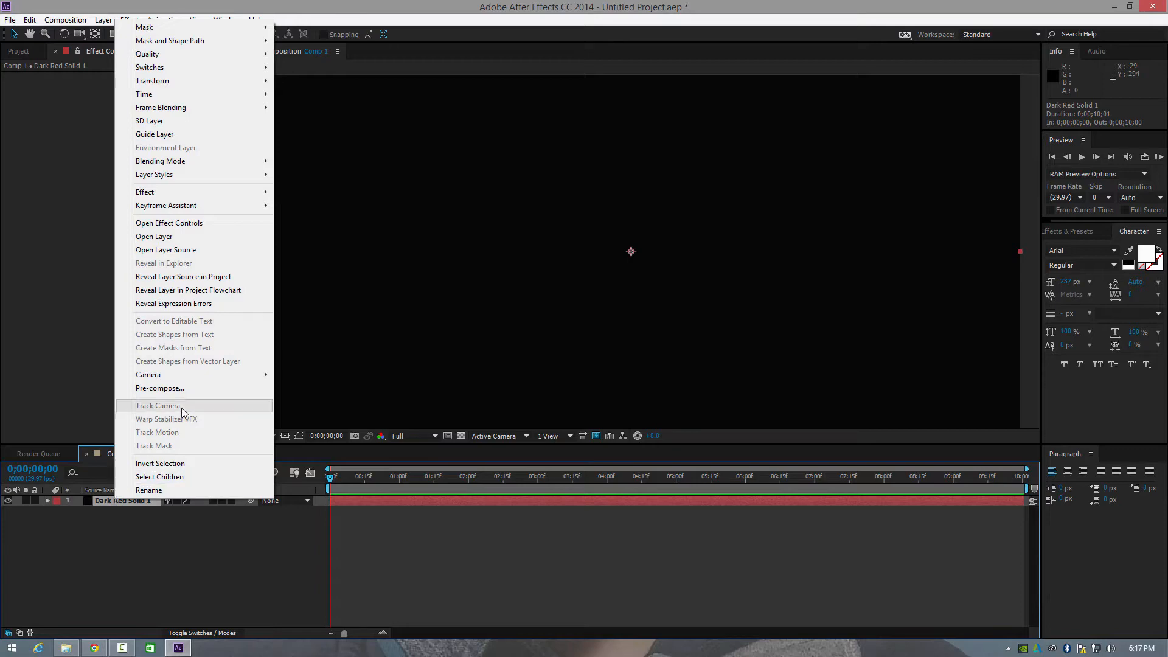
Step: Apply Video Copilot's Element effect to the solid and launch Scene Setup
click(145, 192)
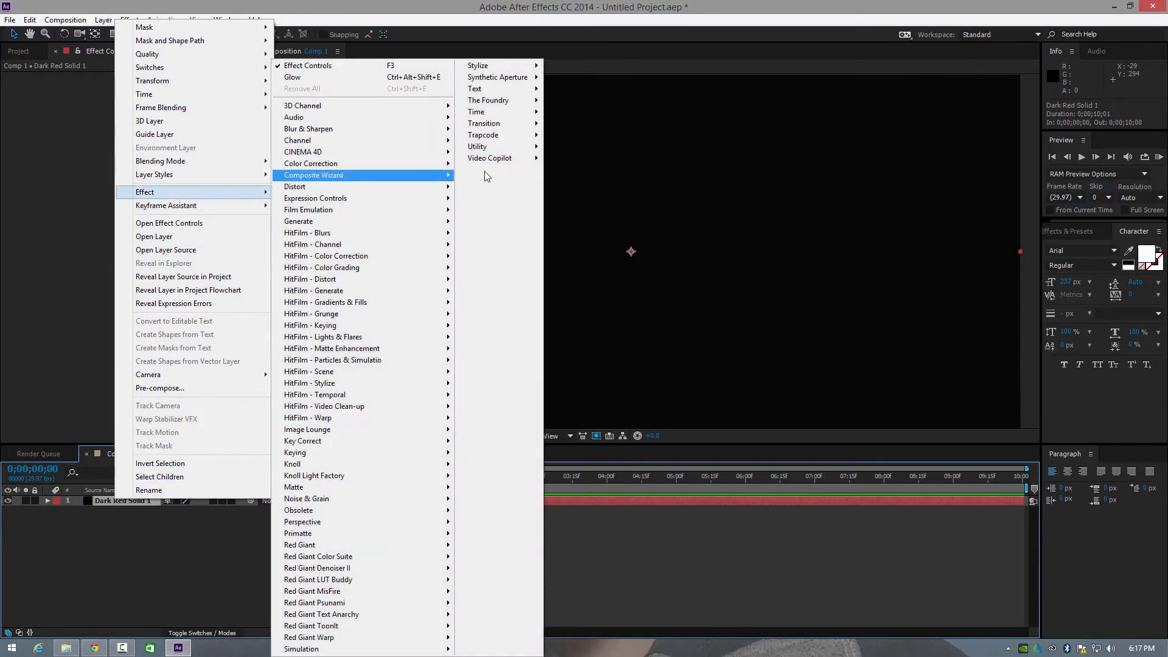
click(519, 289)
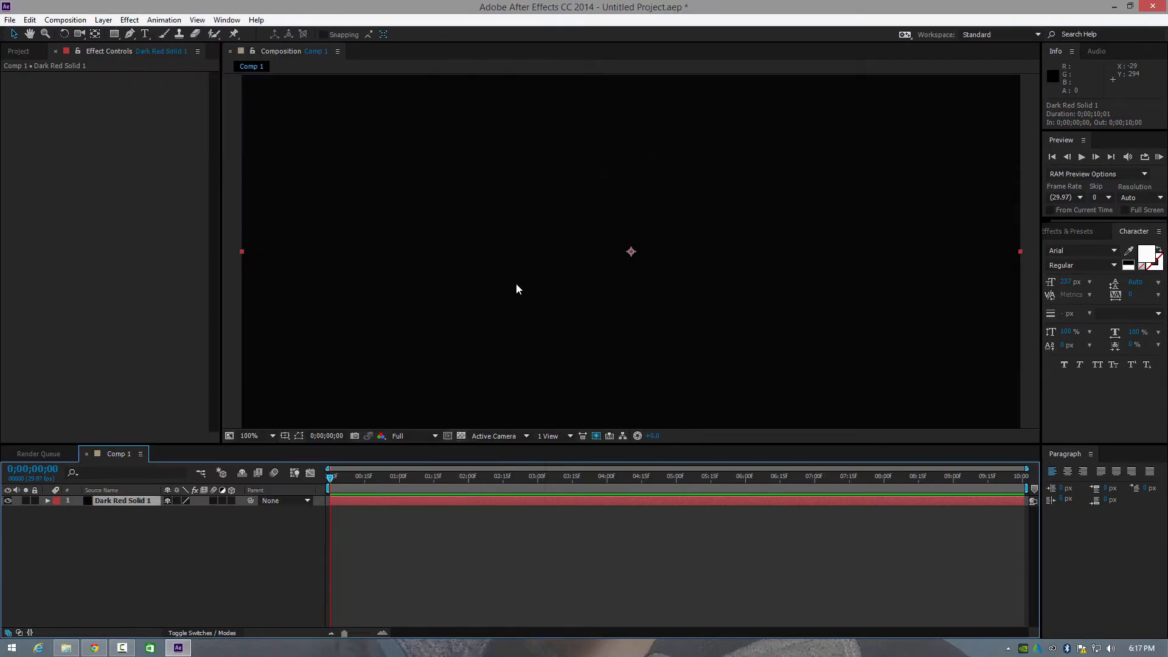
mouse_move(506, 299)
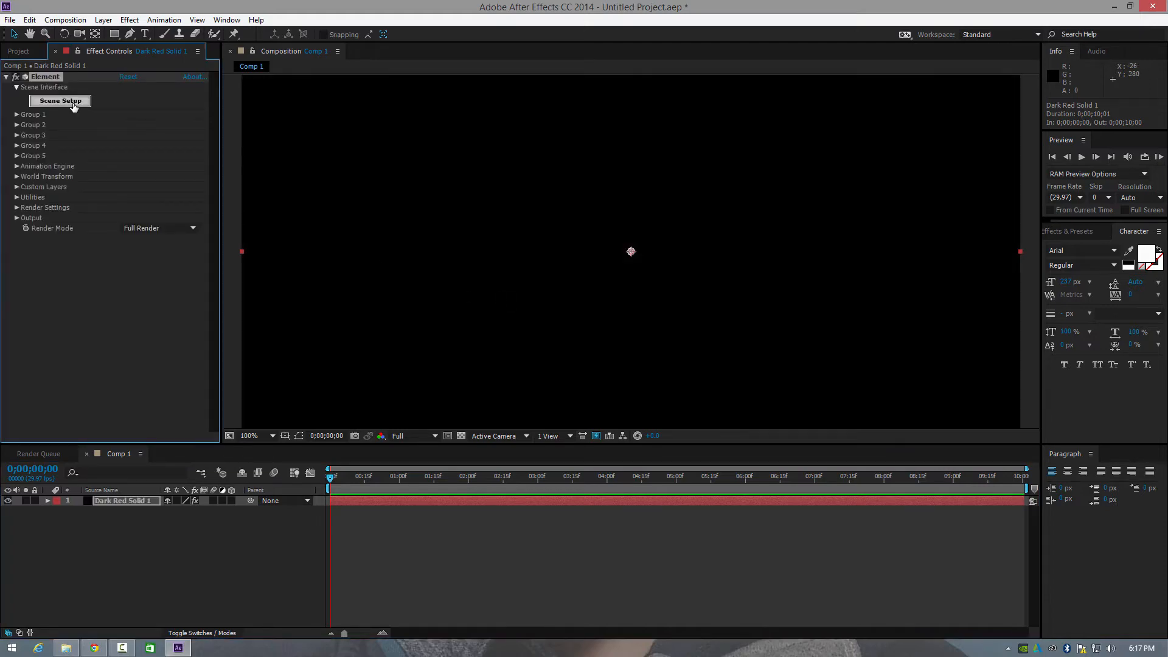
click(60, 100)
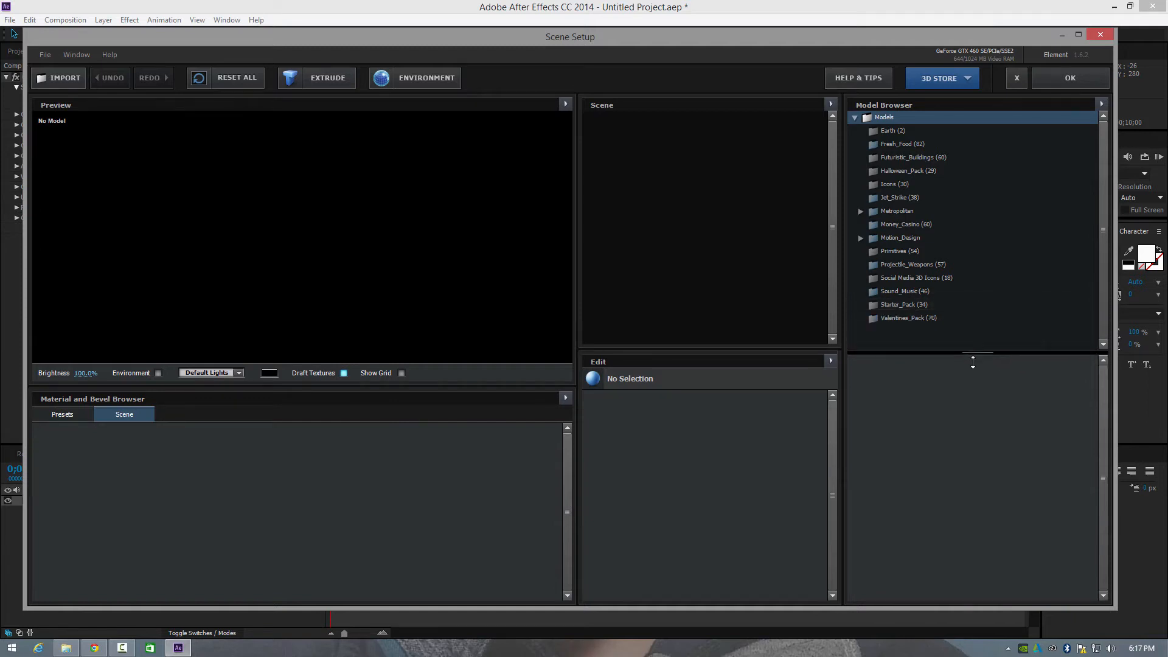
Step: Load a sphere from the Primitives folder, reset its material, and show its textures
click(900, 250)
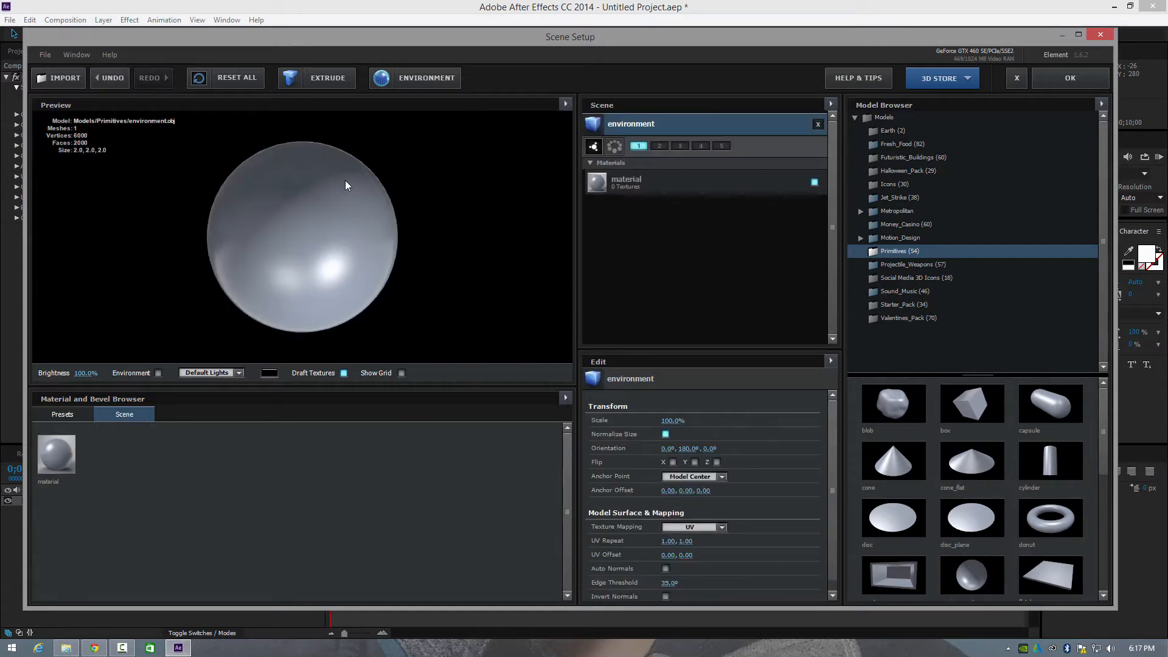
right_click(626, 183)
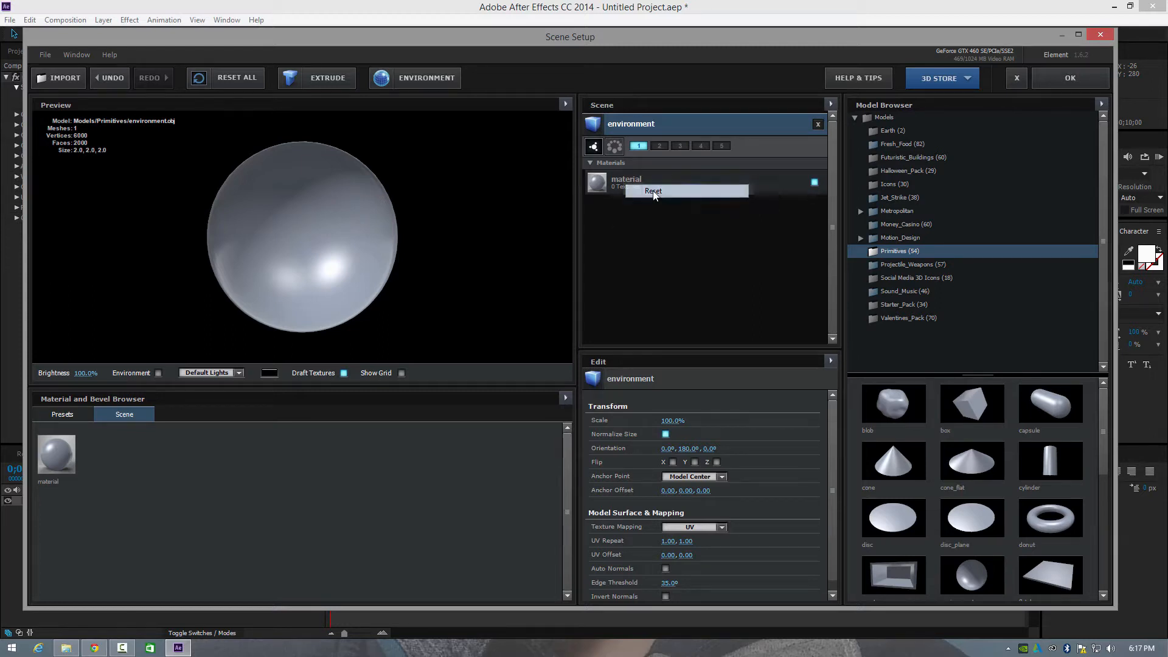
click(653, 191)
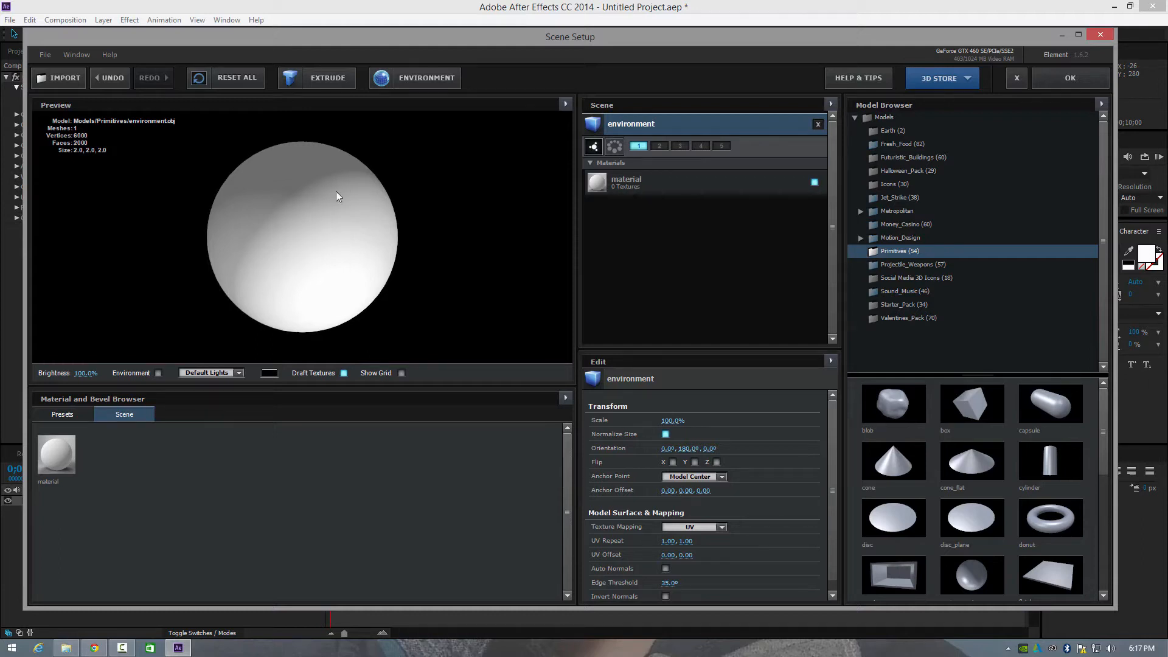
mouse_move(383, 253)
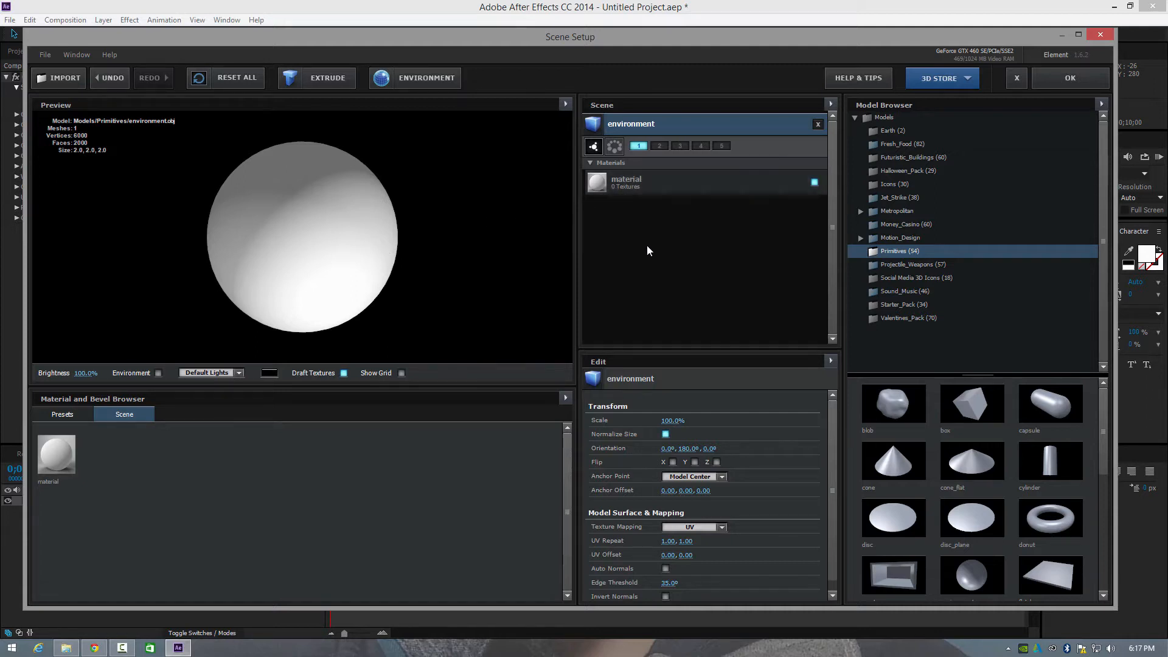
click(650, 183)
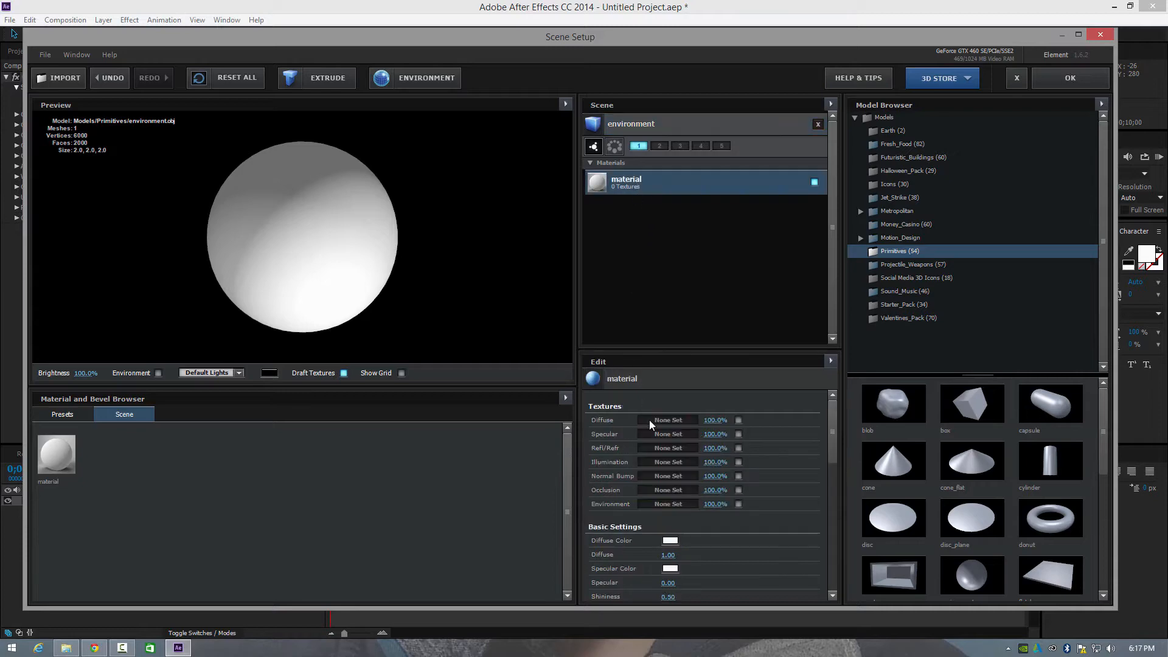
Step: Load the world topo image as the sphere's diffuse texture and return to the comp
click(668, 420)
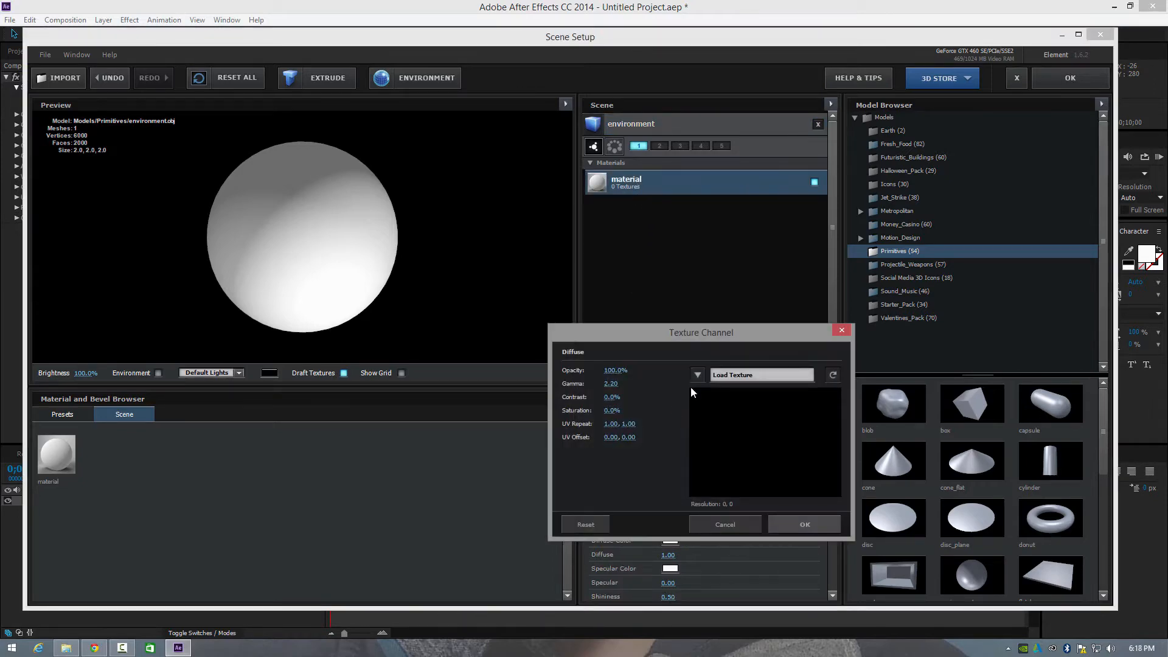
click(761, 375)
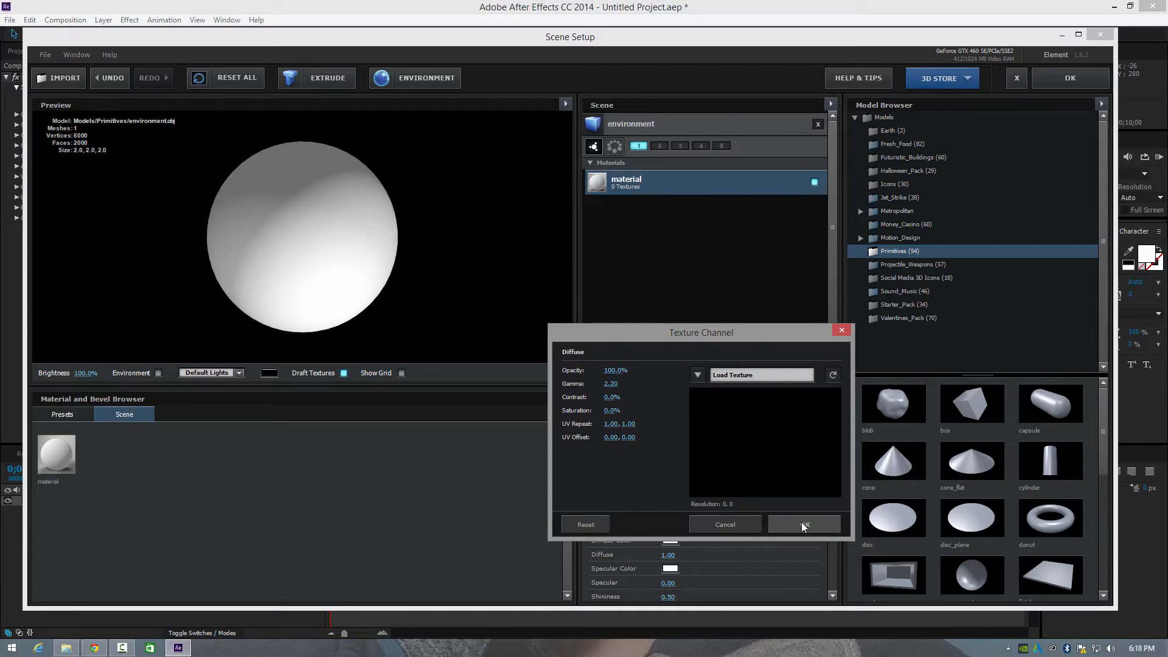
click(803, 523)
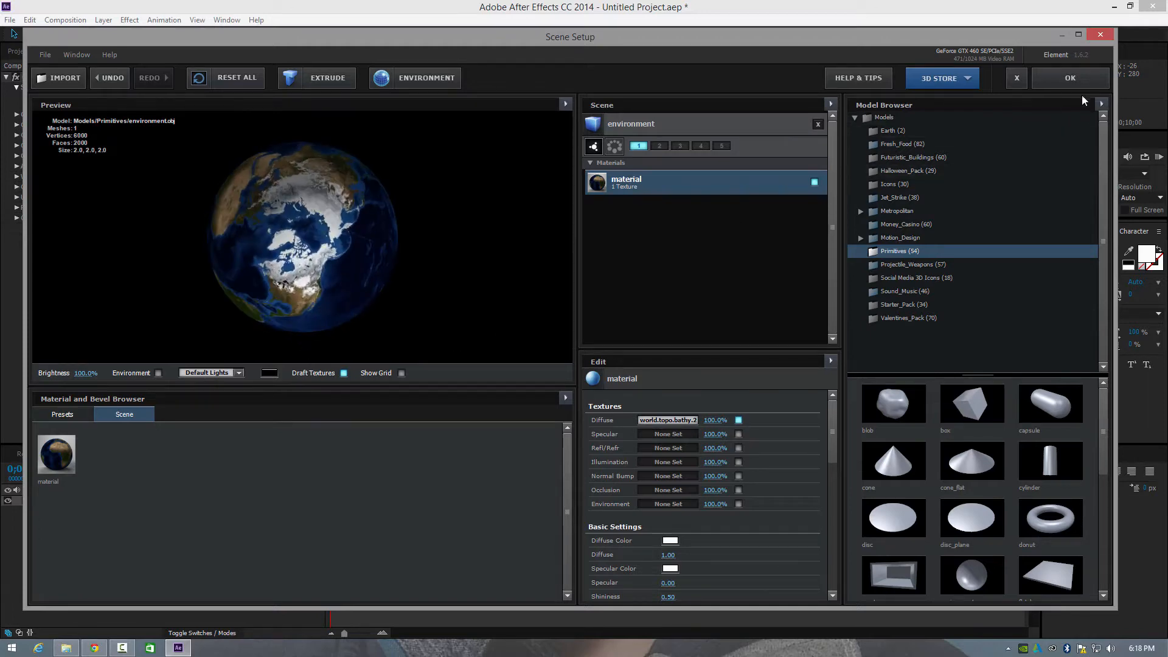
click(1070, 78)
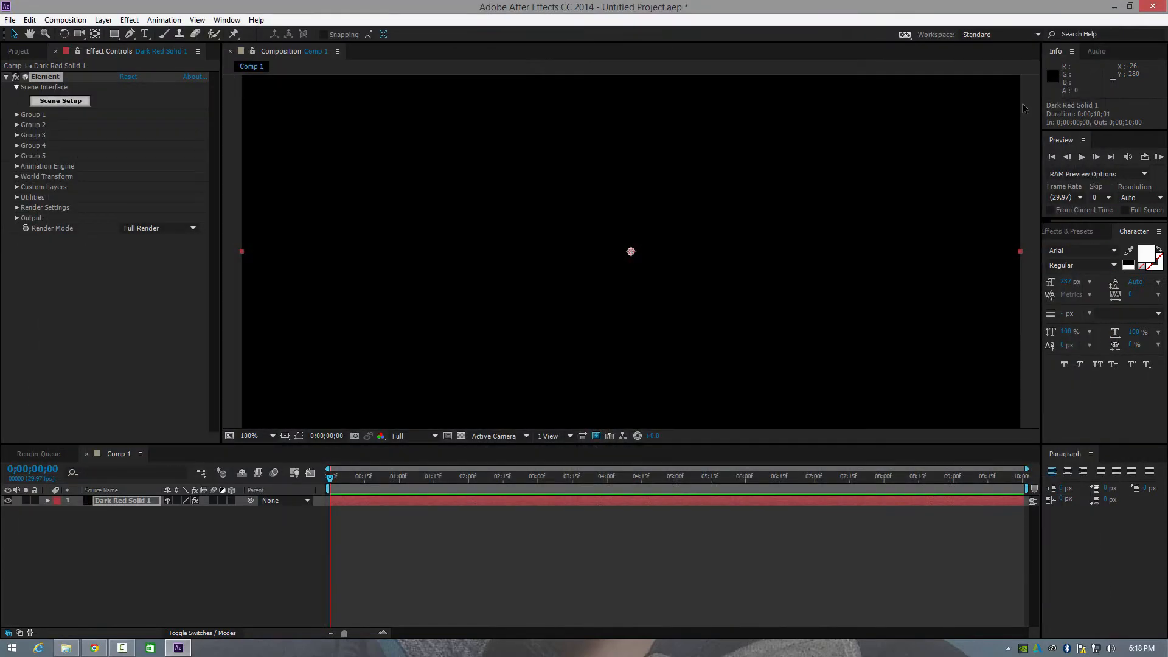
mouse_move(620, 277)
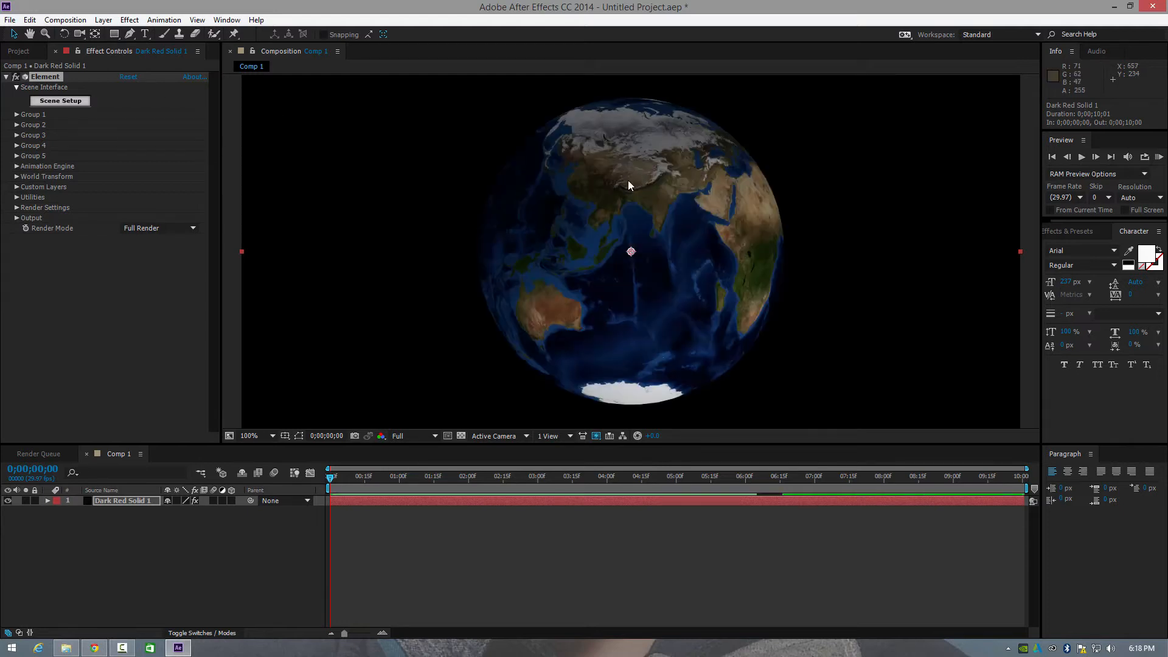
click(102, 19)
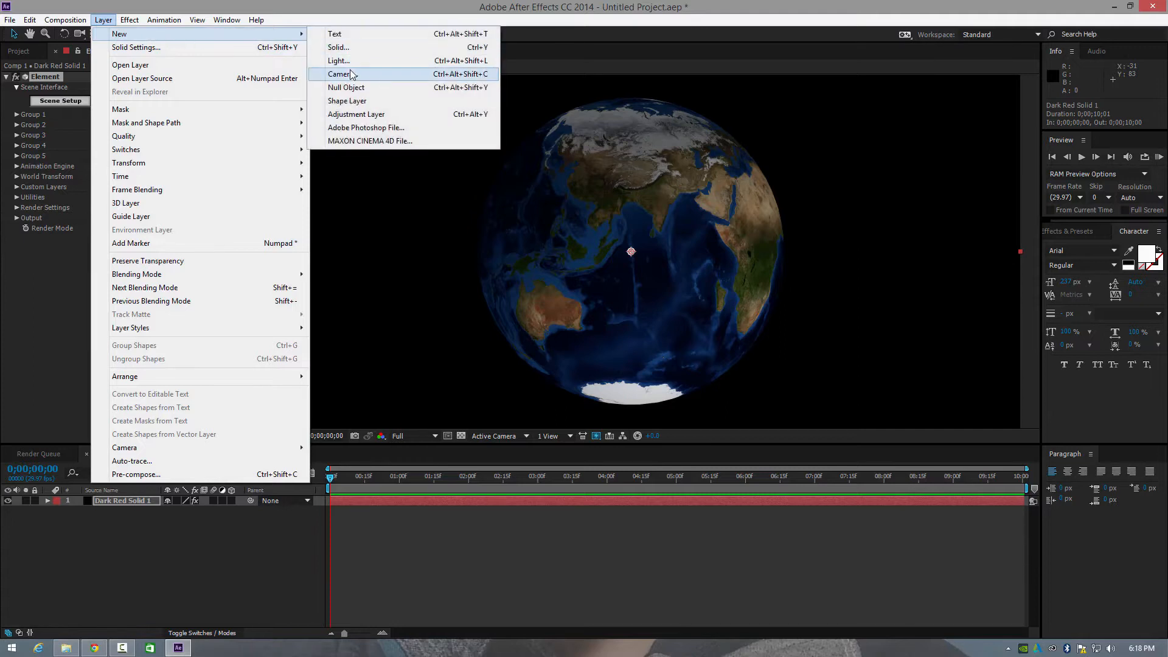
Step: Add a default 35mm Camera 1 and orbit it around the globe
click(338, 73)
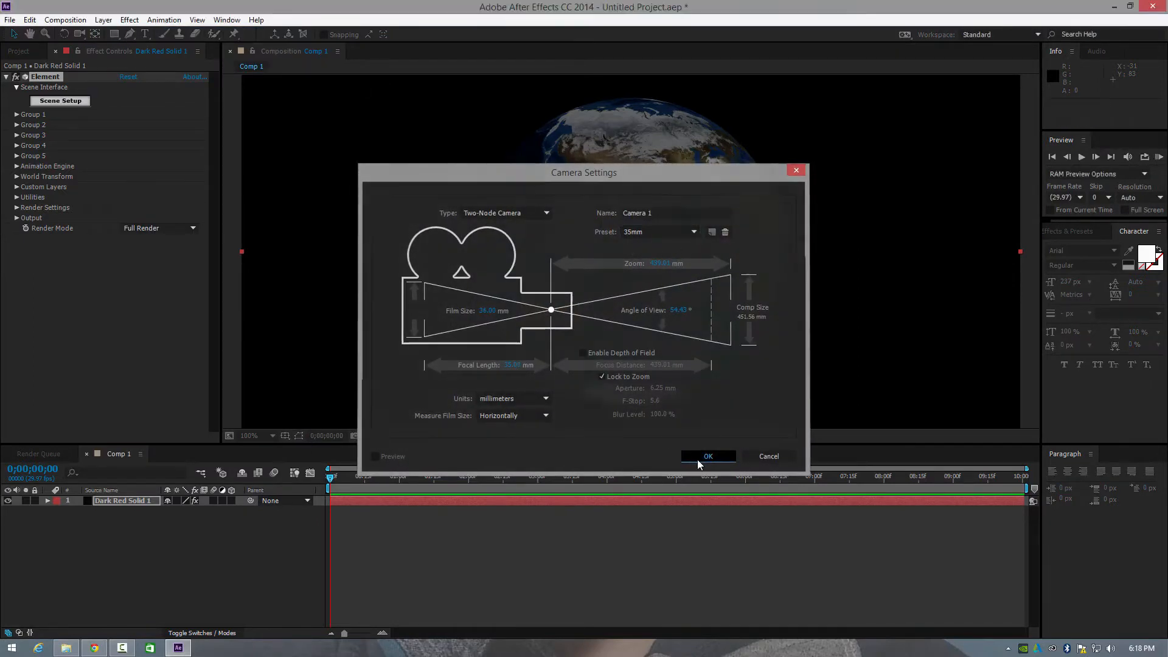
click(708, 457)
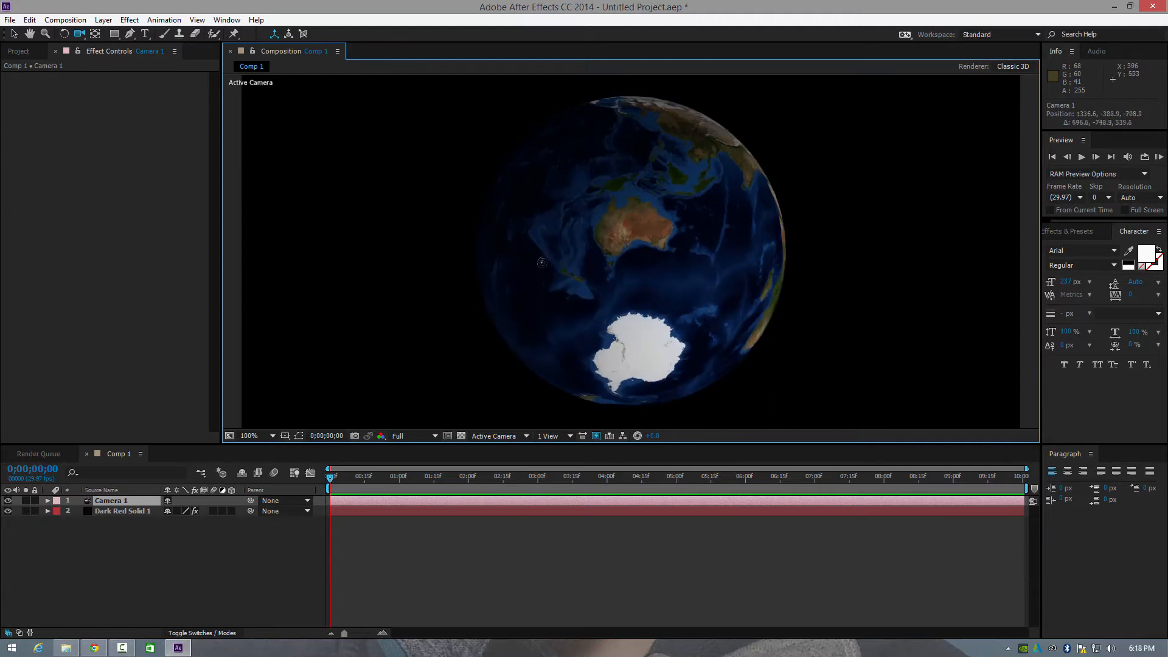
drag(541, 263, 661, 206)
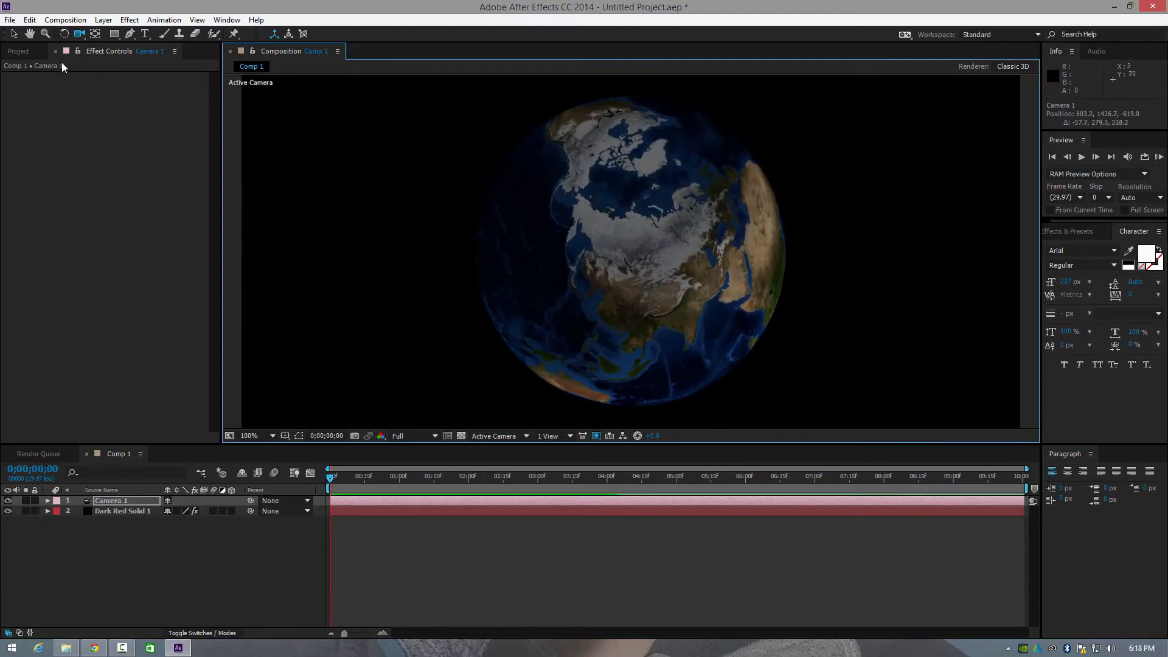
Step: Create a Group Null for Element's Group 1 via Group Utilities
click(121, 509)
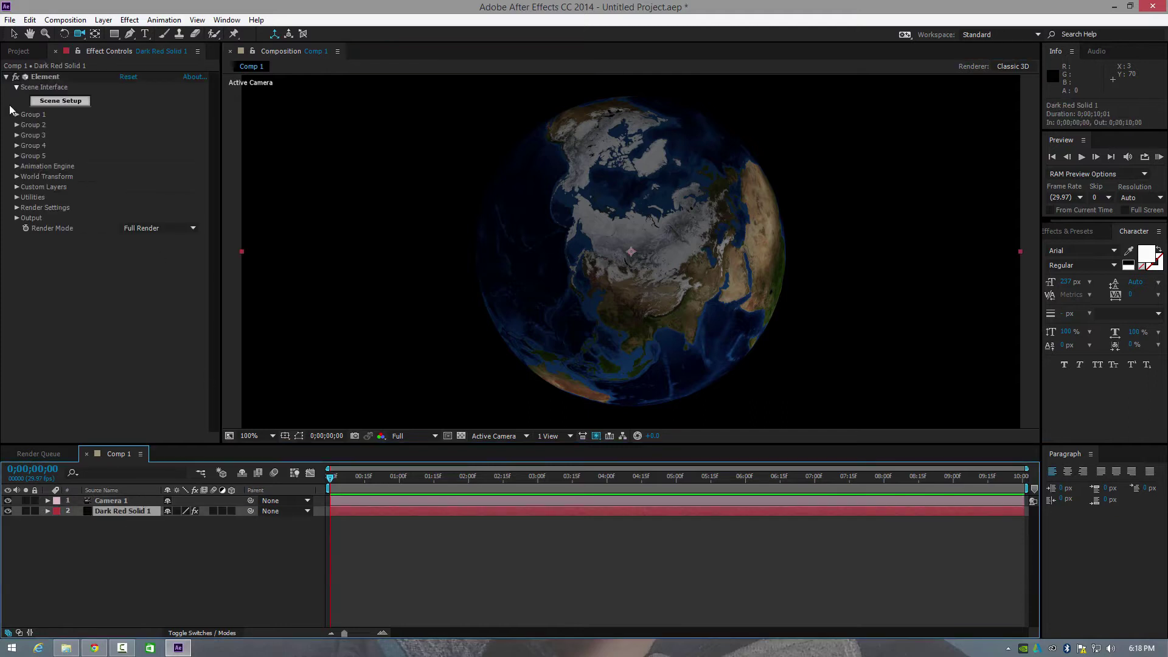
click(17, 114)
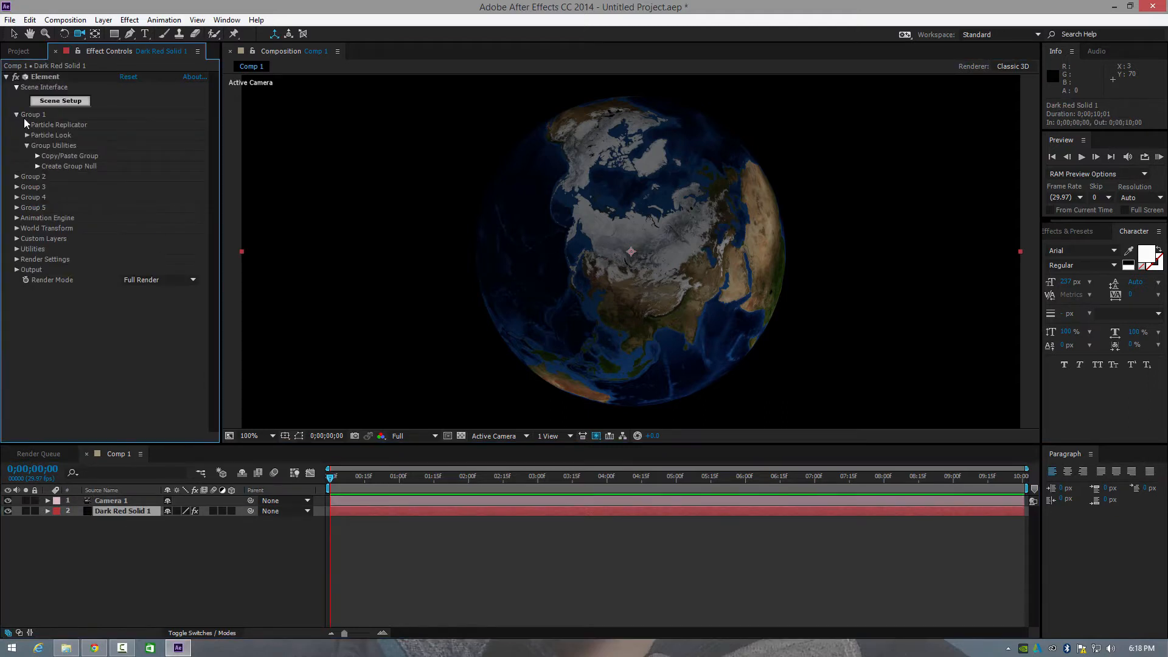
mouse_move(34, 169)
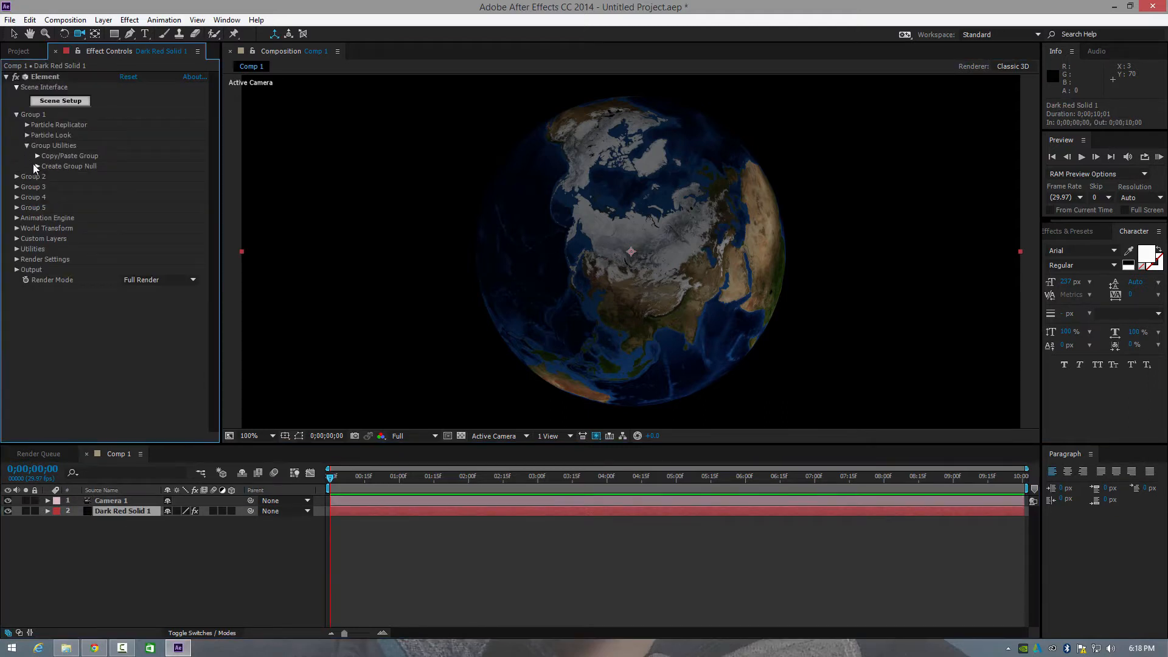
click(36, 165)
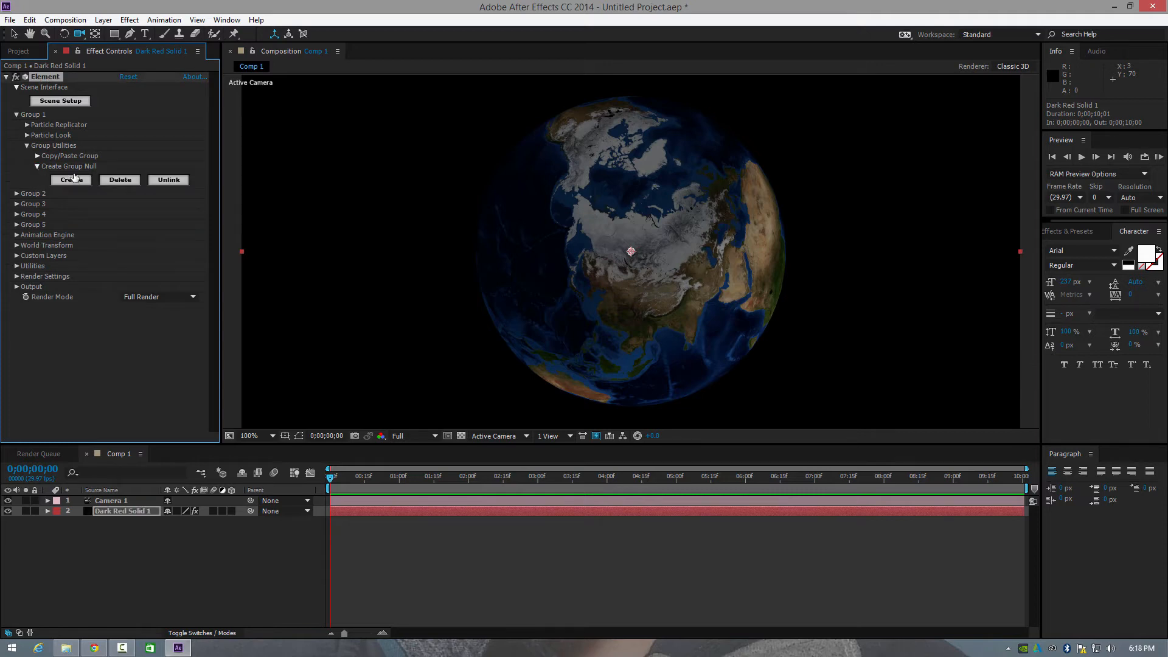
click(71, 180)
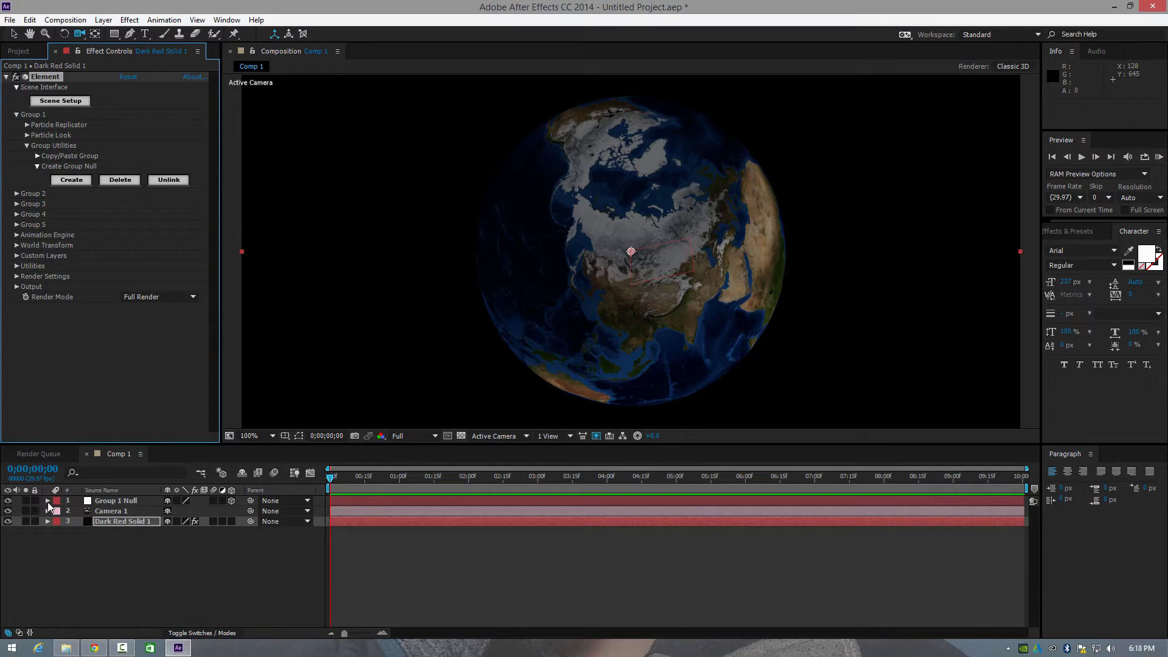
Step: Scrub the Group 1 Null's Orientation to turn the planet
click(48, 500)
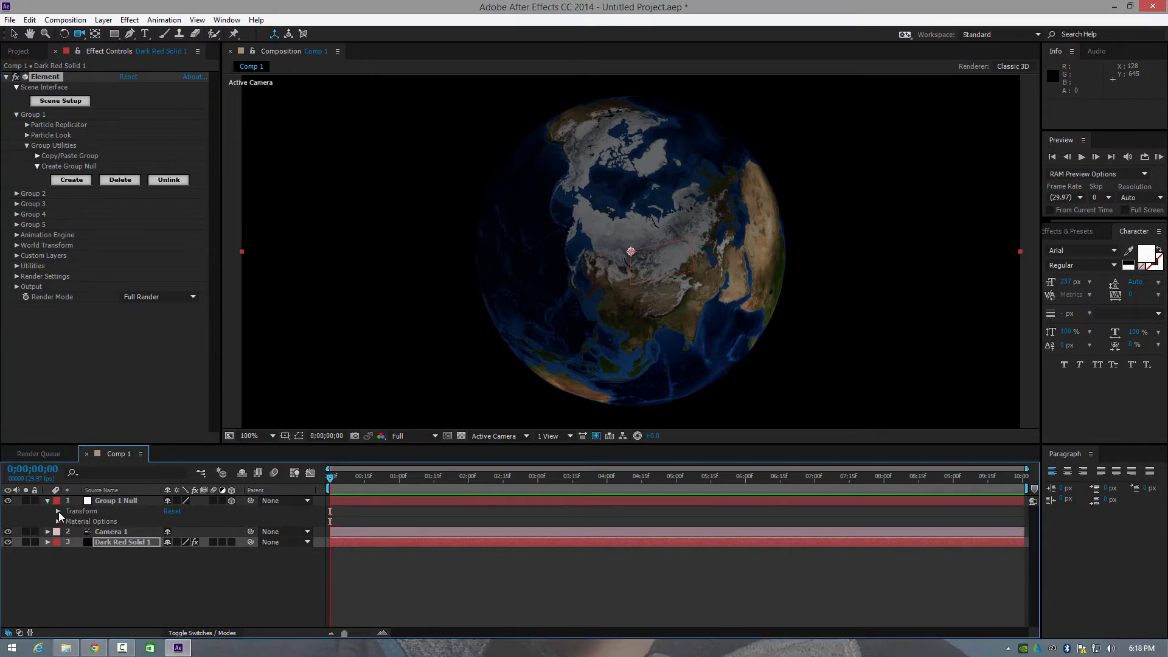
click(60, 510)
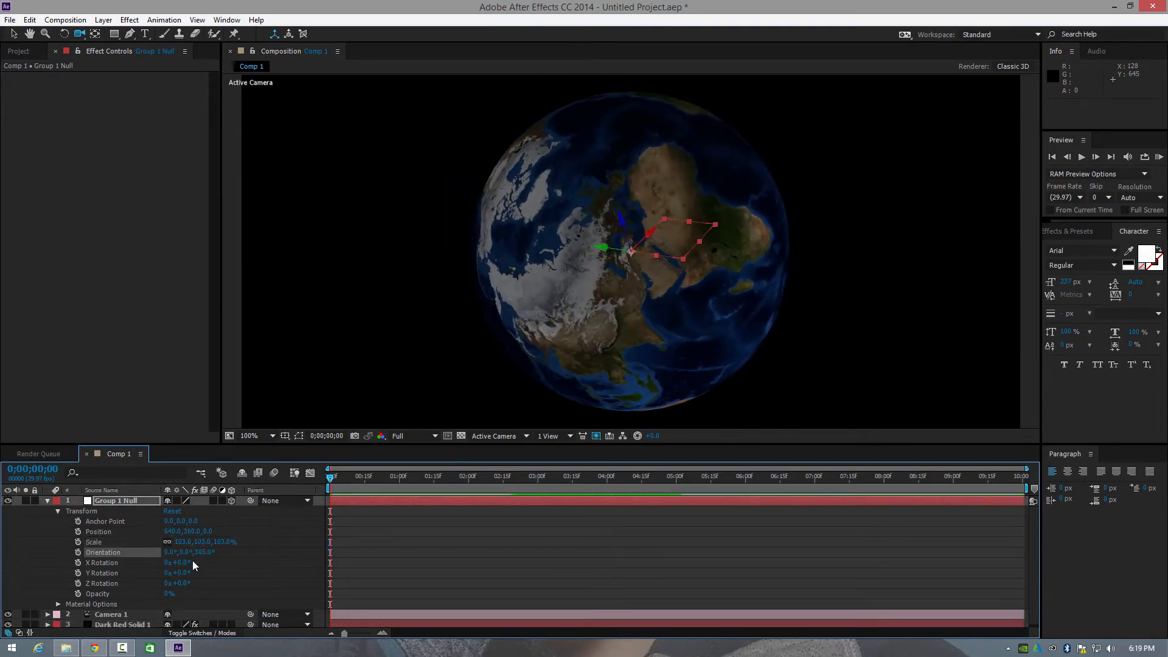
drag(201, 553, 217, 553)
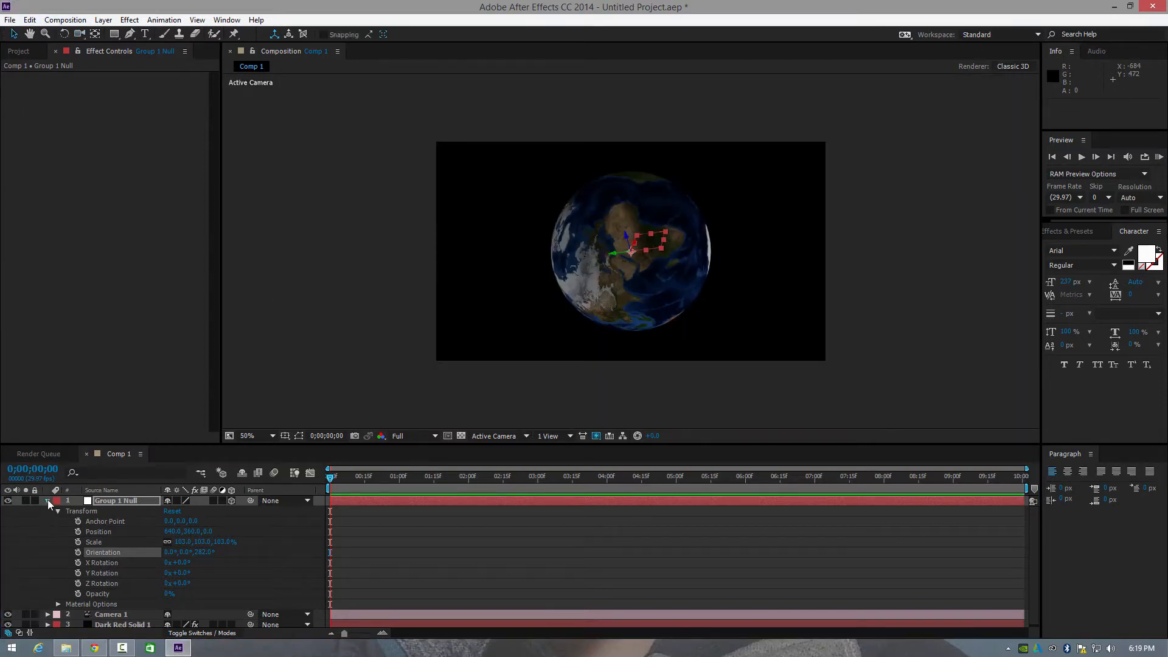
Step: Collapse the Group 1 Null and rename Dark Red Solid 1 to 'planet'
click(49, 501)
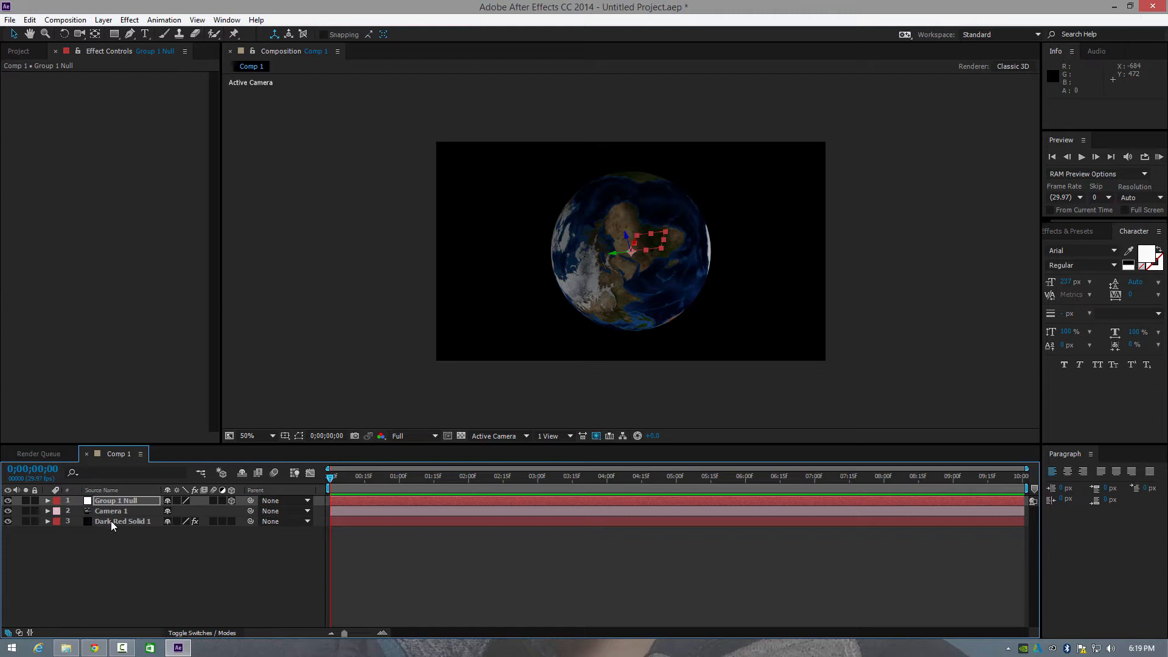
click(121, 521)
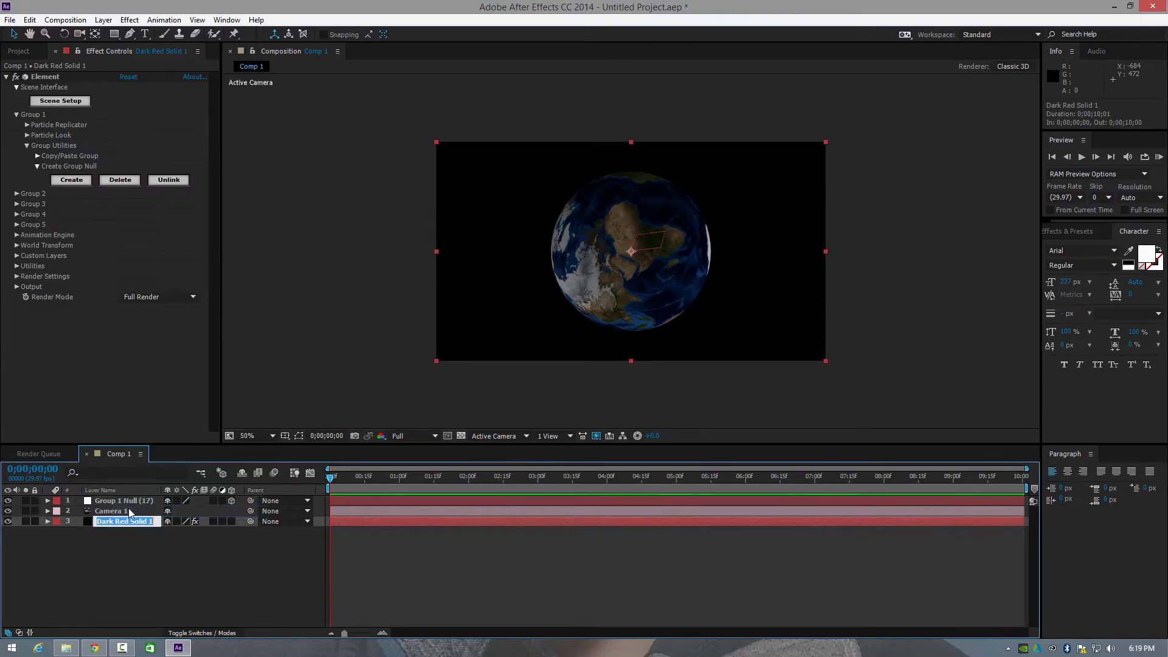
text(pl)
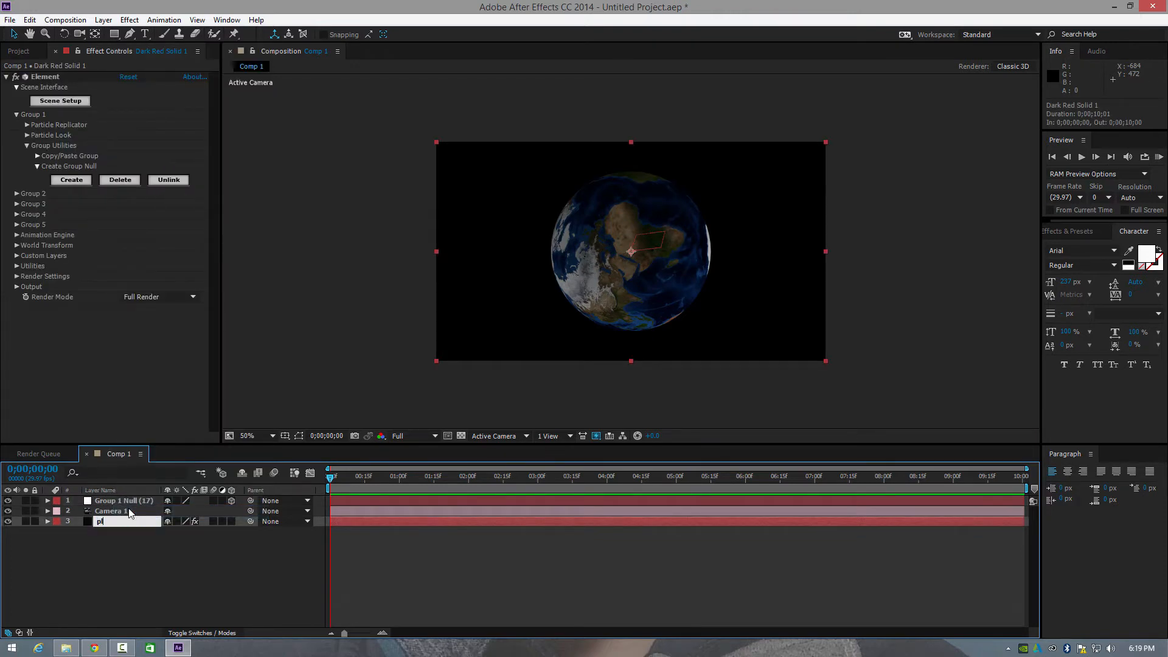
text(lanet)
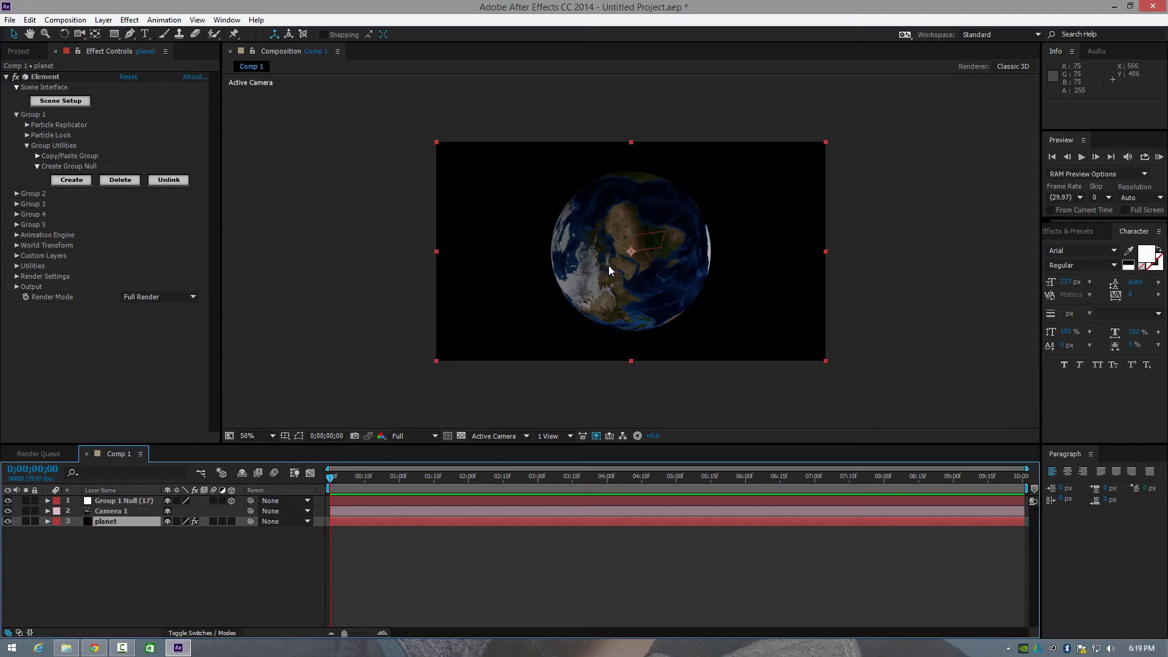
mouse_move(126, 566)
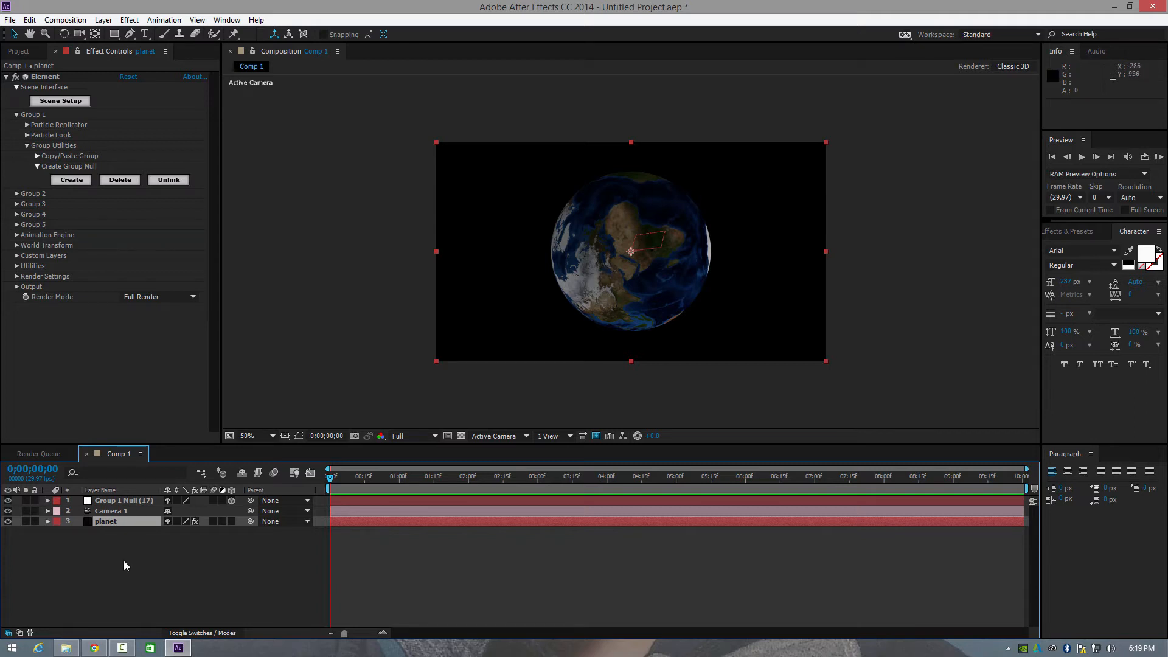
mouse_move(154, 575)
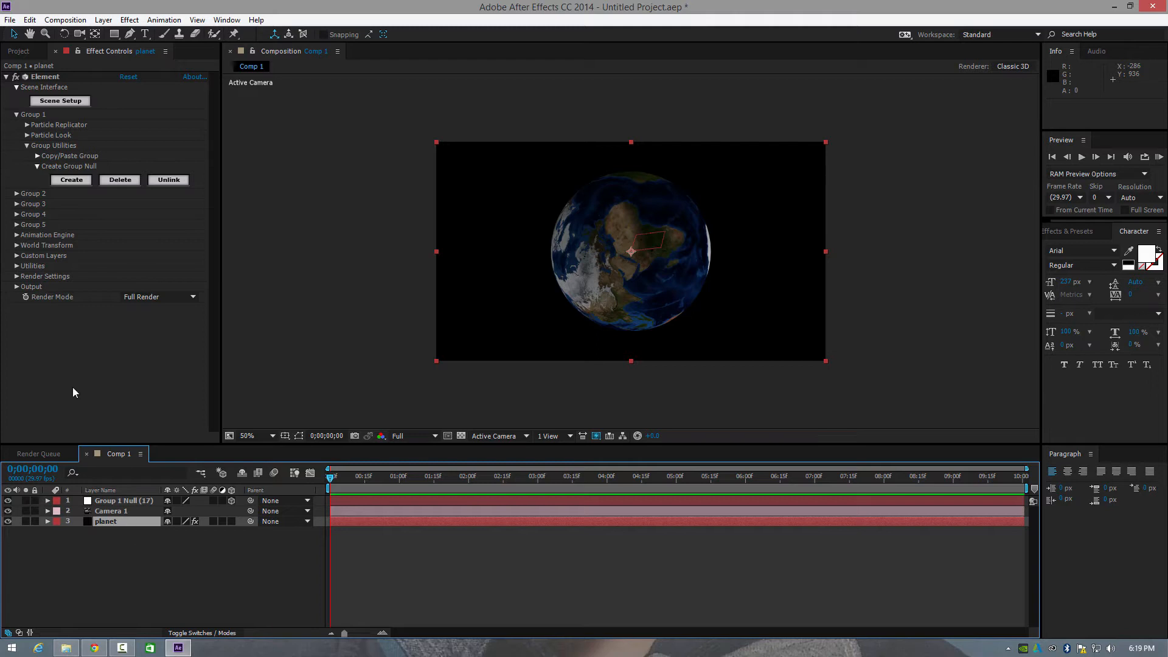
Step: Import the Milky Way galaxy JPG and drop it into Comp 1 beneath the planet layer
click(18, 20)
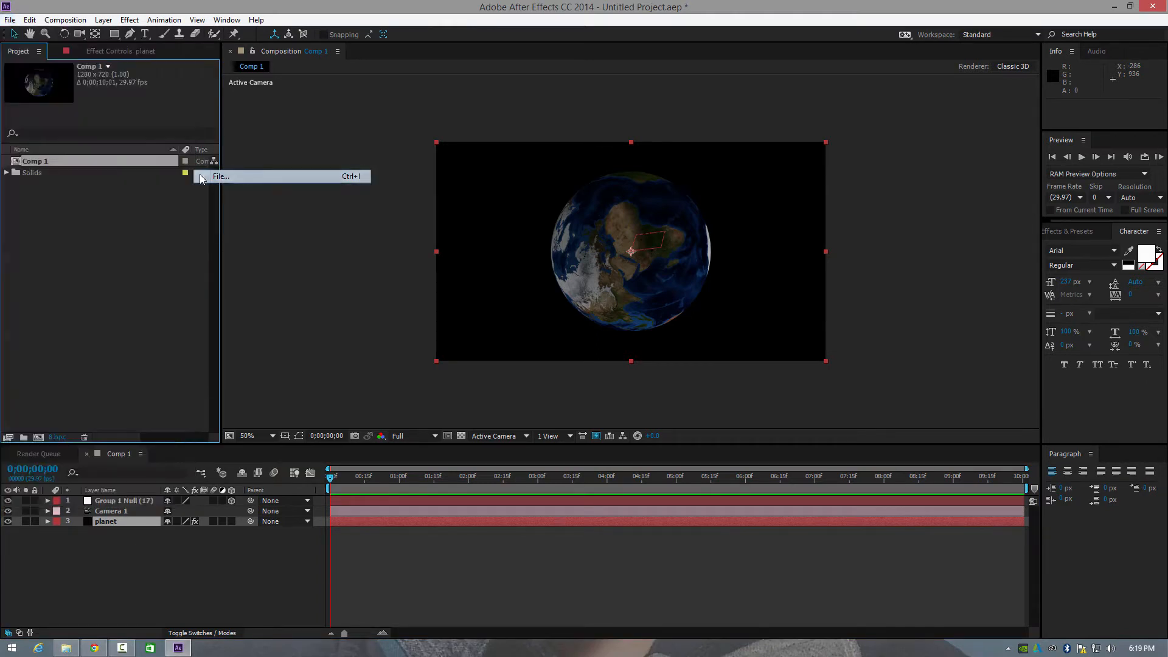
click(222, 176)
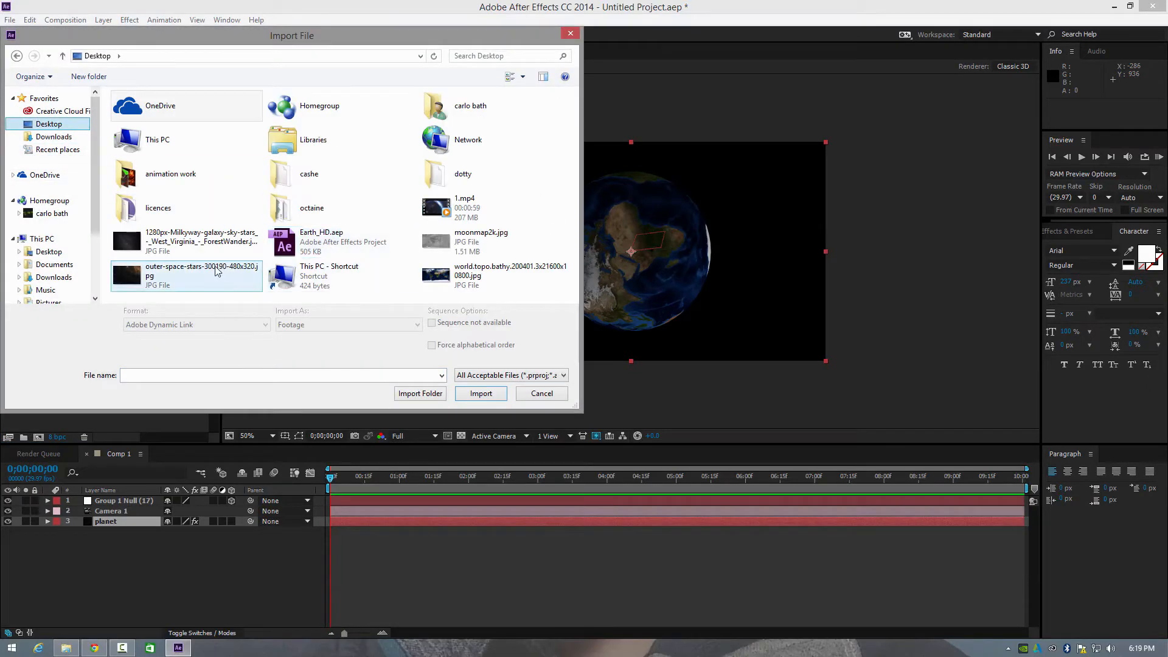
mouse_move(182, 241)
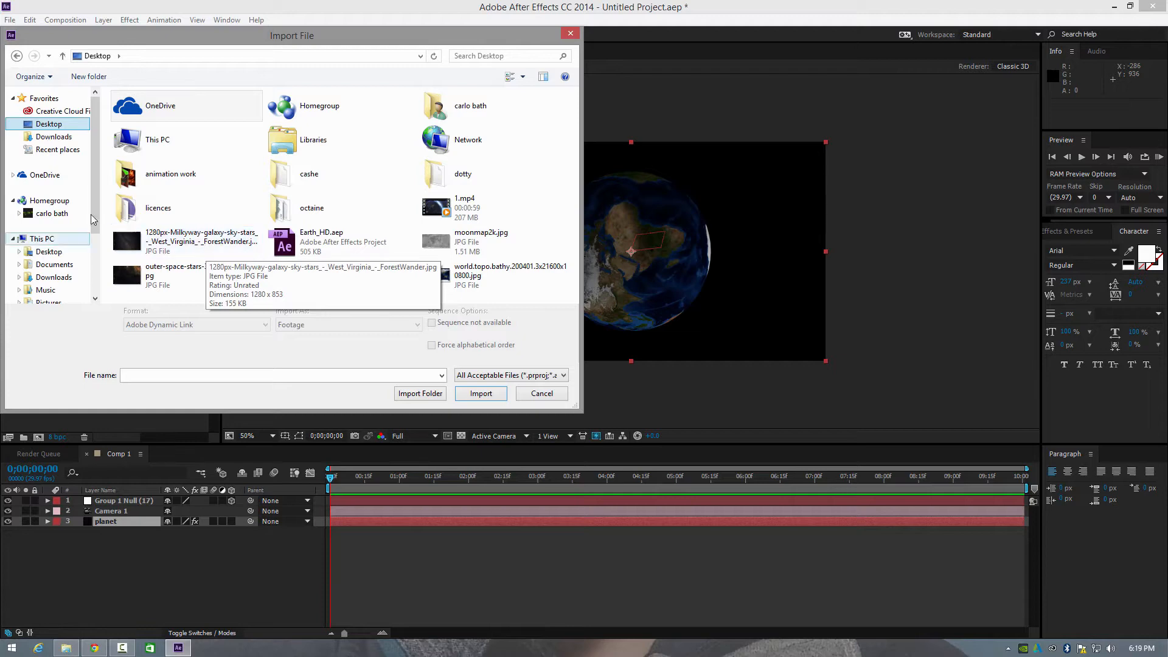
click(185, 241)
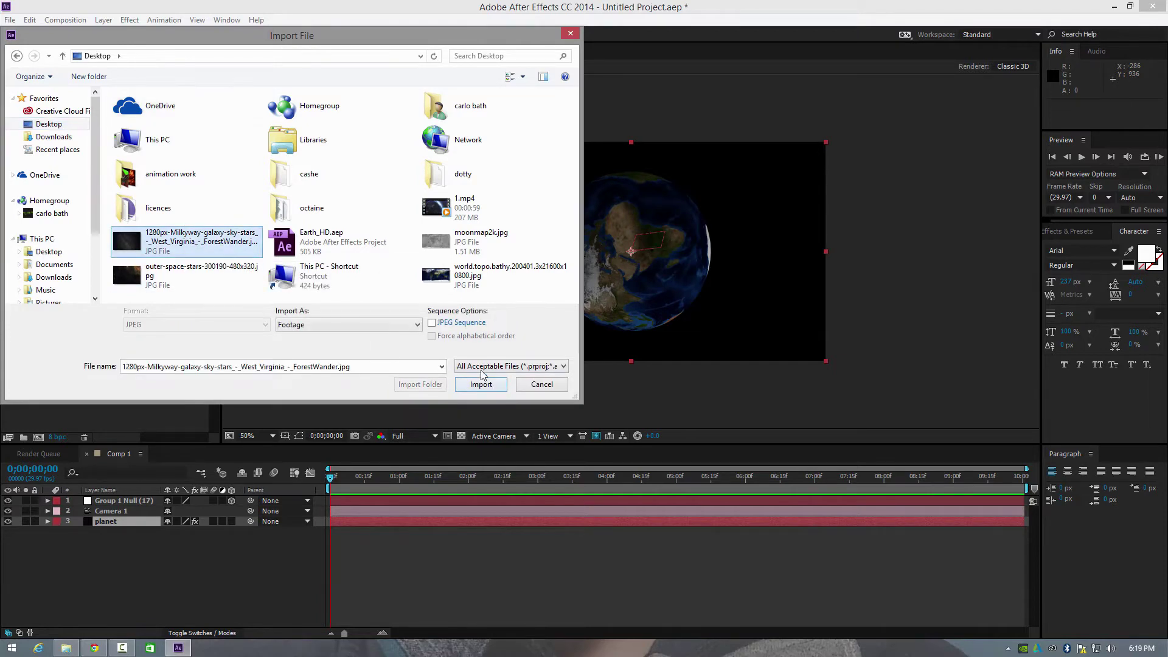
click(480, 383)
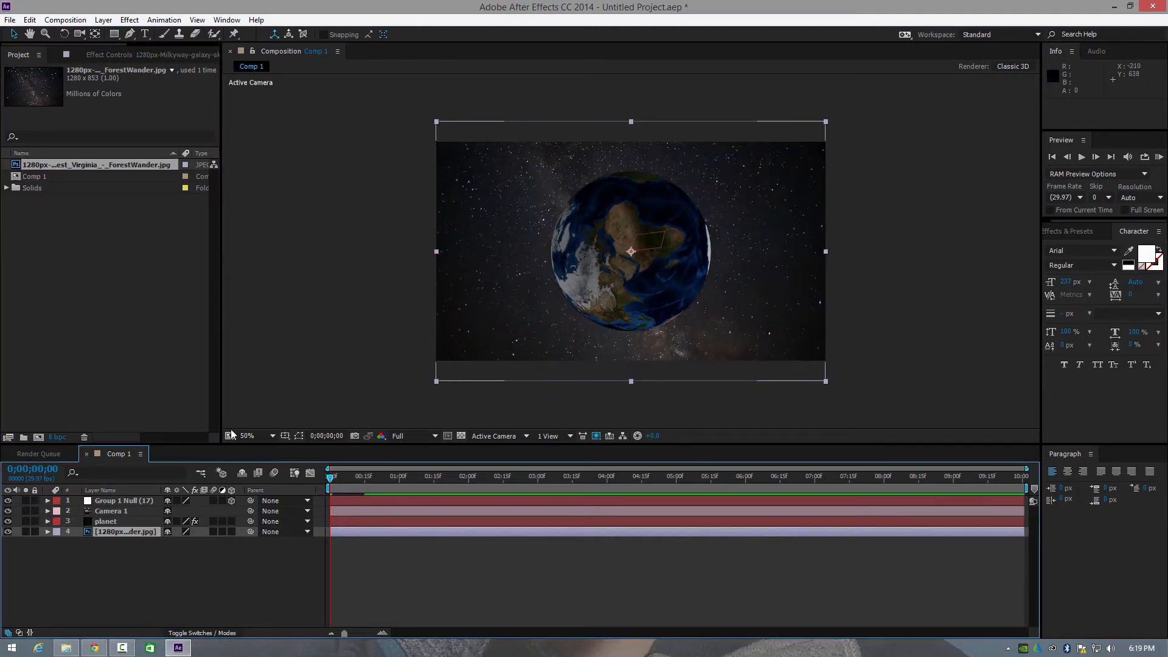
mouse_move(34, 97)
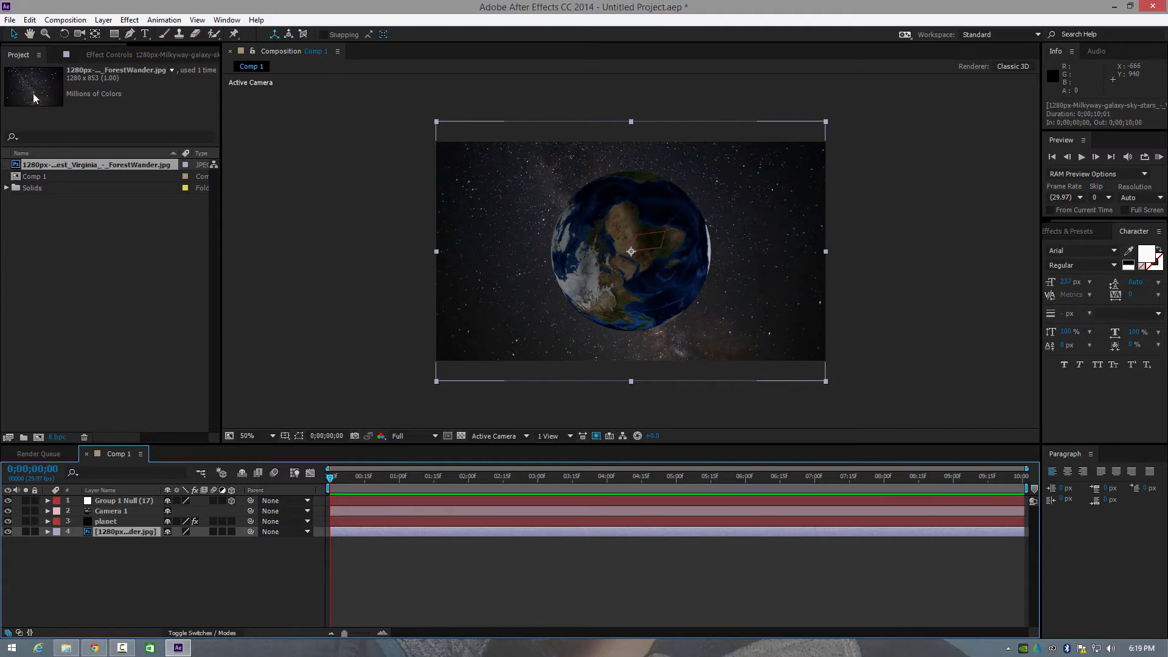
click(111, 510)
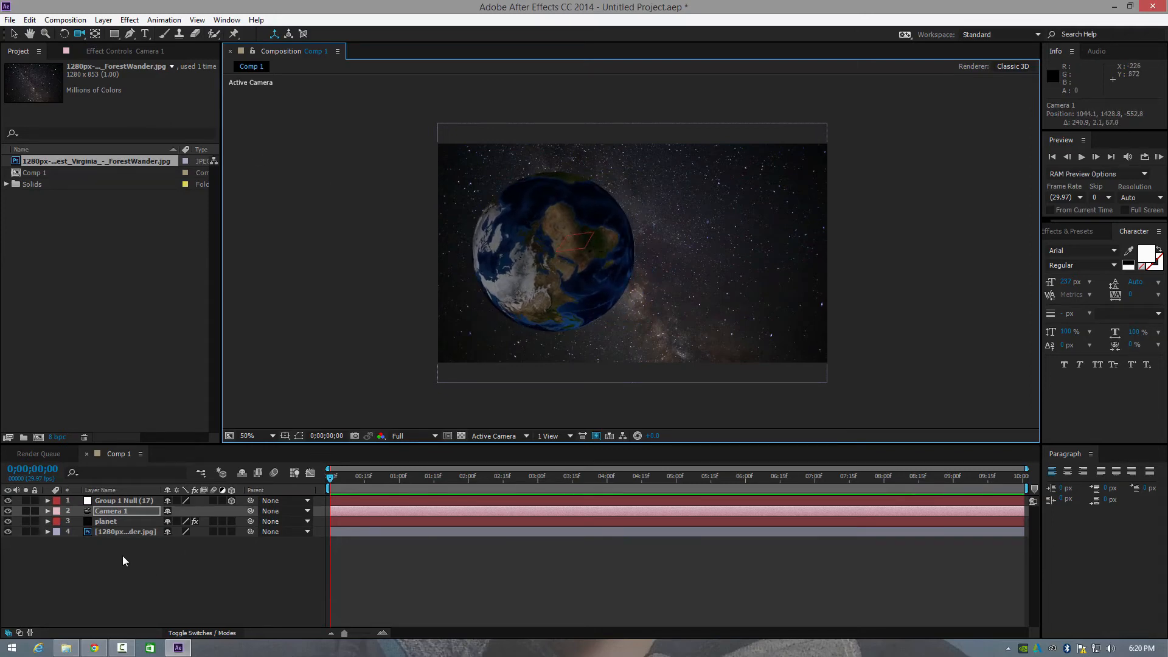
Step: Create a new black comp-sized solid named 'optical flare'
right_click(124, 561)
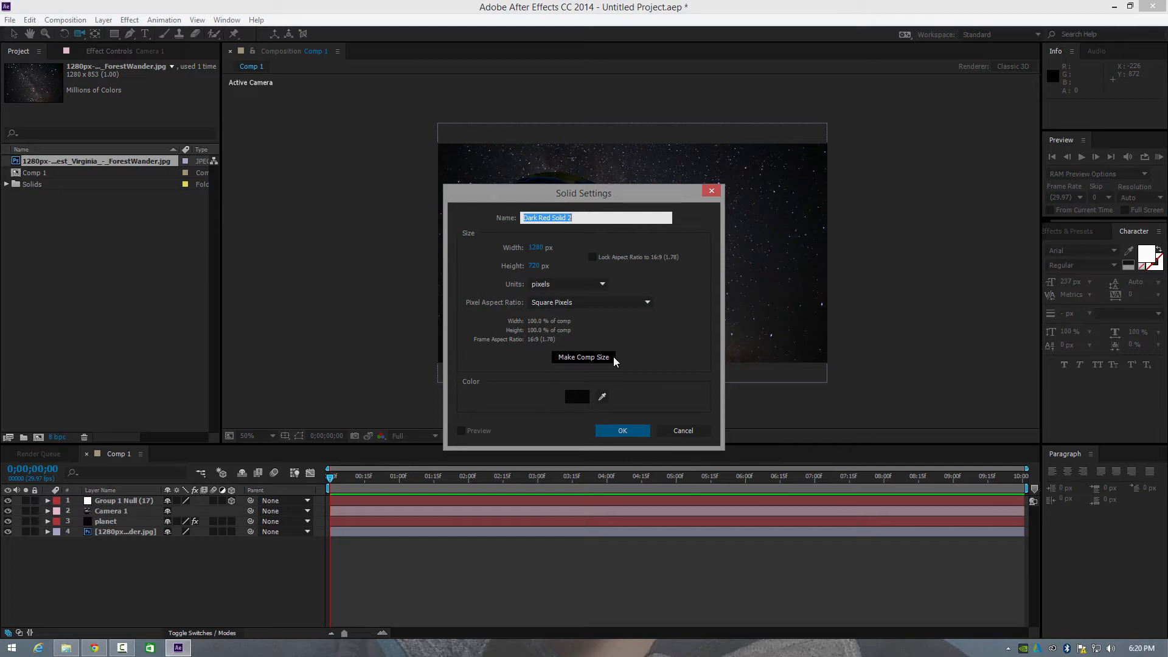
text(optical fla)
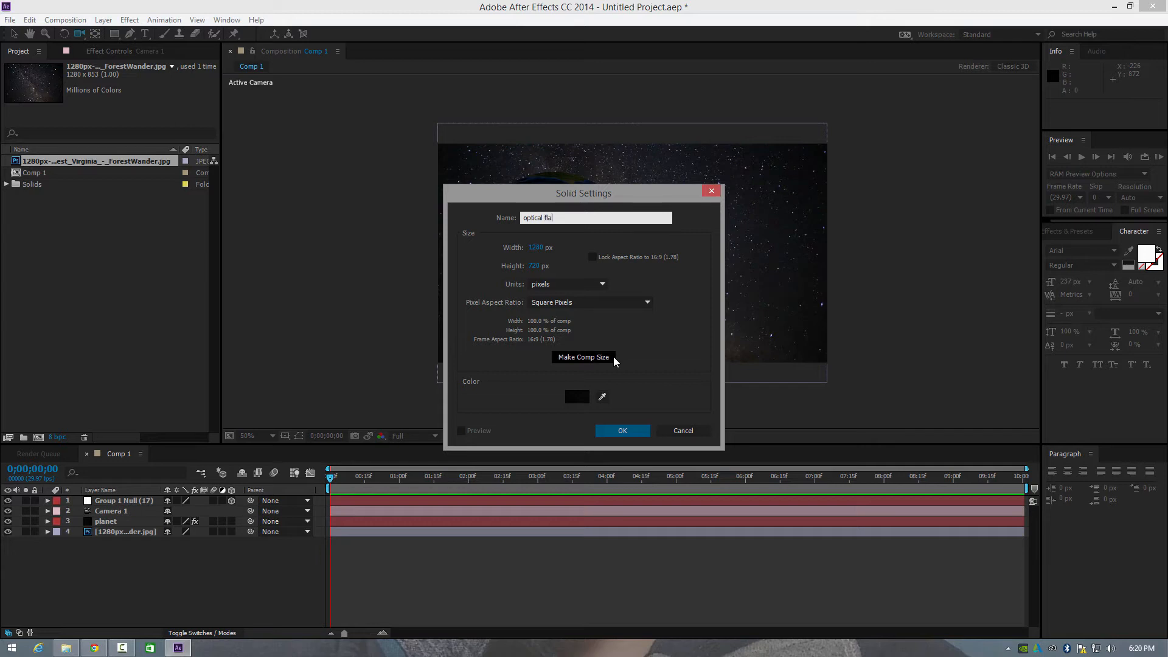
text(re)
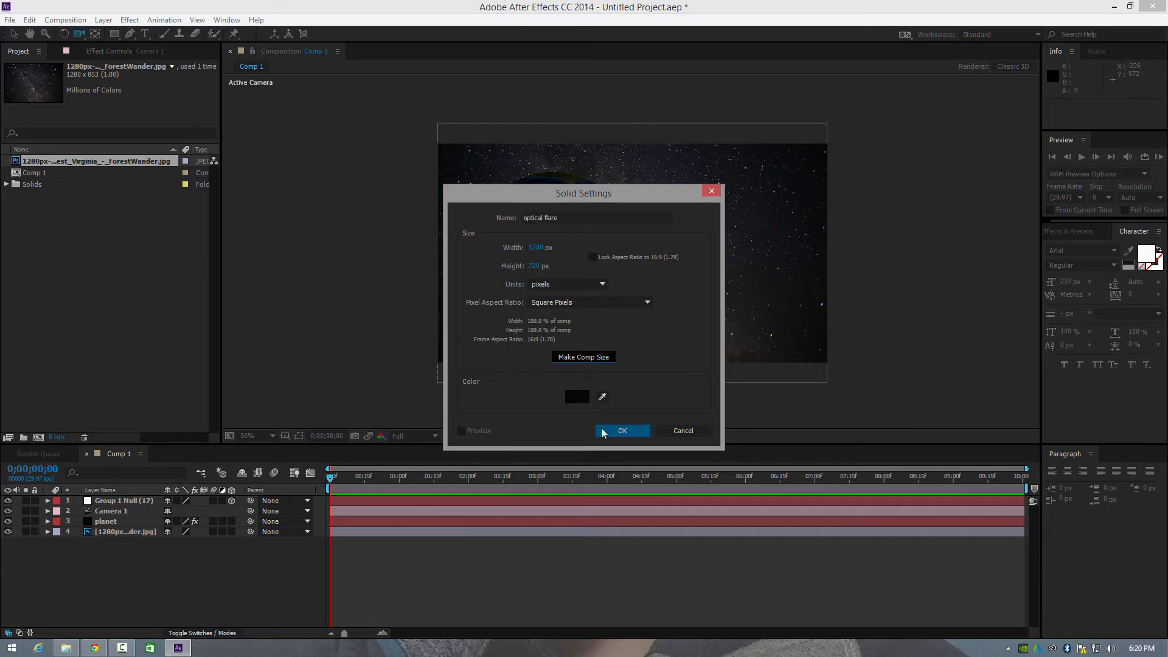
click(622, 431)
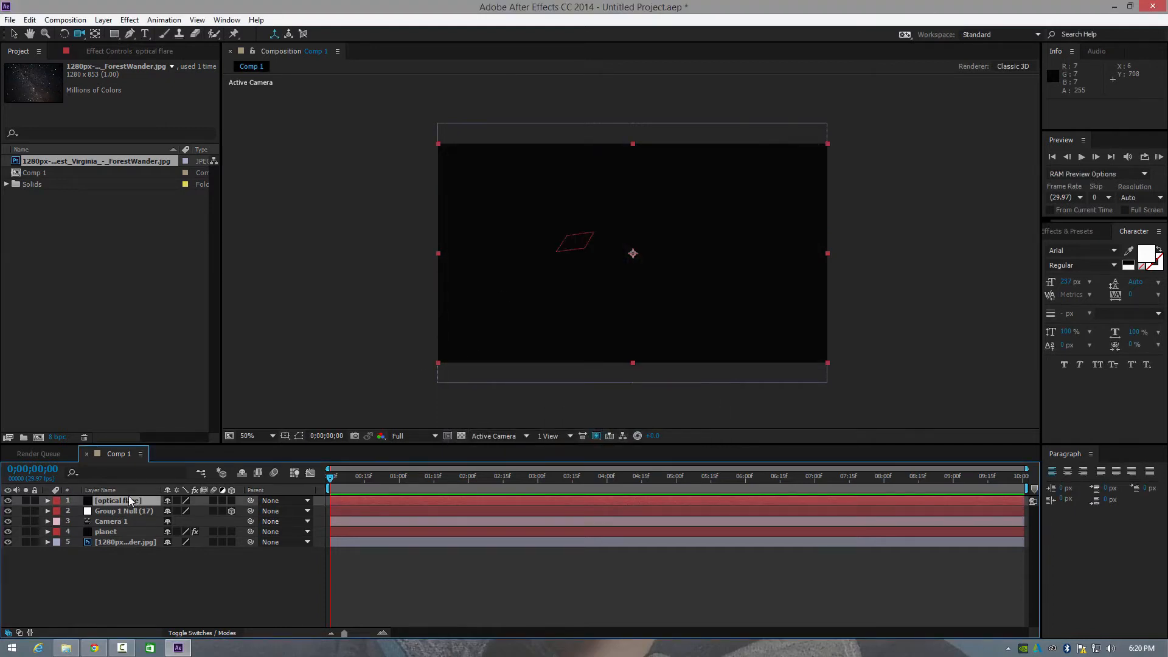
mouse_move(125, 501)
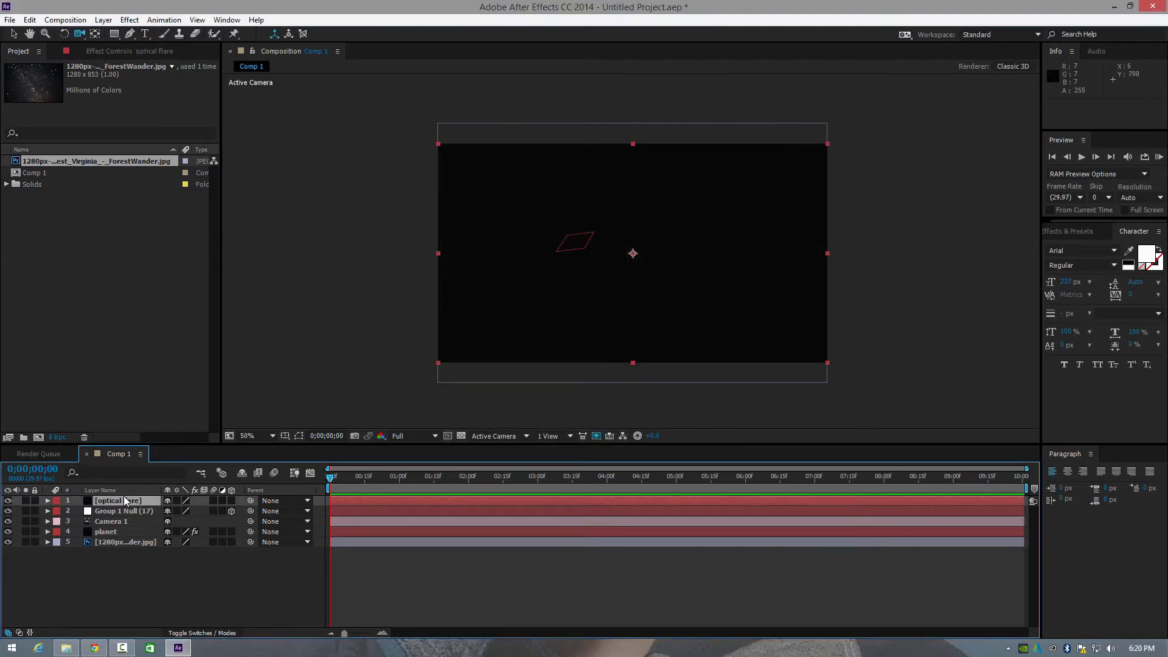
Step: Move the optical flare layer below the planet layer in the stack
click(124, 543)
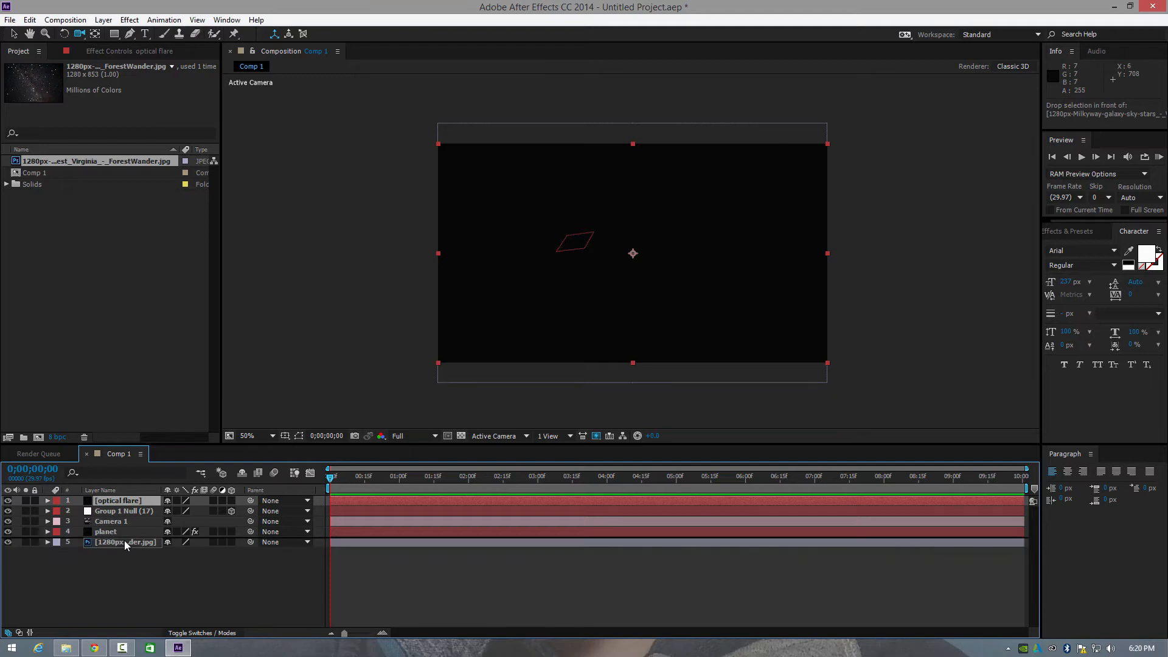
drag(117, 500, 117, 531)
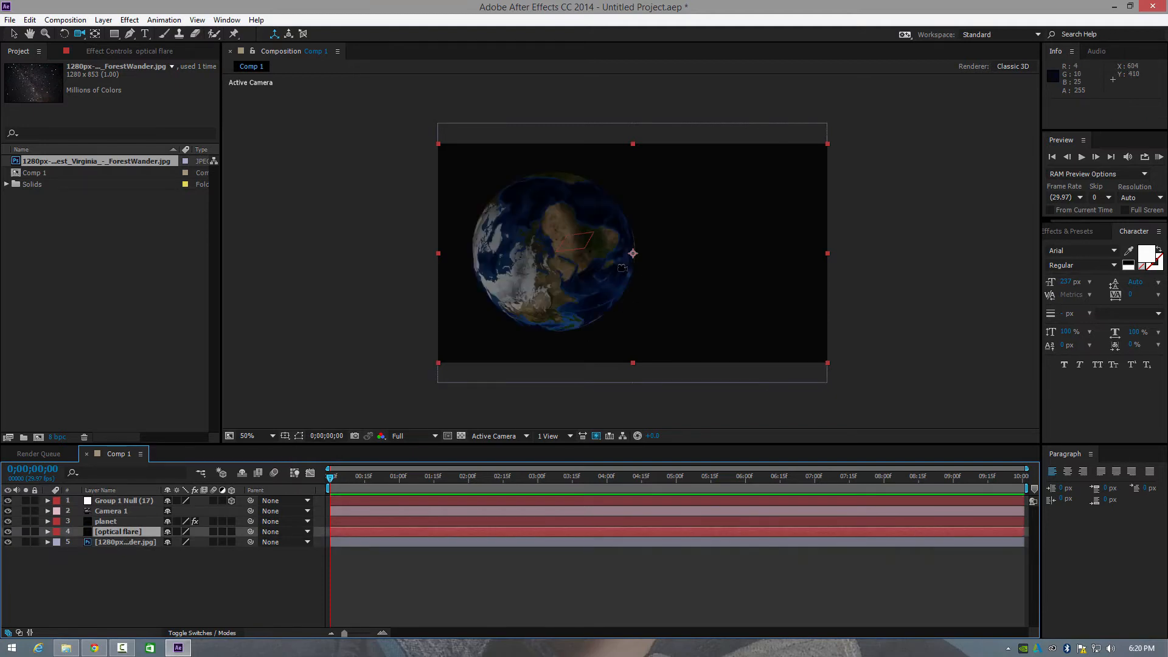
click(115, 34)
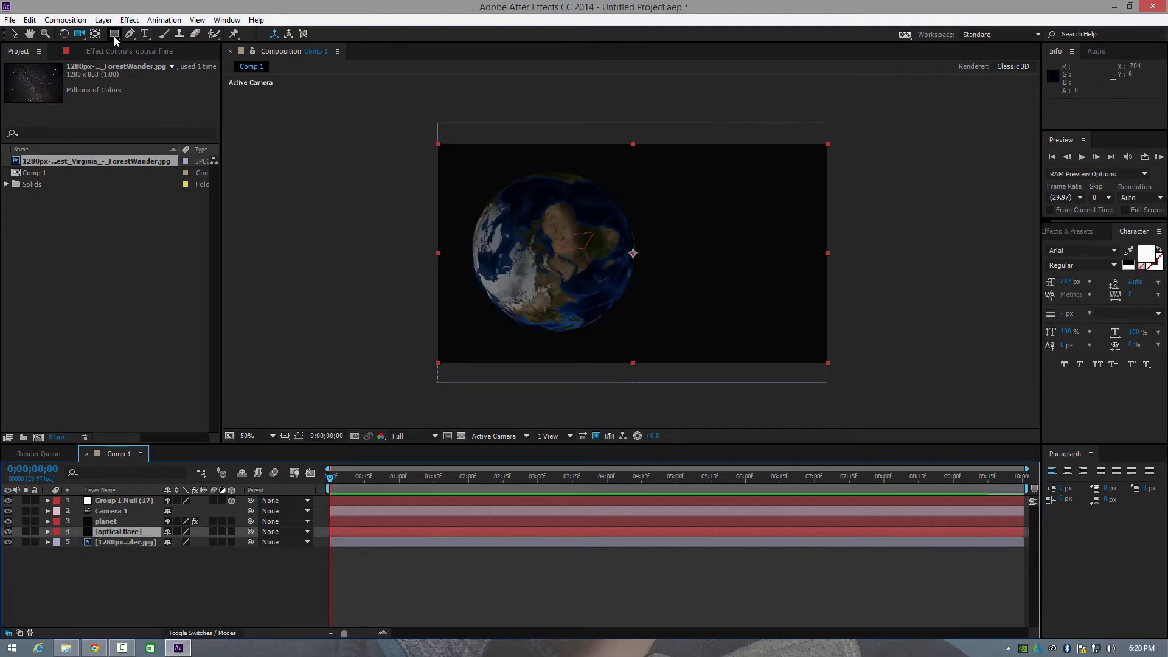
click(113, 34)
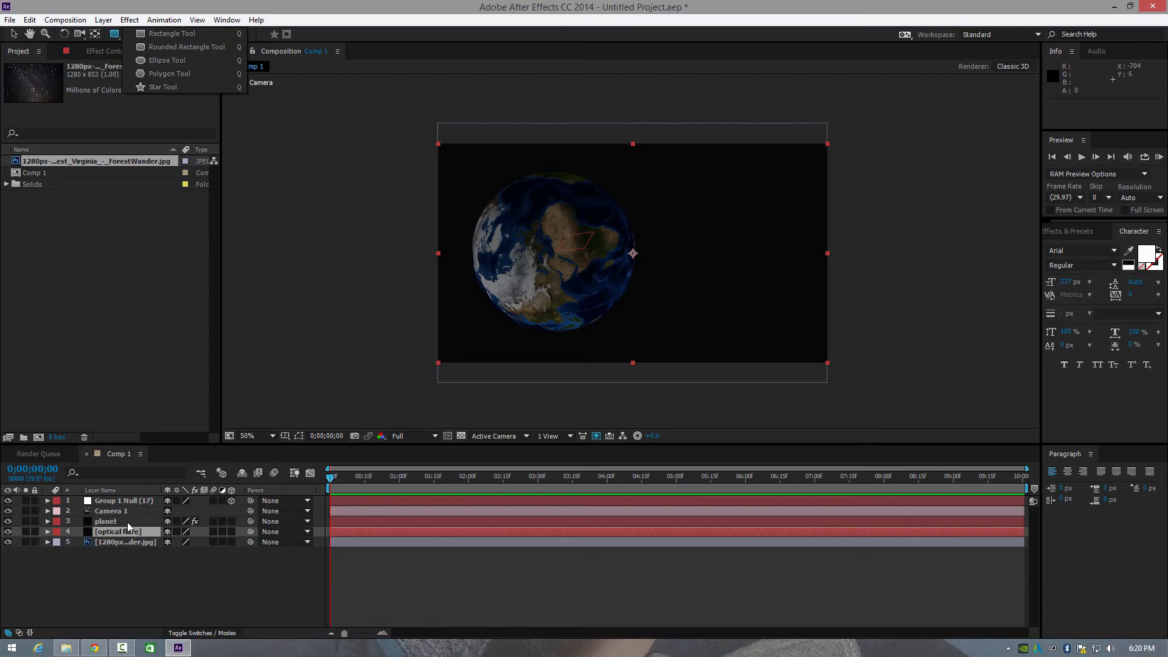
Step: Add Video Copilot Optical Flares to the solid with Render Mode set to On Transparent
right_click(116, 531)
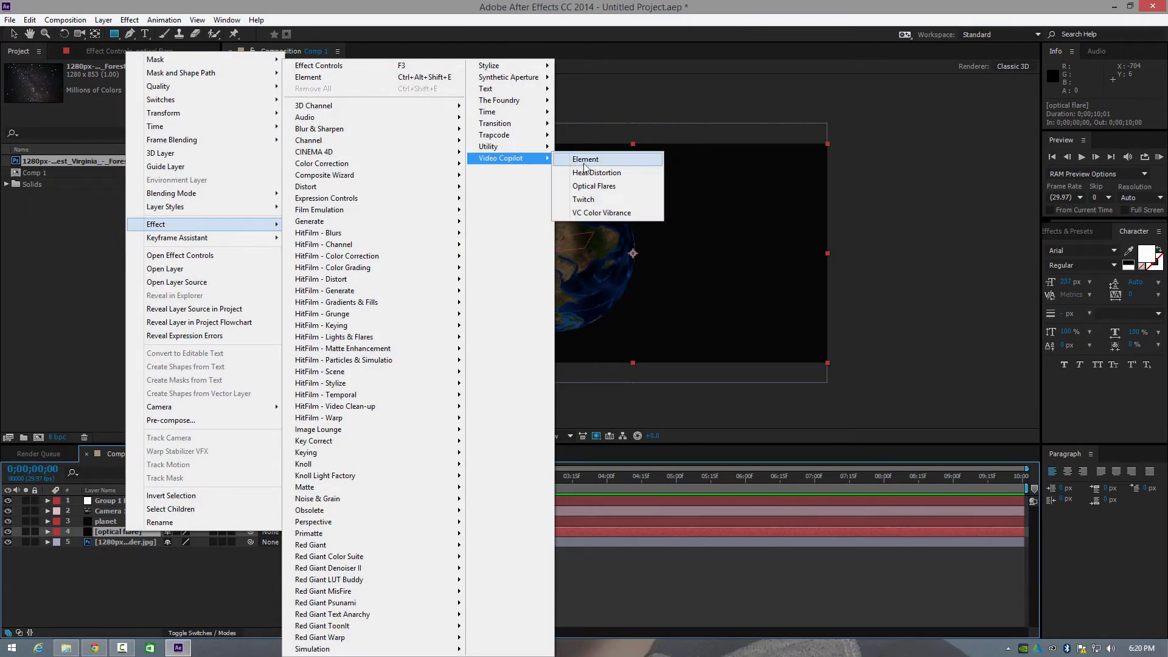
click(594, 187)
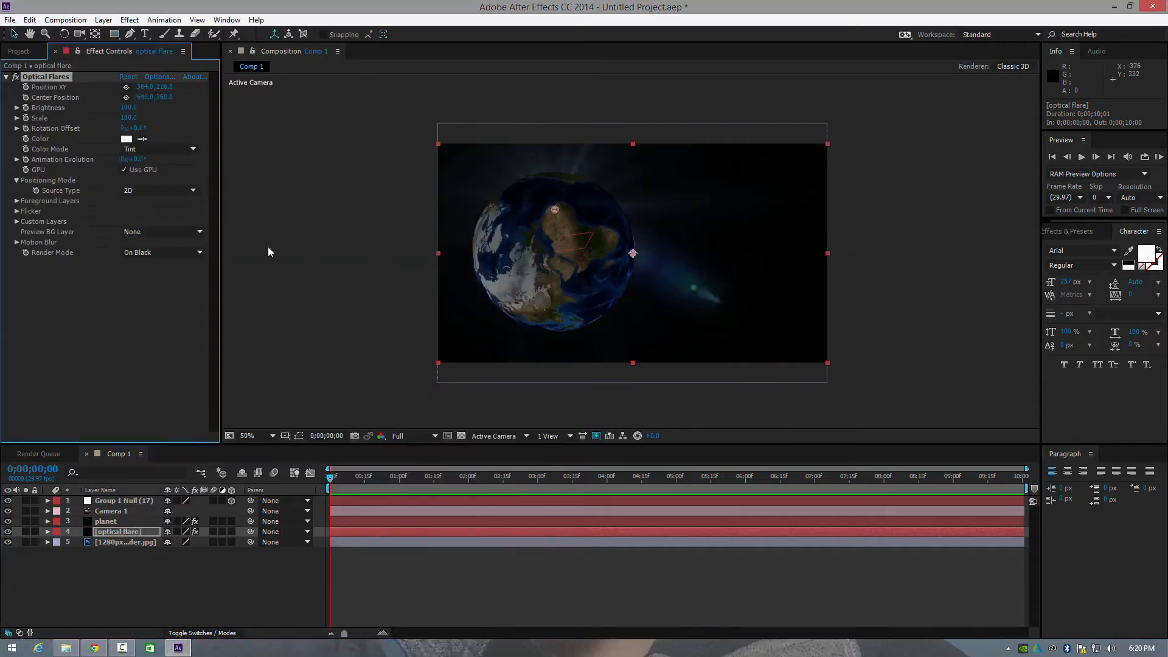
click(160, 252)
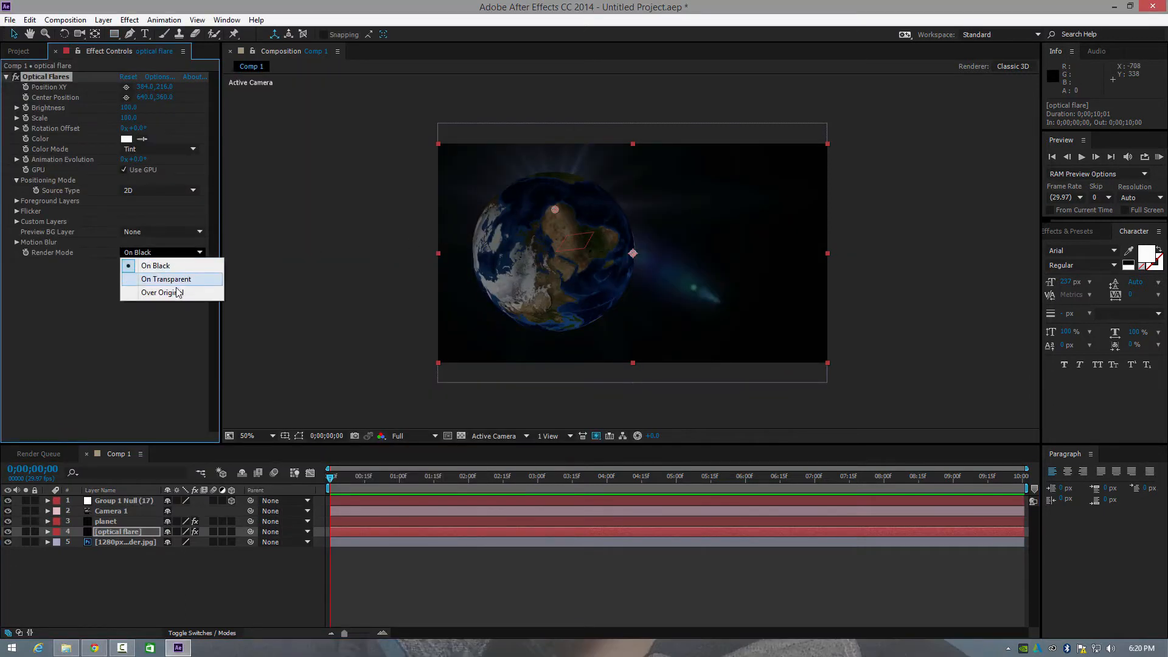
click(162, 292)
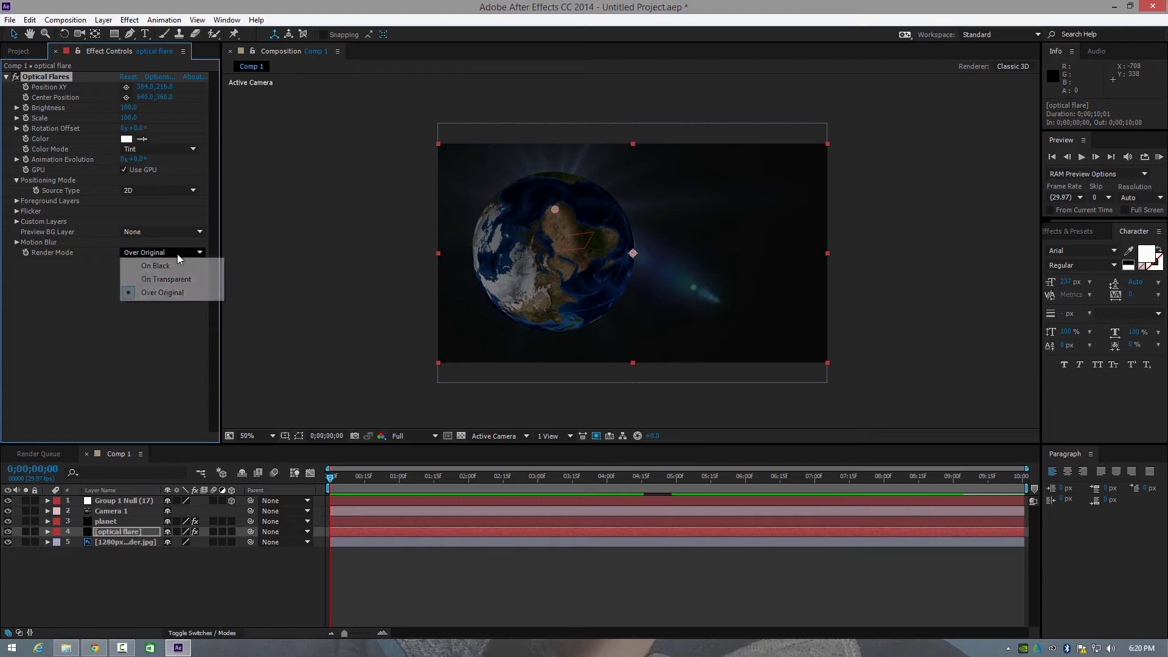
click(166, 278)
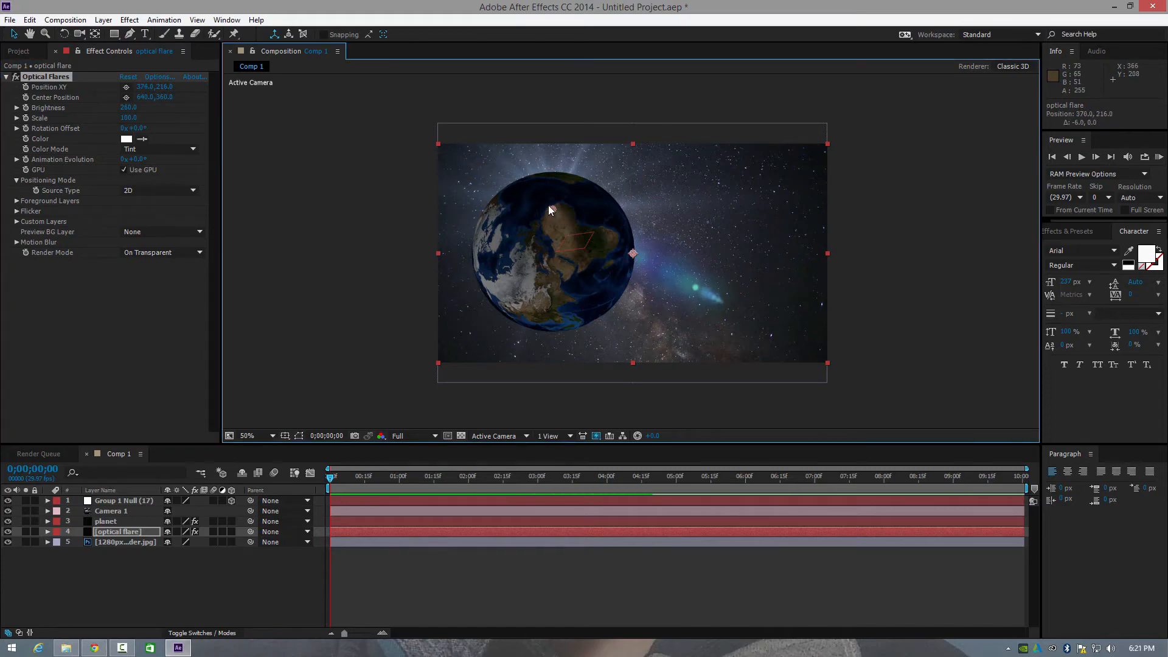
Step: Reposition the flare so it sits behind the planet's centre
drag(551, 211, 467, 158)
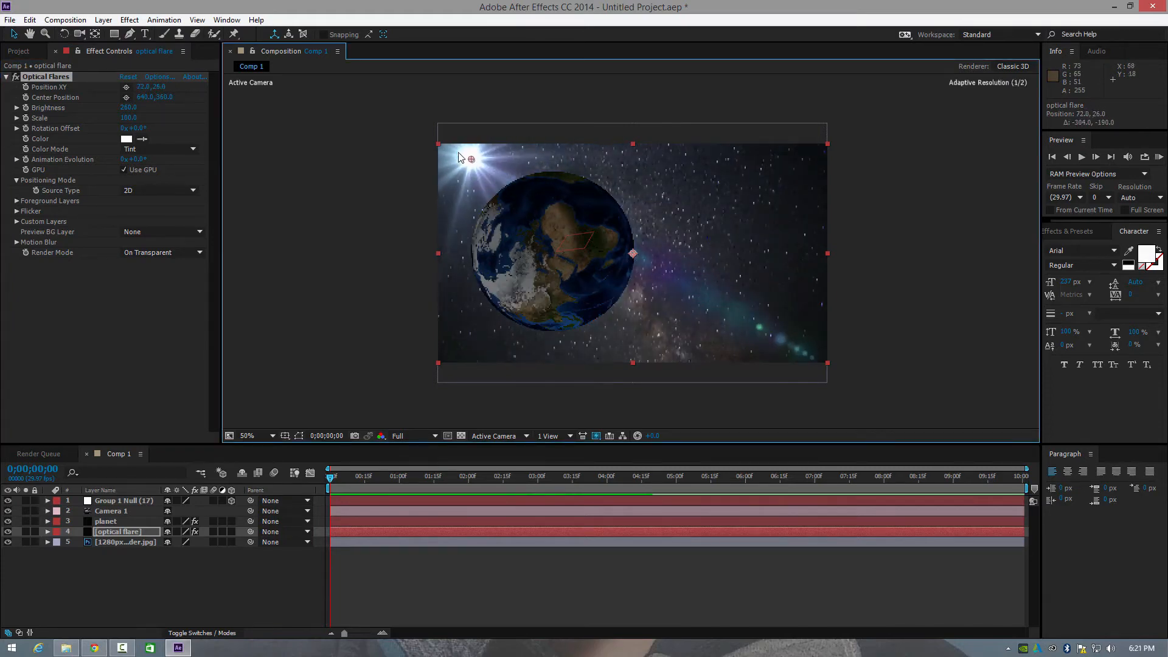
drag(468, 157, 543, 233)
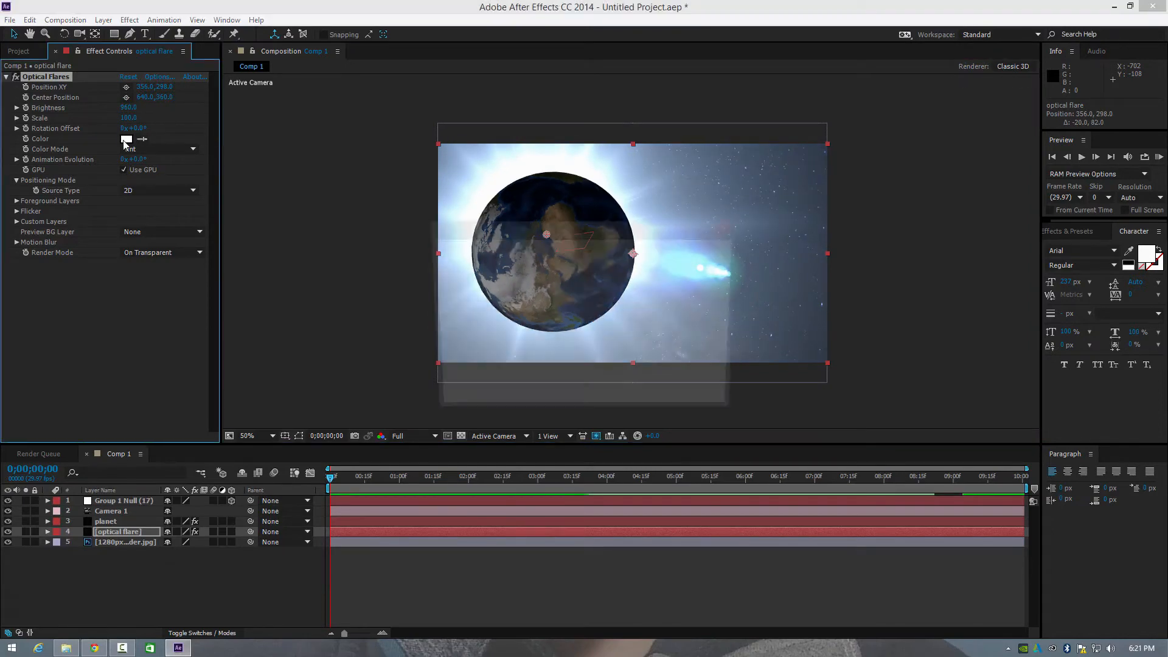
Step: Tint the Optical Flares colour blue and pick the Ellipse Tool for masking the planet
click(125, 139)
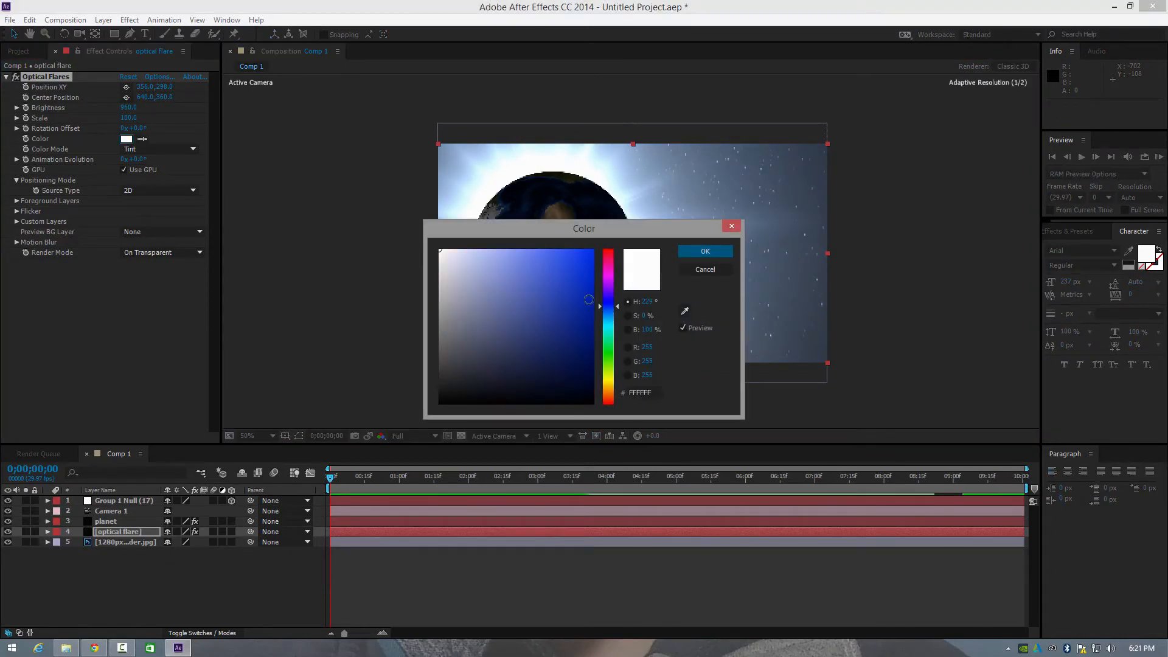
click(706, 251)
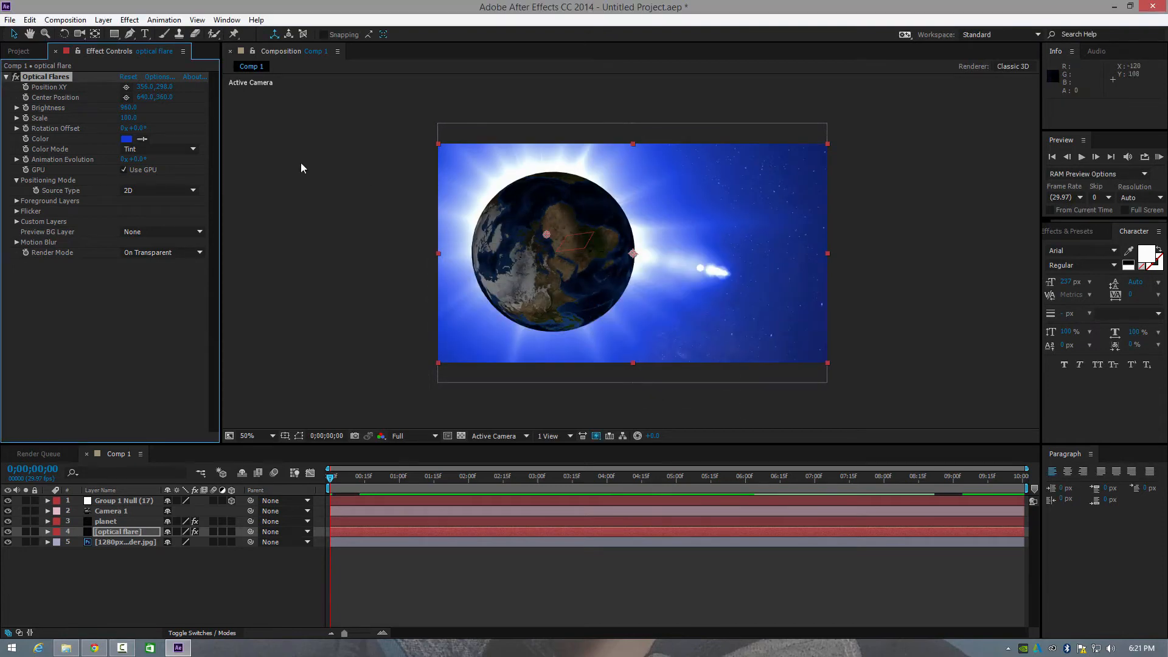
click(132, 34)
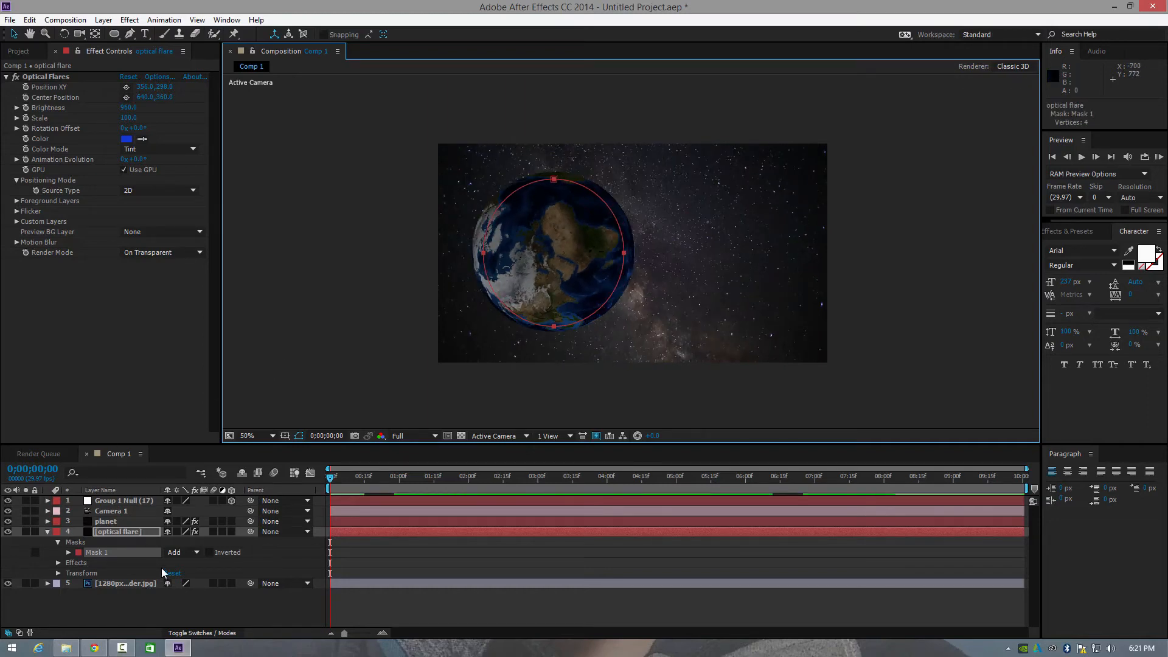
Step: Scale the flare layer up via its Transform so it forms a rim around the planet
click(56, 574)
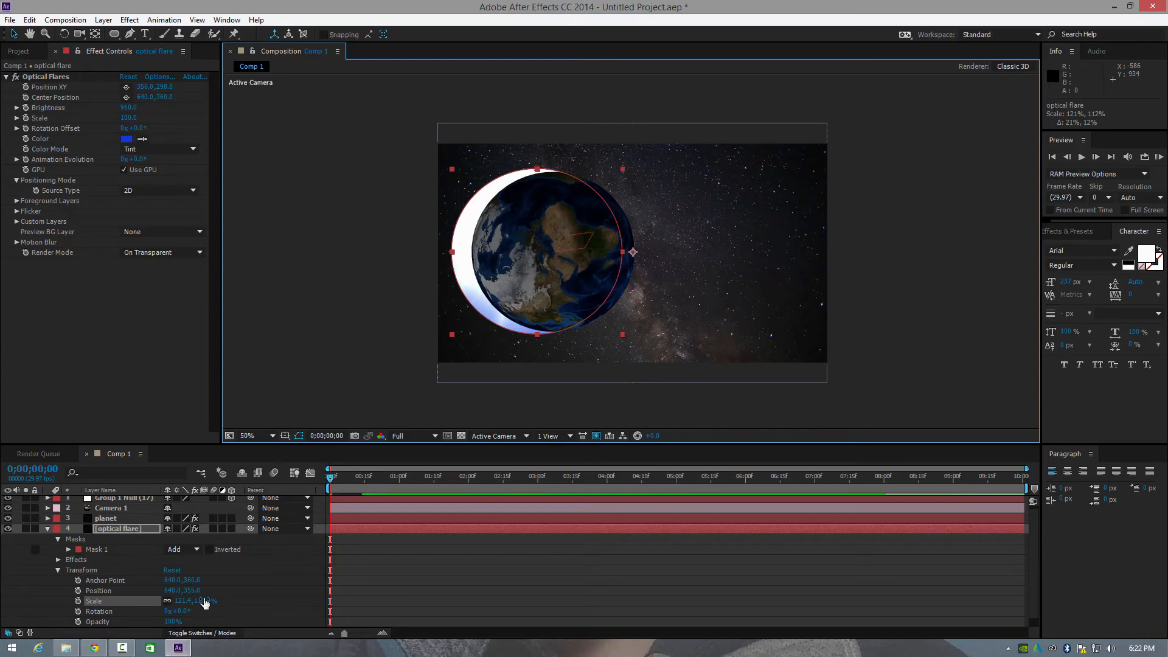
drag(208, 600, 224, 600)
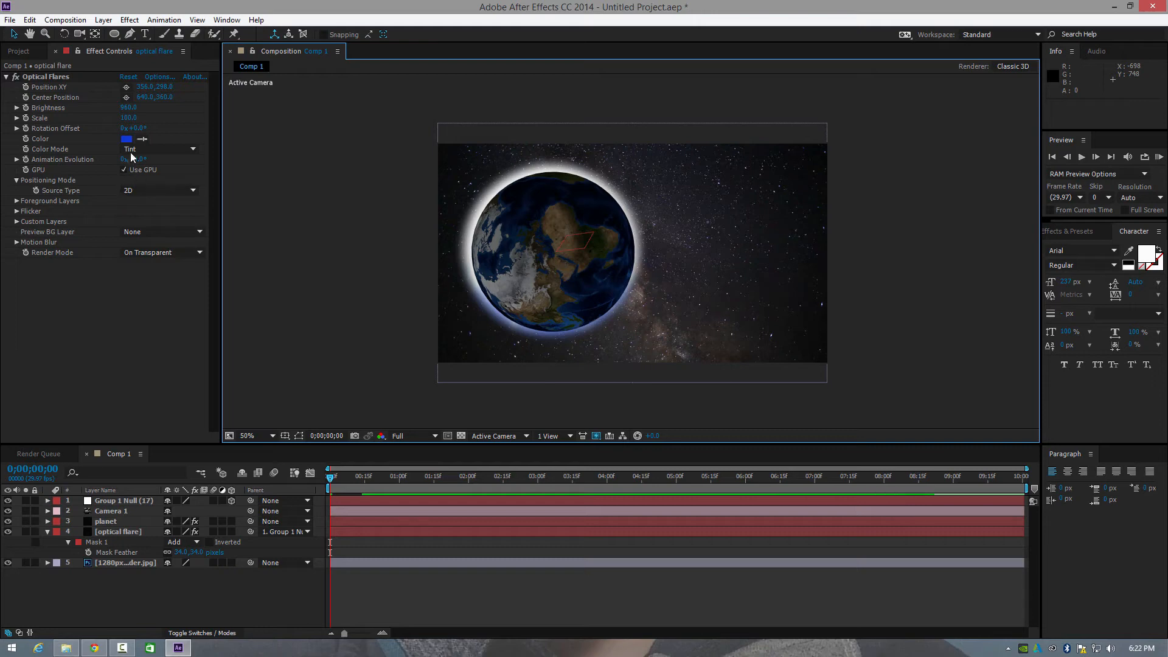
click(125, 138)
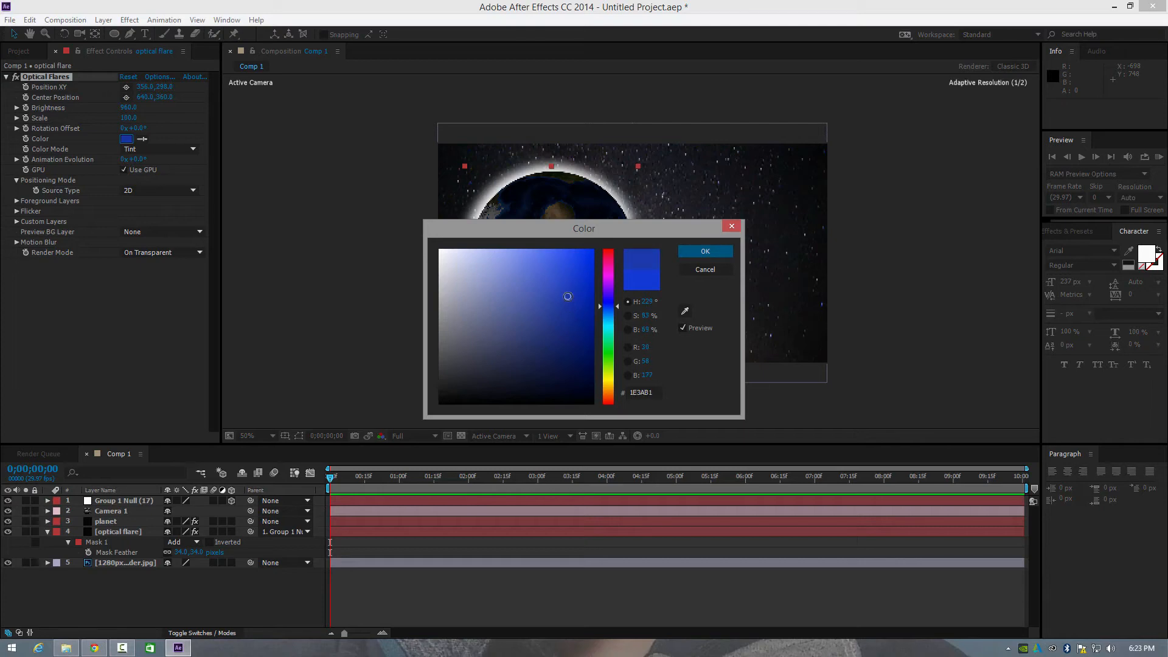
click(706, 251)
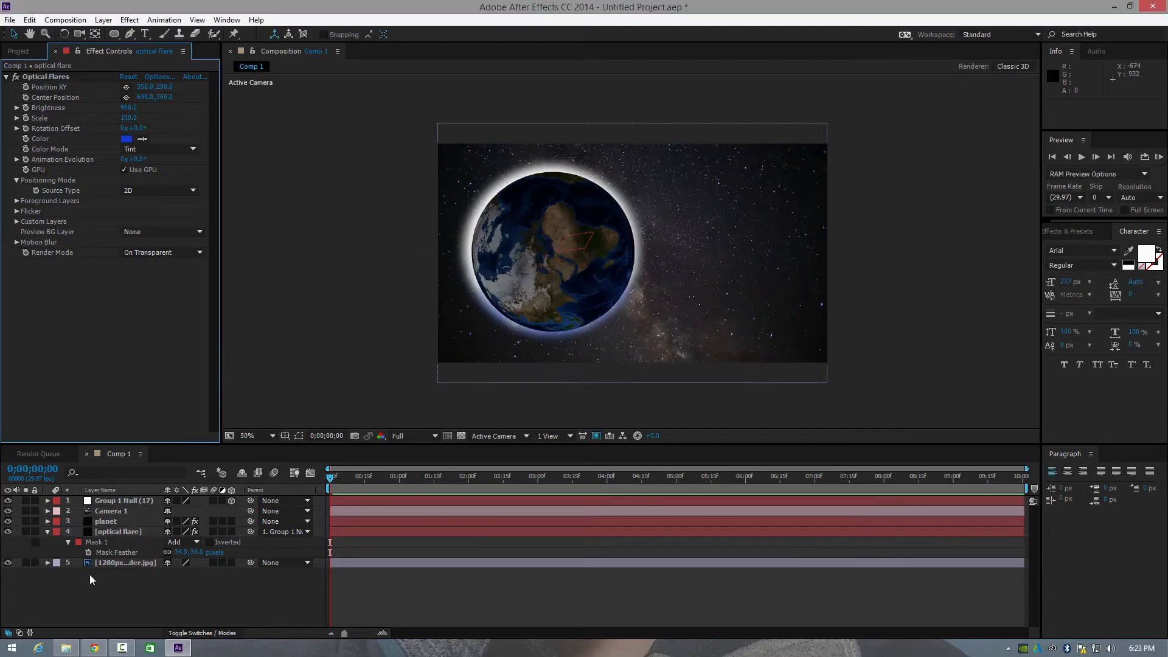
Step: Add VC Color Vibrance to the optical flare layer and set its colour to blue
right_click(116, 532)
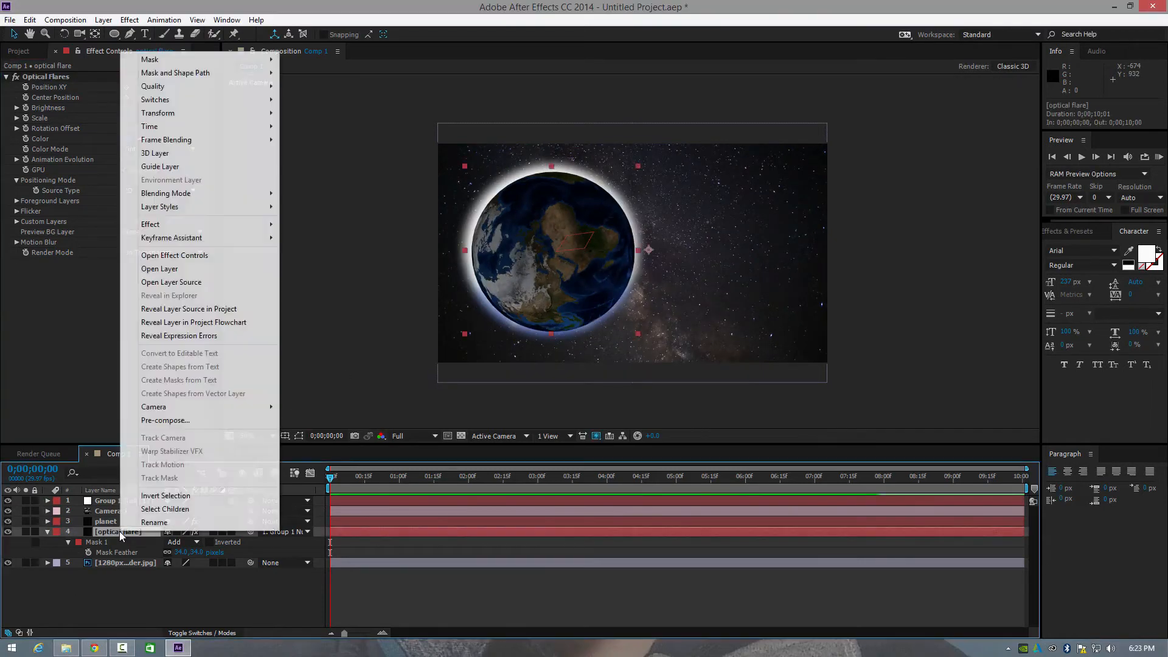
mouse_move(151, 224)
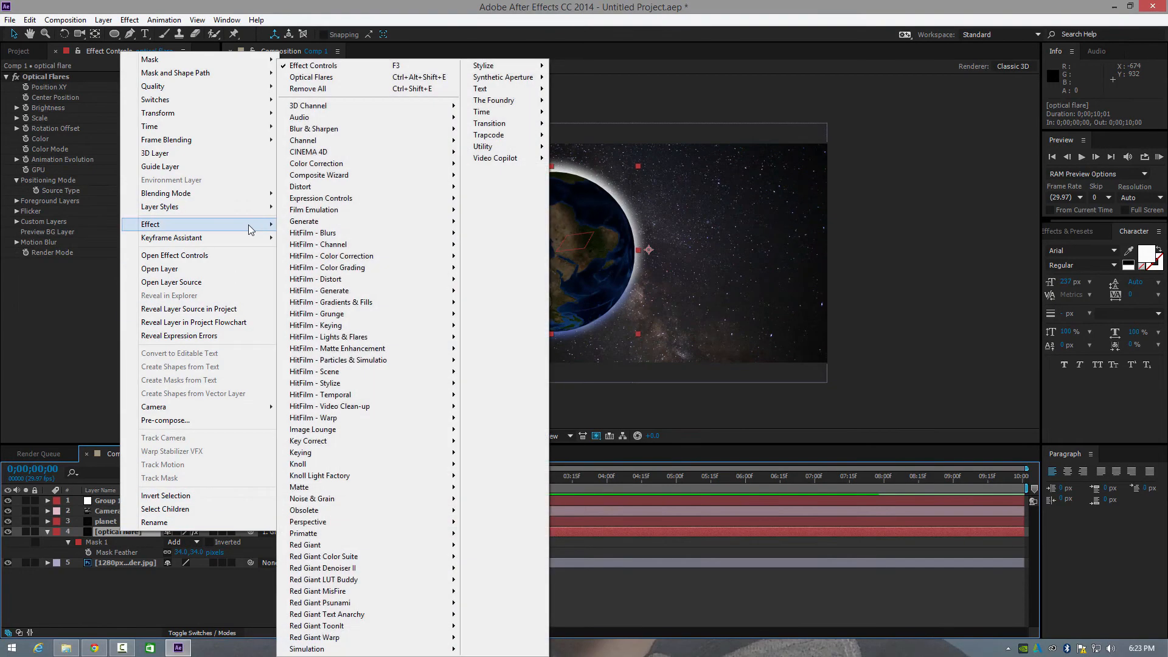
mouse_move(494, 158)
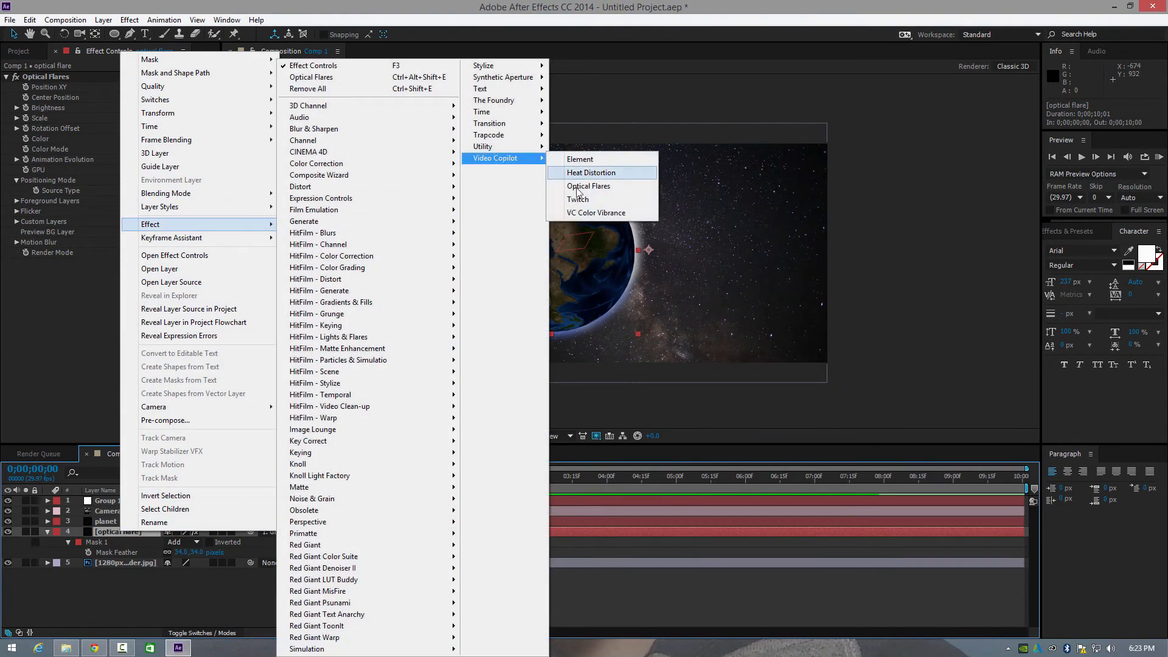
click(597, 212)
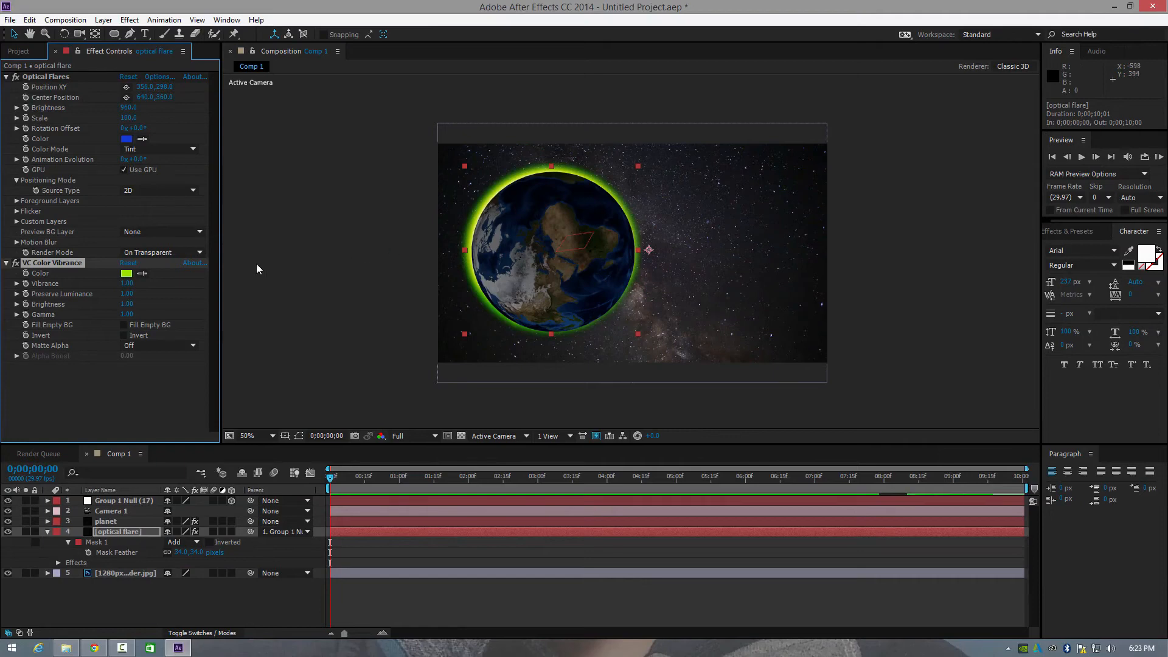
click(125, 273)
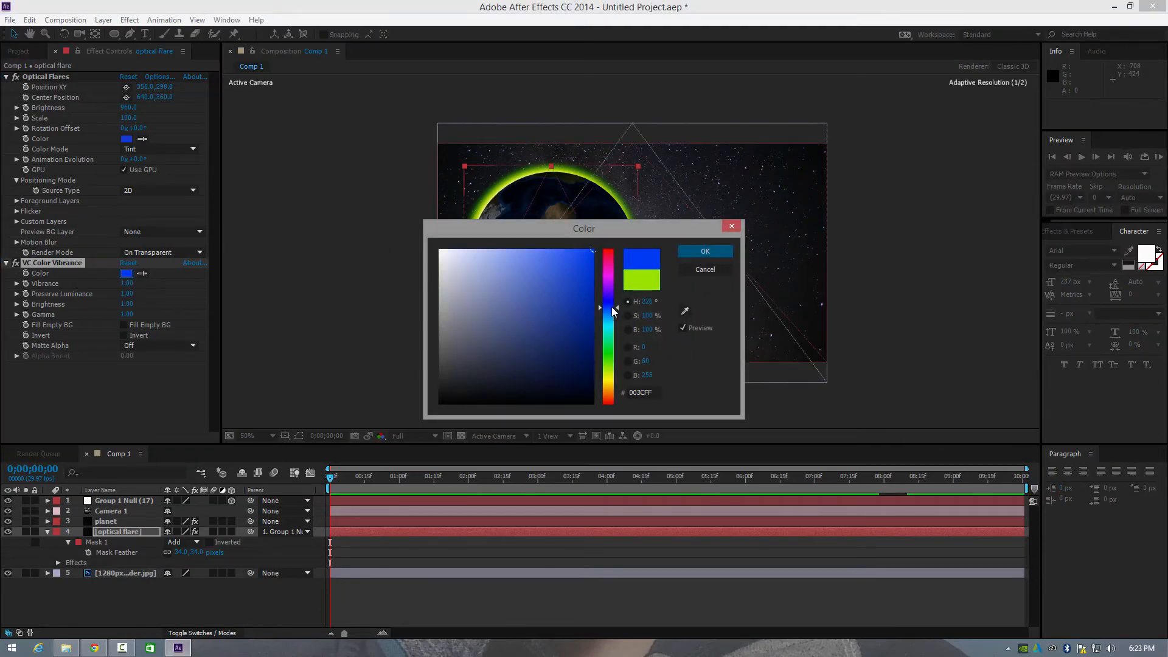
click(567, 268)
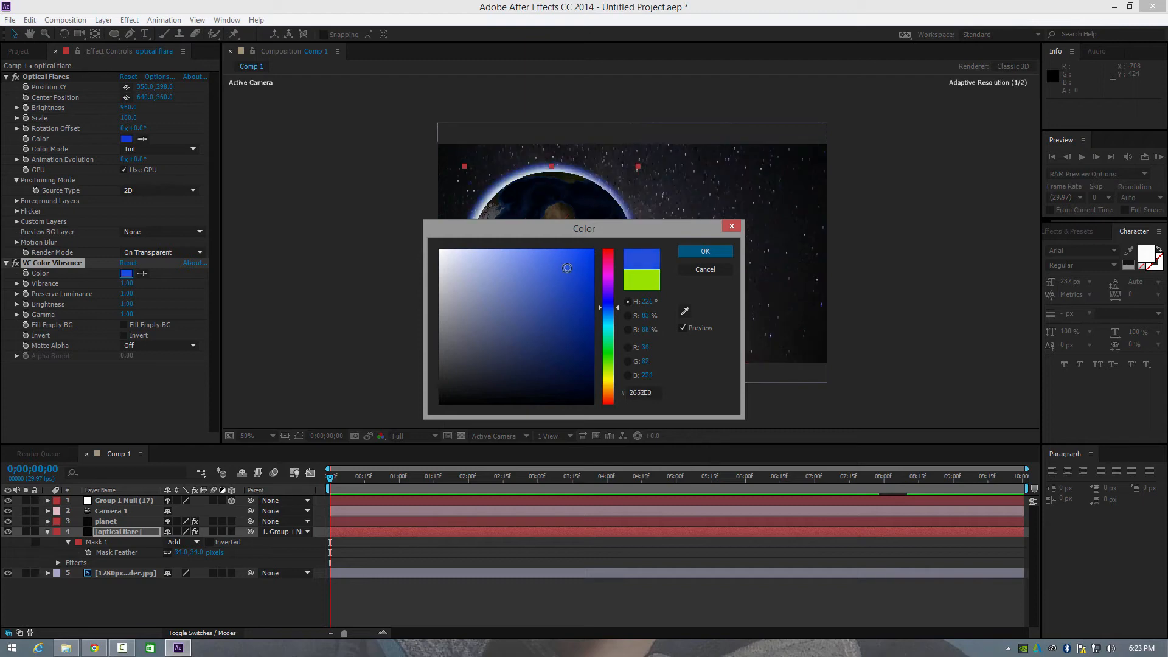
click(582, 273)
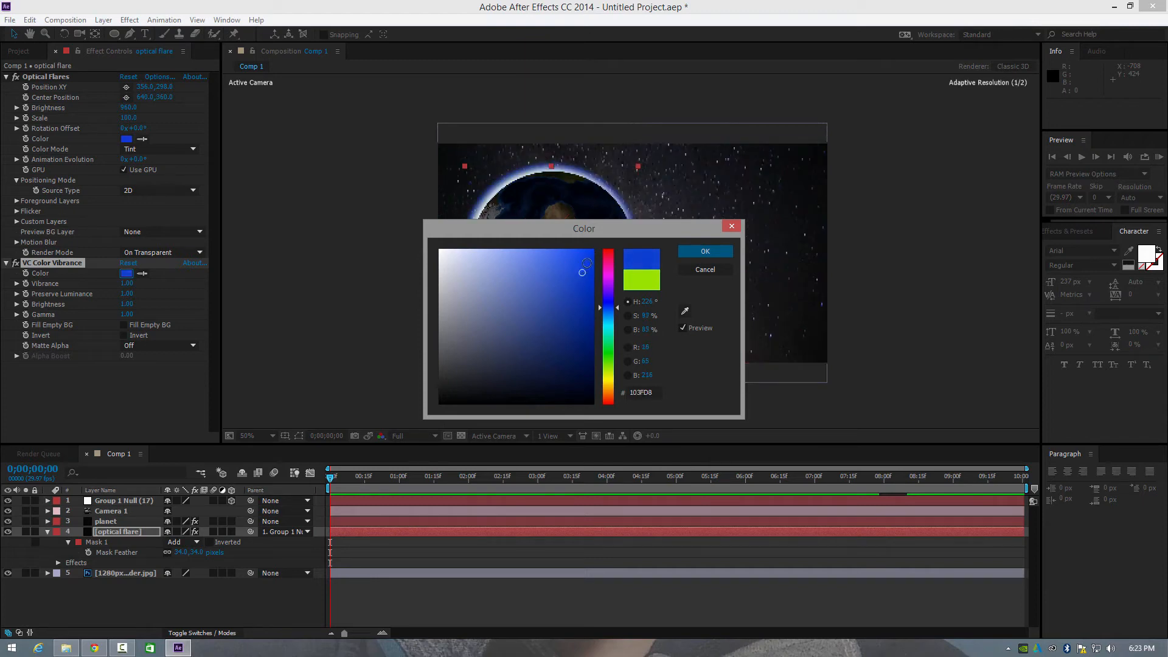
click(705, 251)
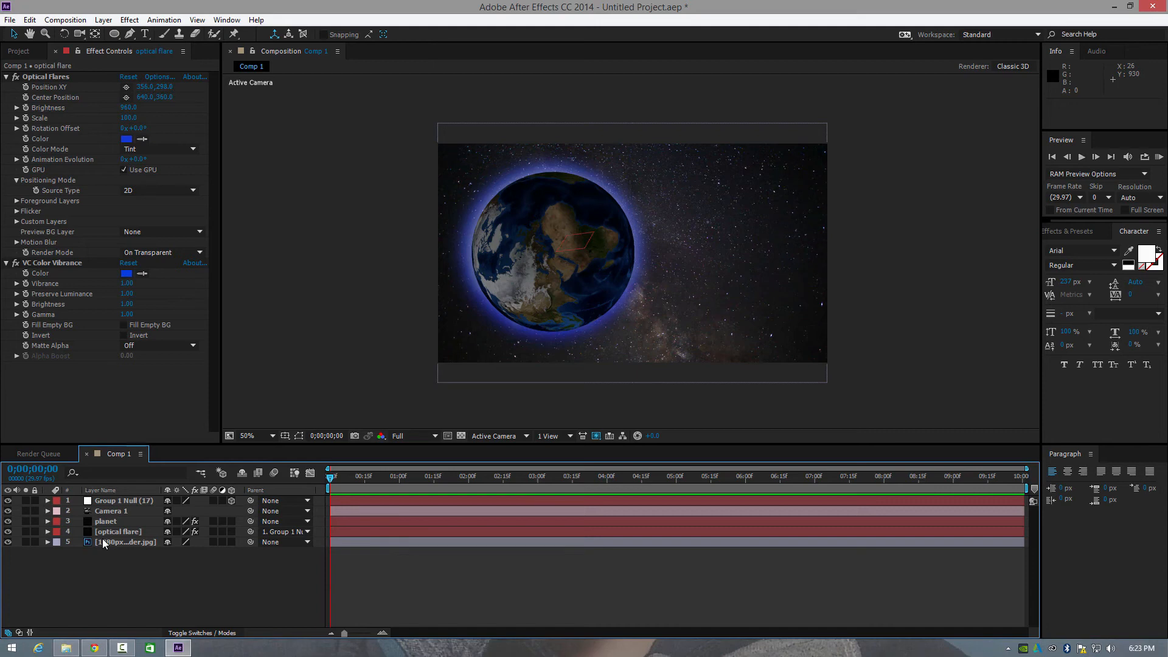
Step: Add a Photo Filter to the sky image layer with Filter set to Custom blue
right_click(104, 543)
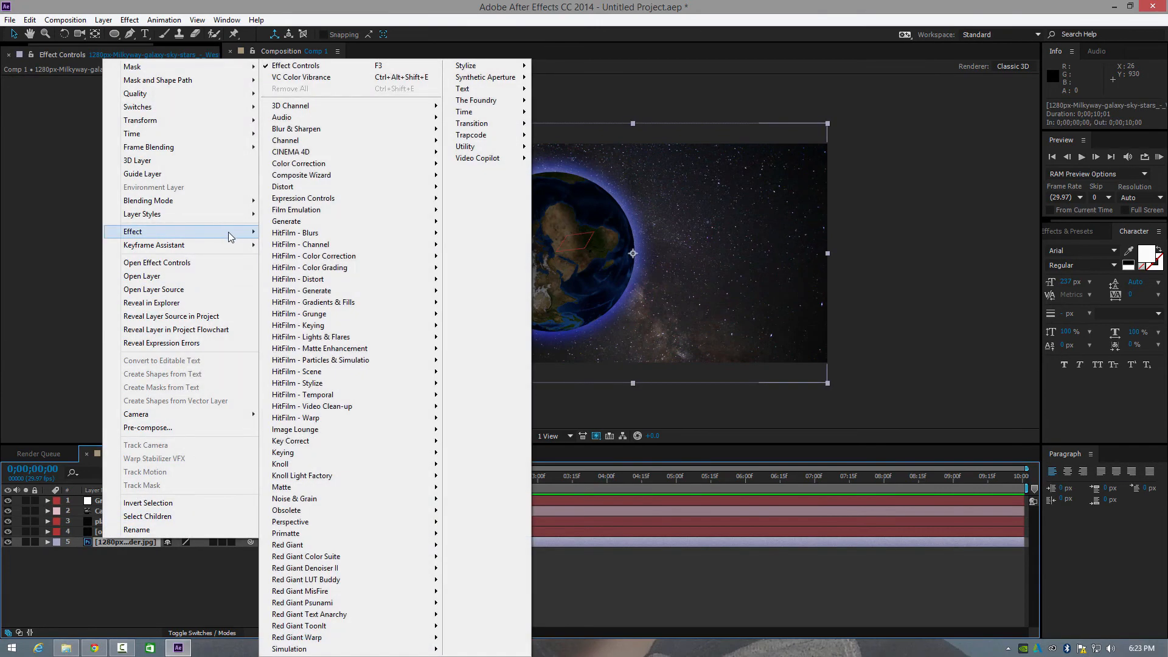
mouse_move(322, 163)
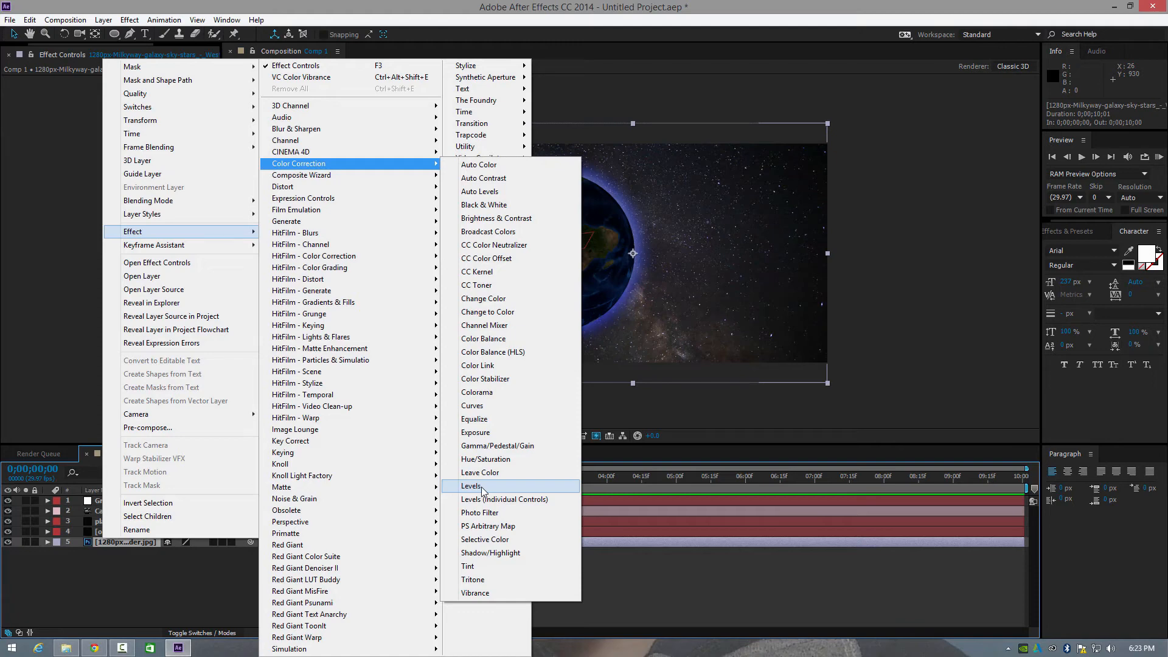
mouse_move(490, 512)
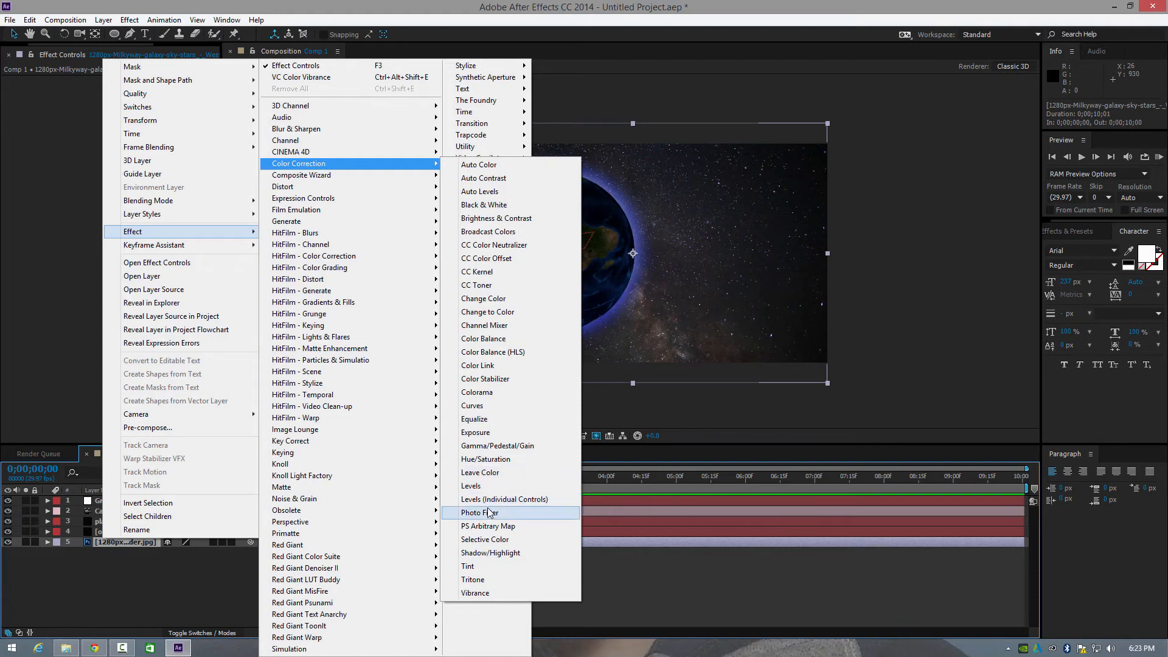
click(475, 512)
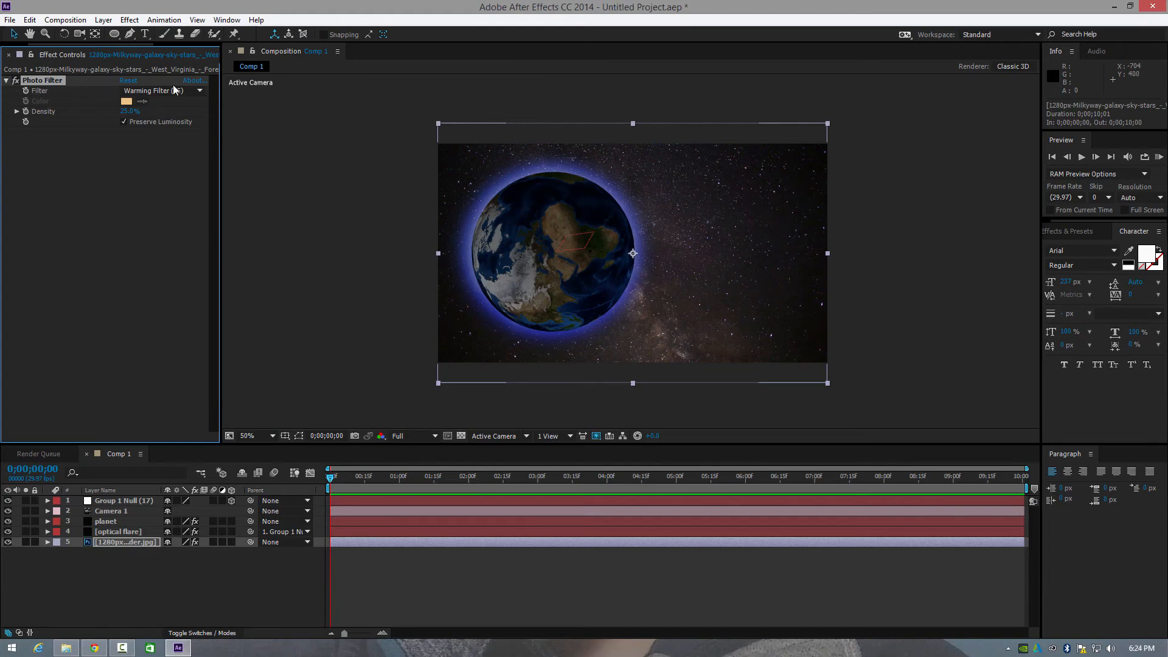
click(200, 90)
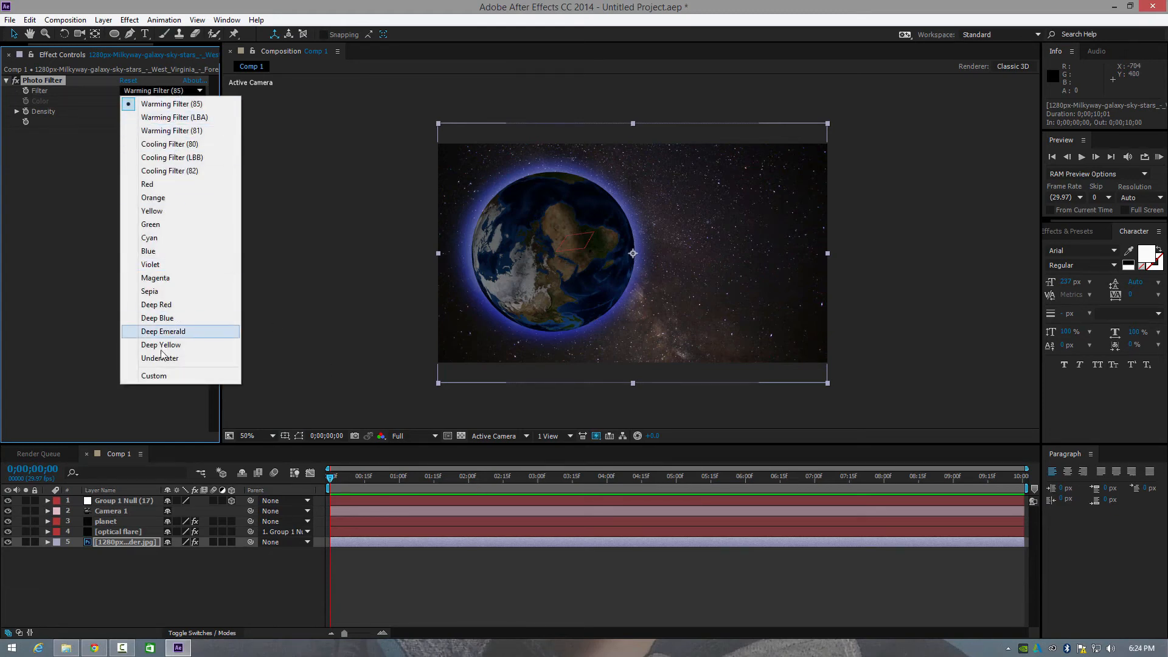
click(153, 375)
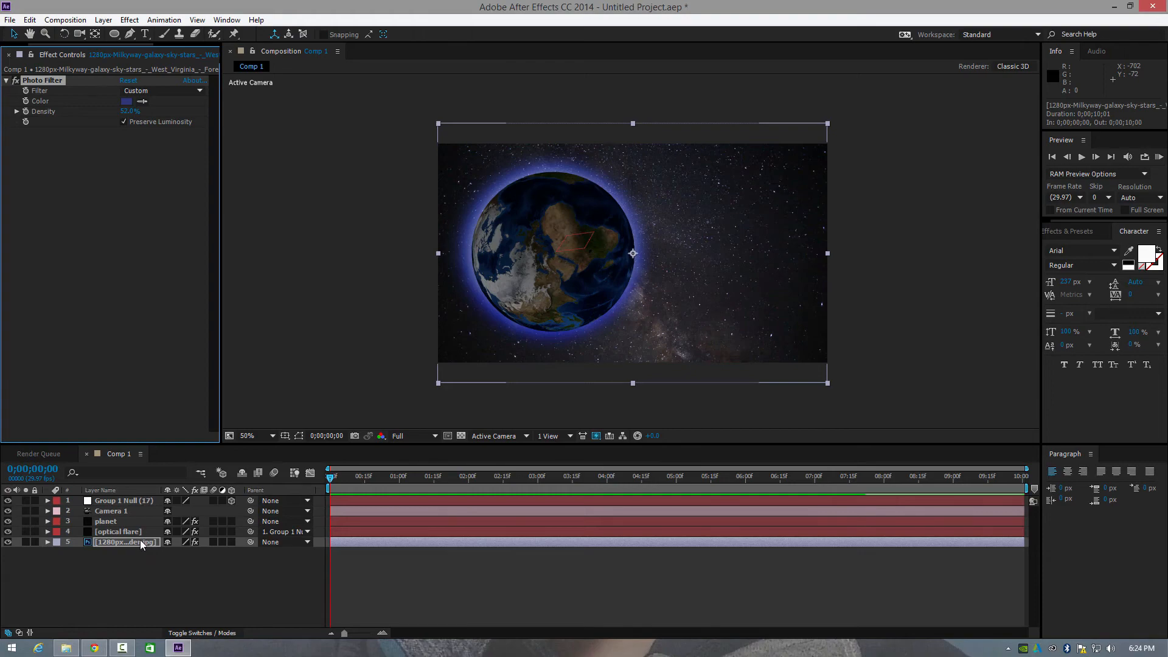
Step: Add Curves to the sky layer and lift the Blue channel curve for a deep blue cast
right_click(127, 542)
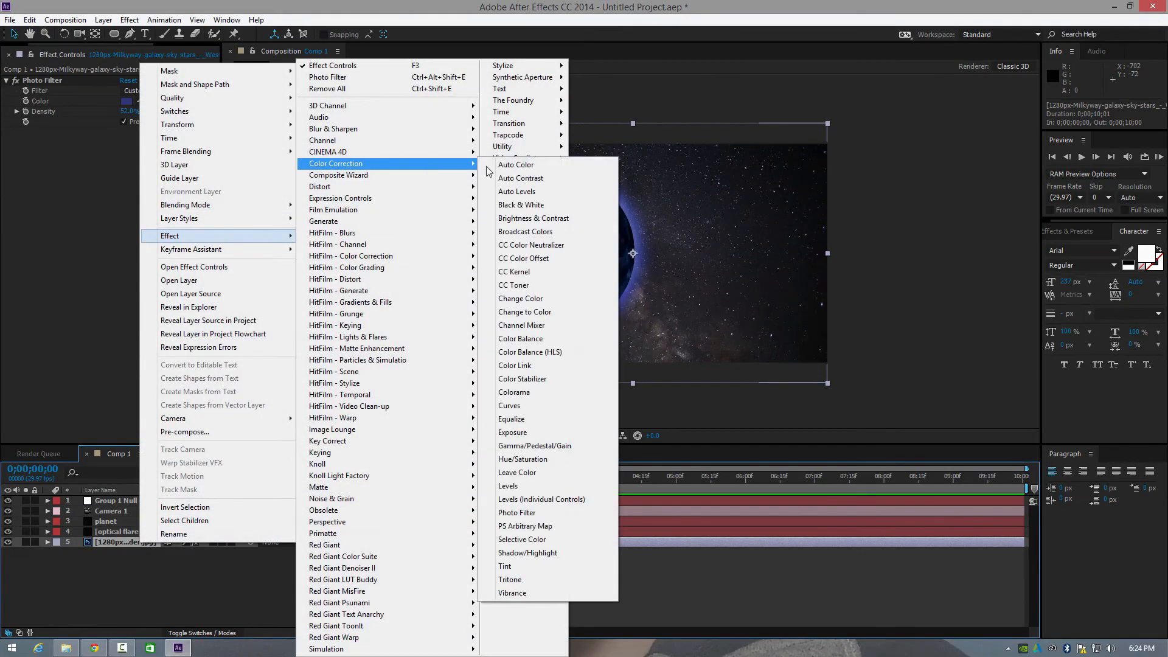
mouse_move(522, 378)
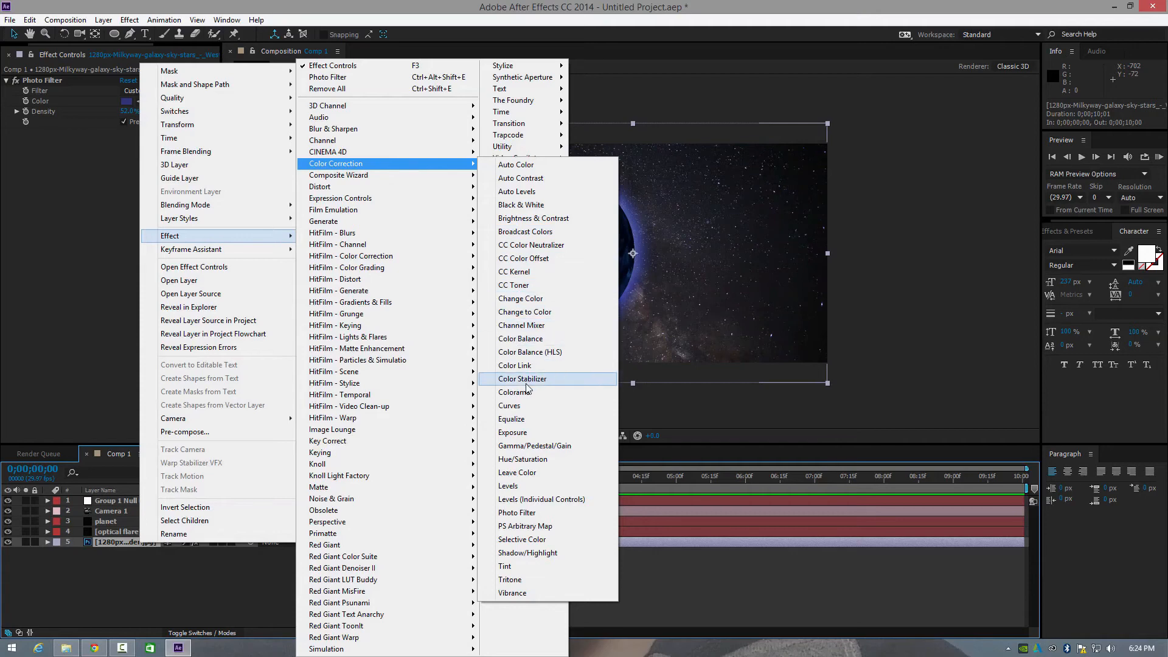
click(509, 406)
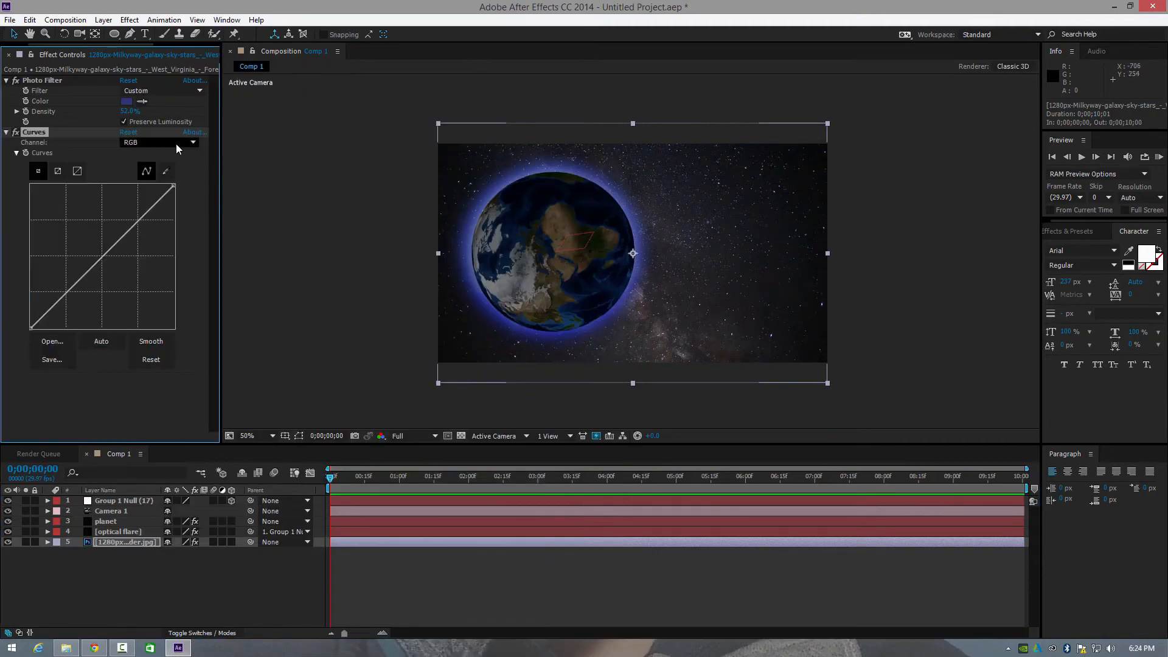
click(192, 142)
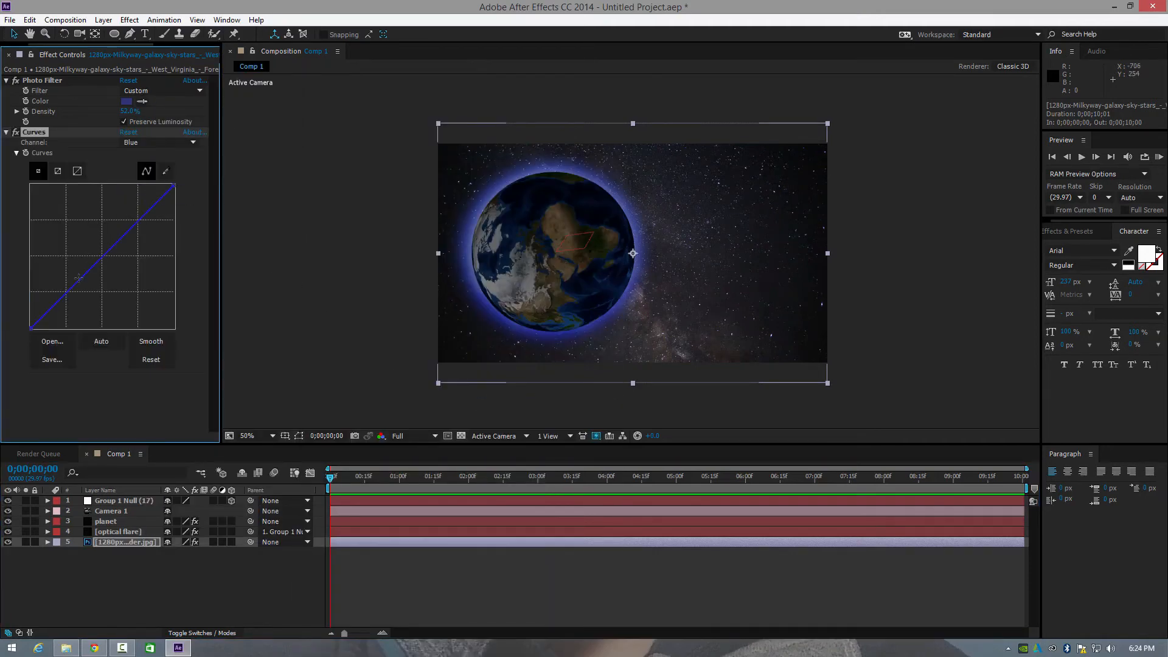
drag(78, 278, 66, 270)
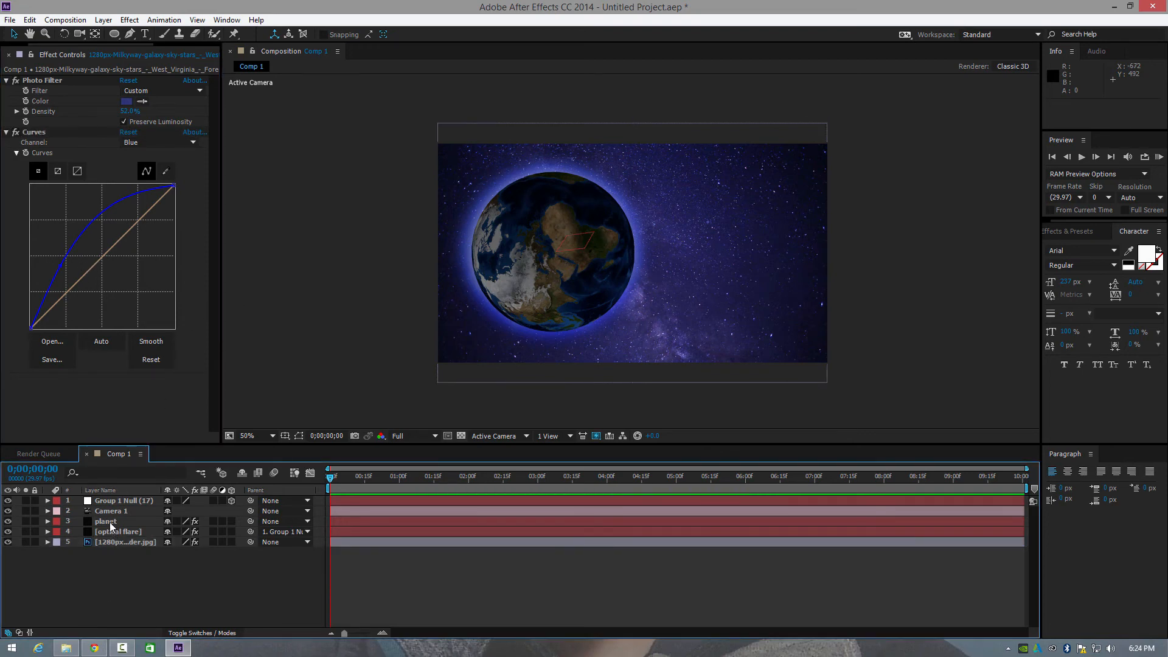
Step: Add Curves to the planet layer and raise its Blue channel to match the sky
right_click(105, 521)
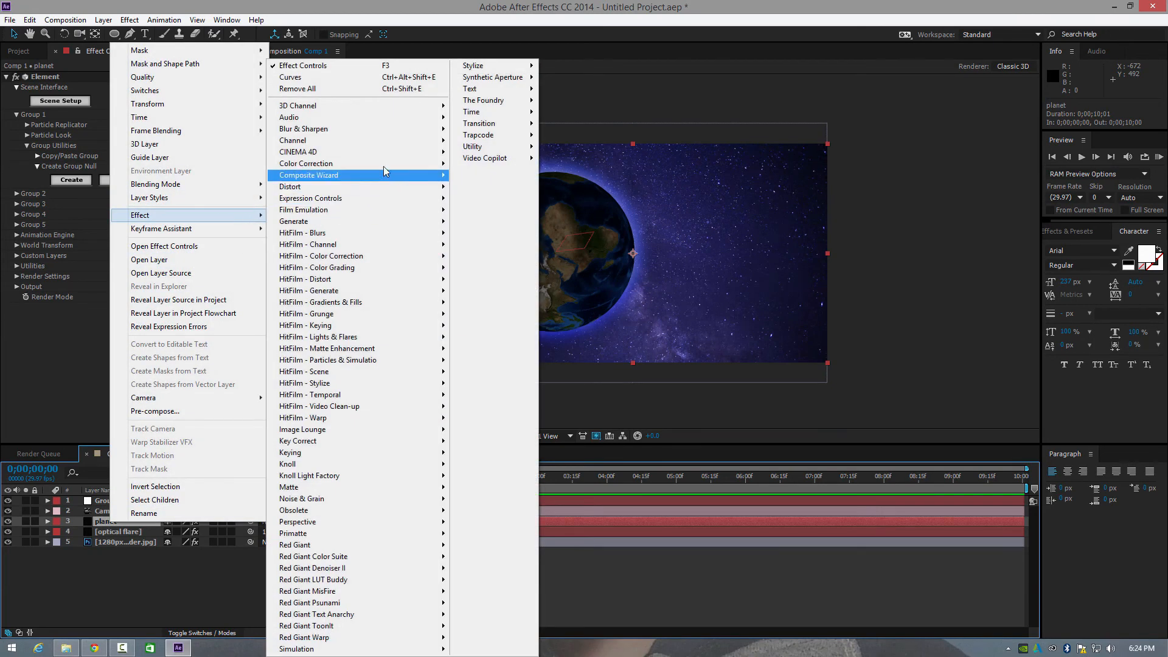
mouse_move(305, 163)
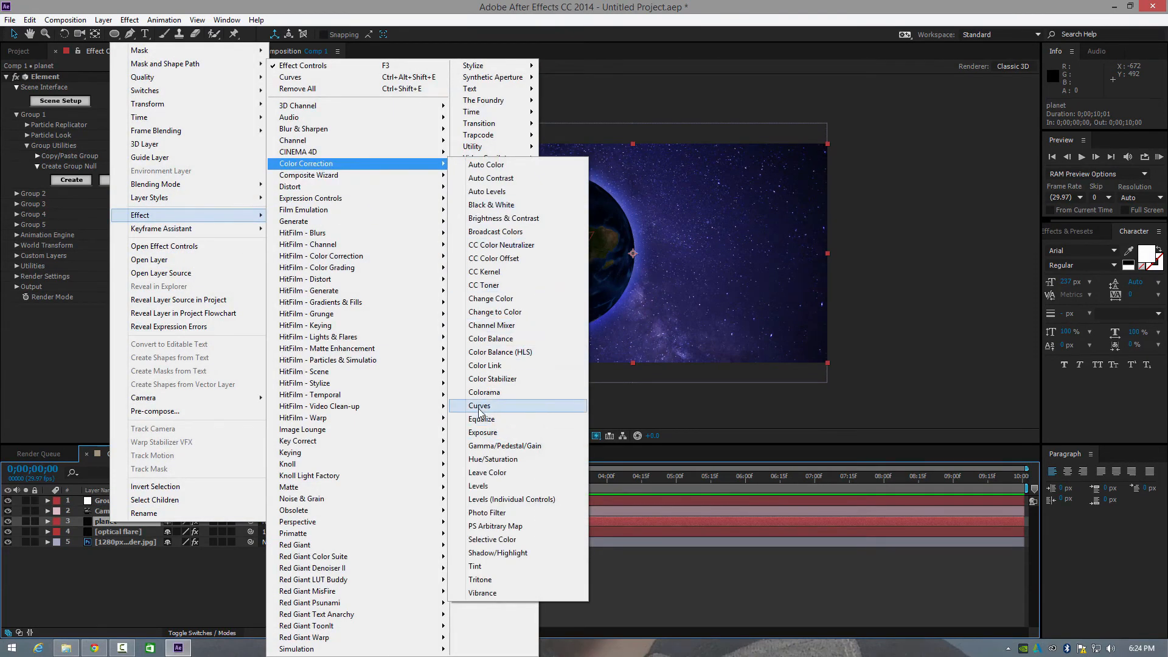
click(479, 405)
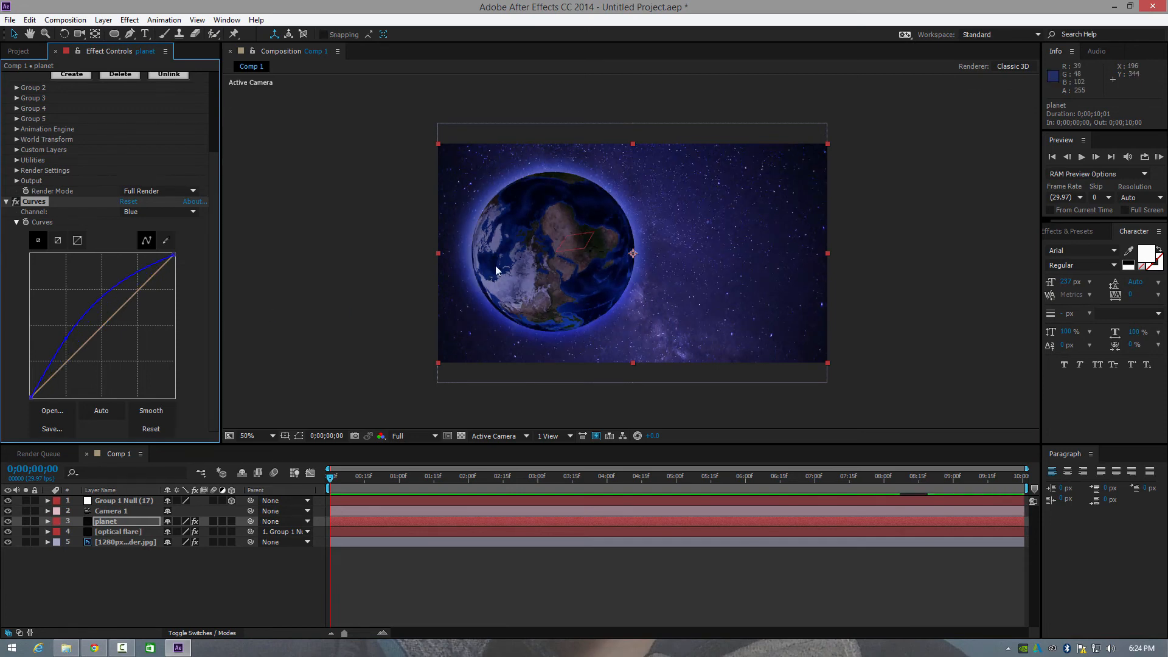
click(387, 305)
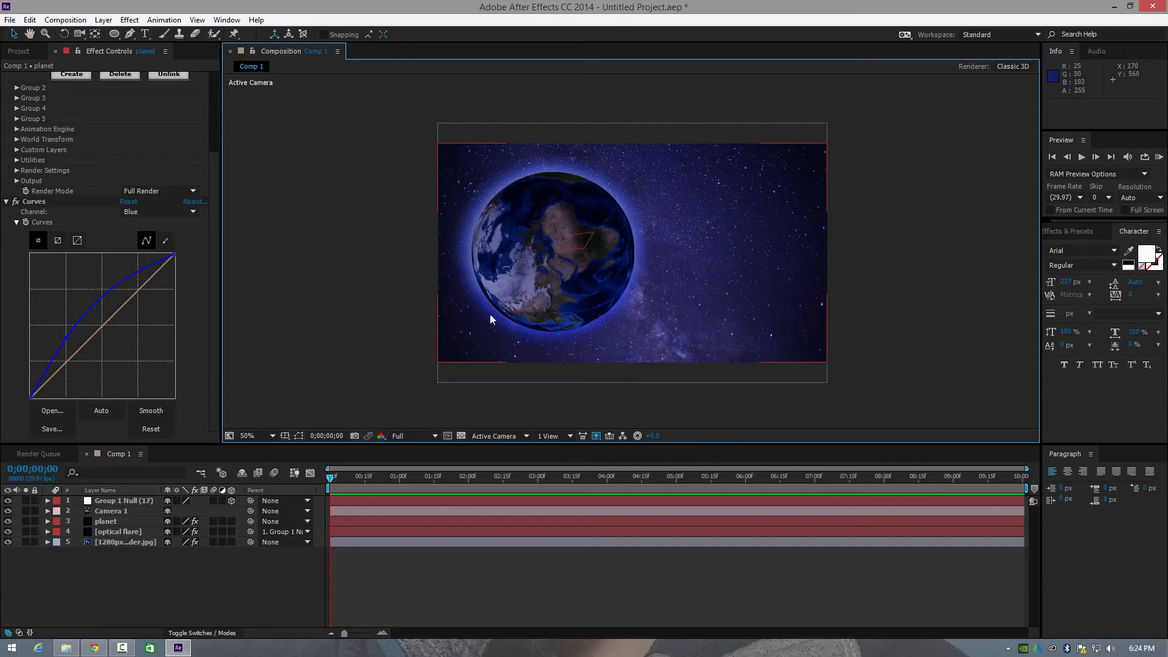
mouse_move(499, 321)
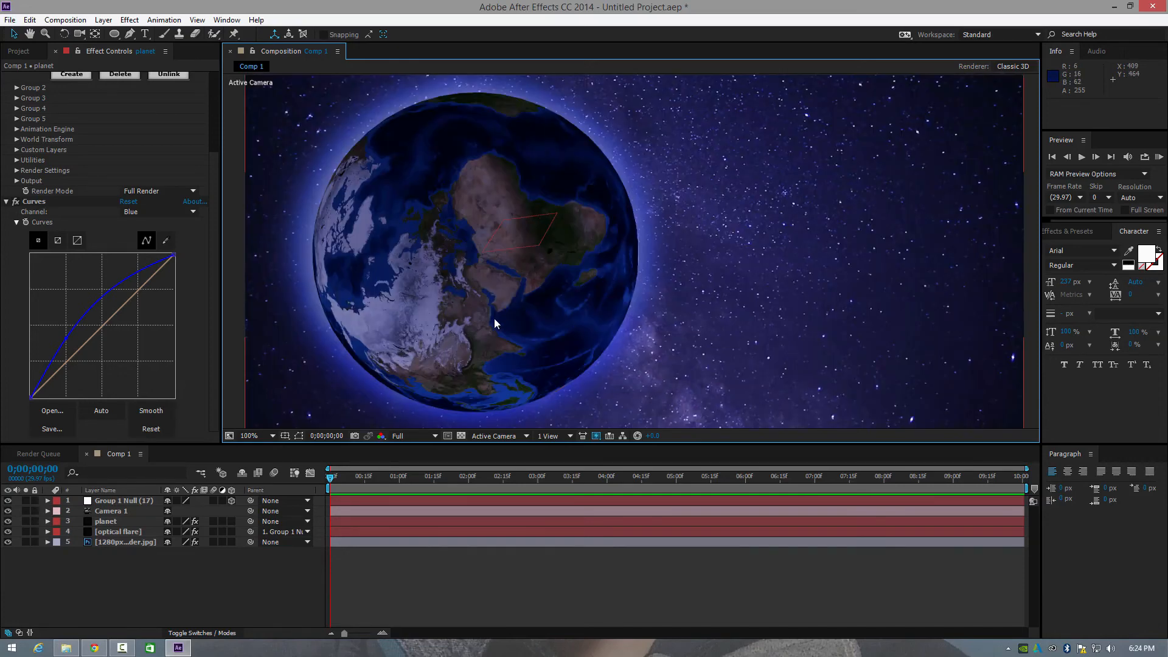
click(248, 436)
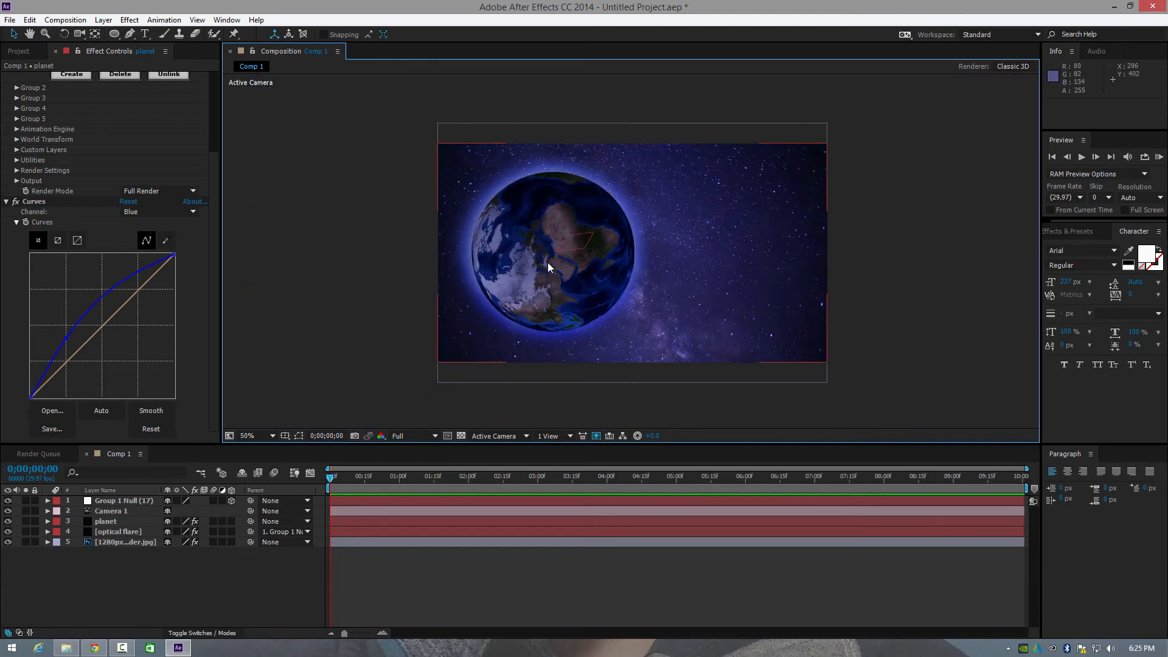
mouse_move(514, 297)
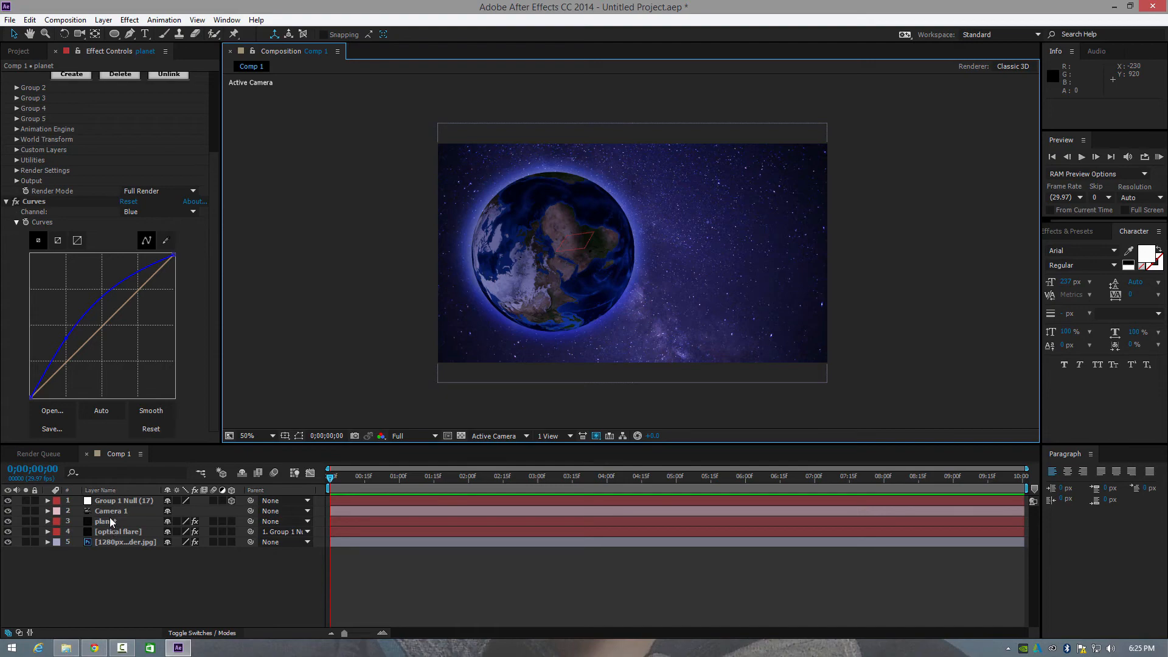
Step: Add a Glow effect to the planet layer and rotate its Color Phase slightly
click(105, 521)
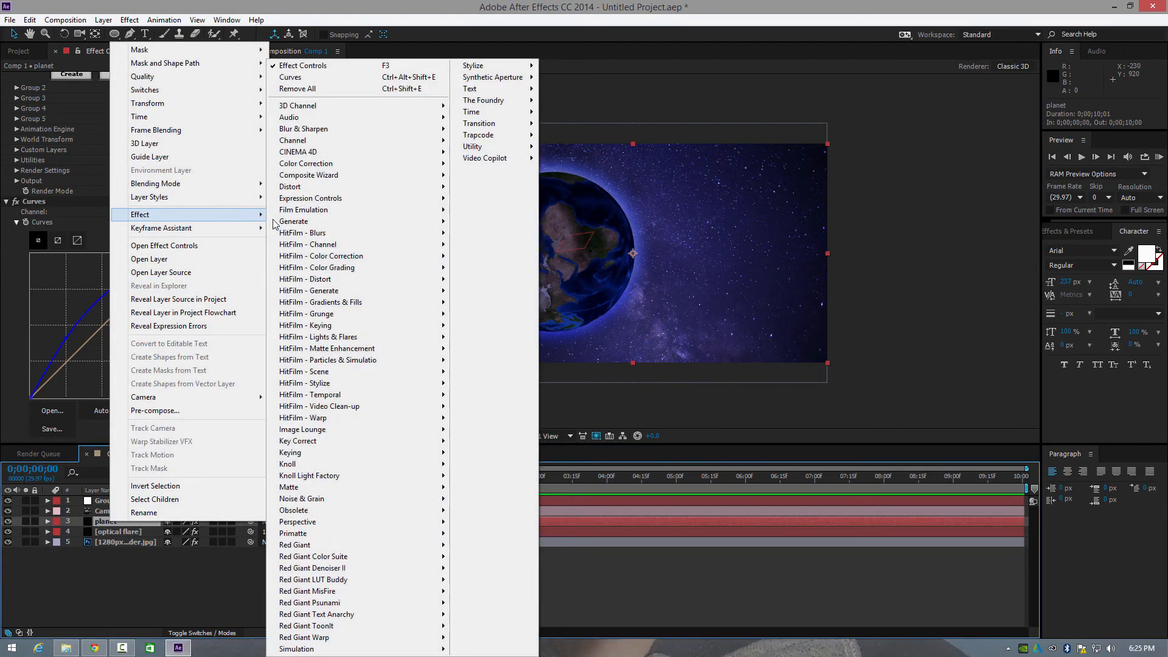
mouse_move(472, 65)
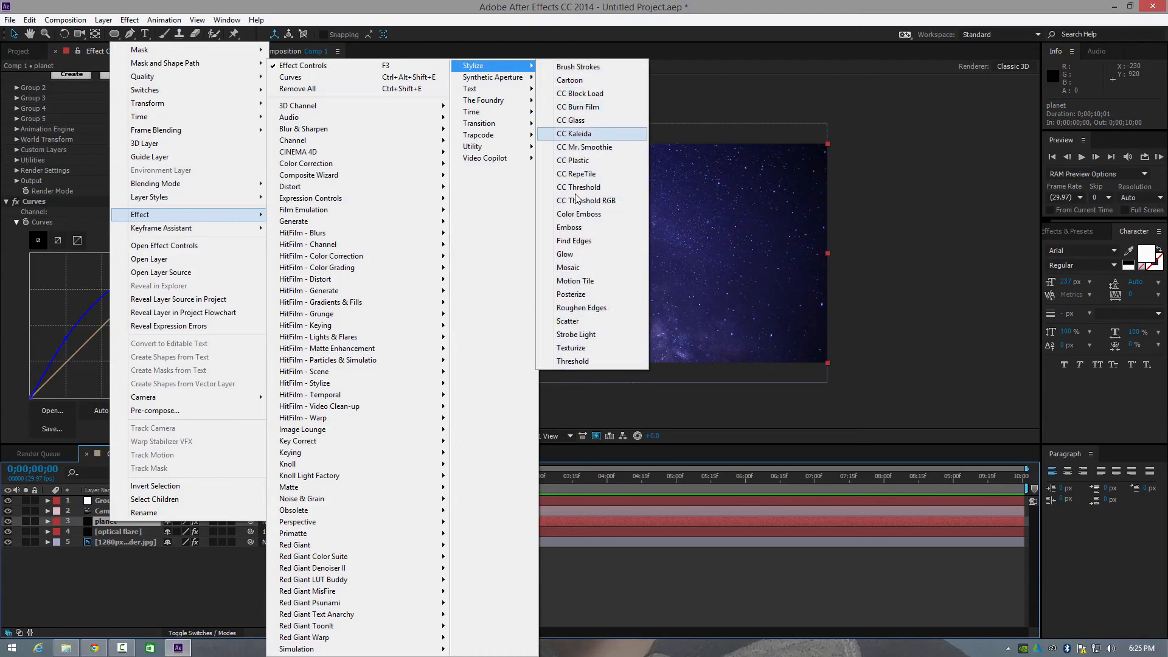
click(565, 254)
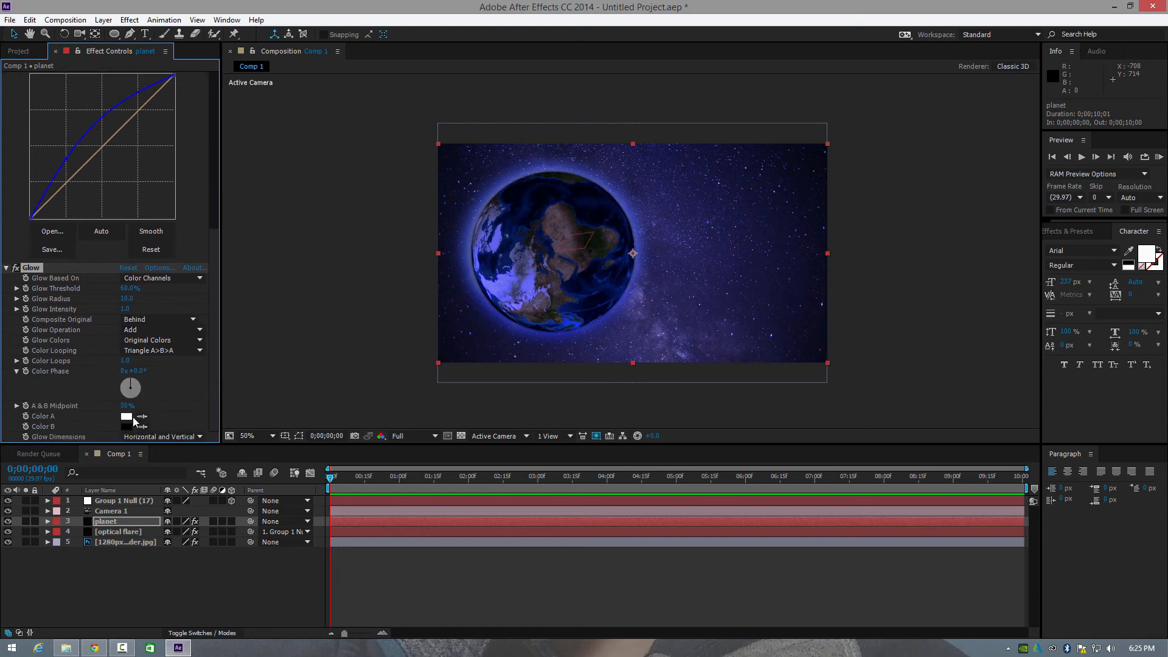
drag(130, 376, 134, 384)
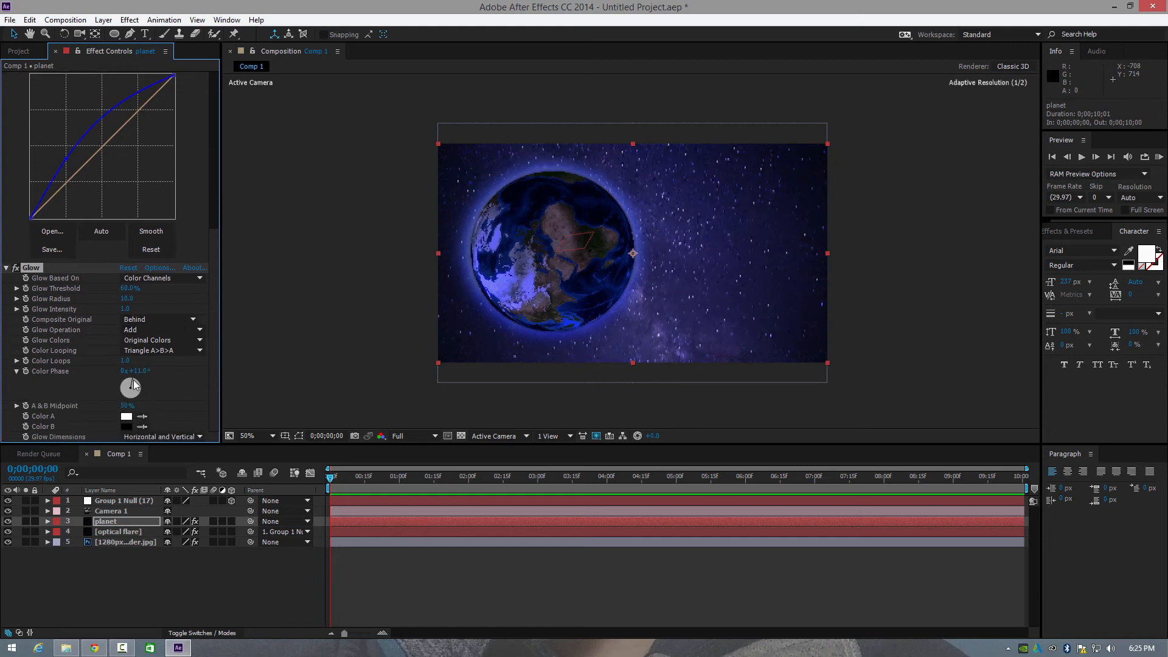
drag(134, 383, 132, 389)
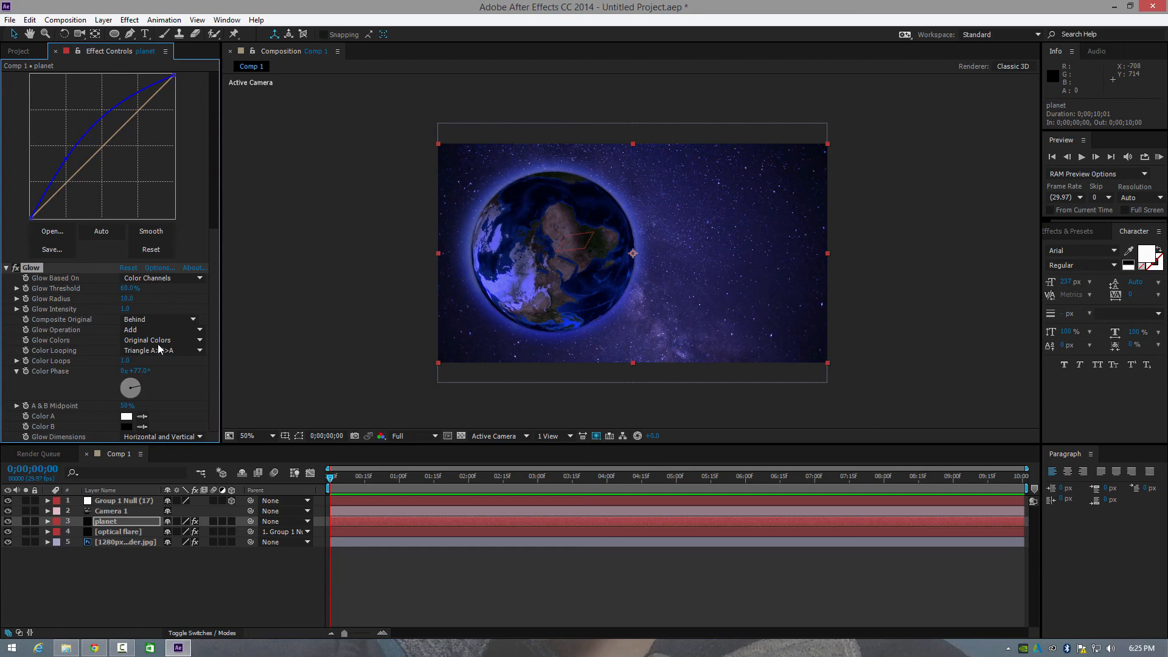
mouse_move(170, 331)
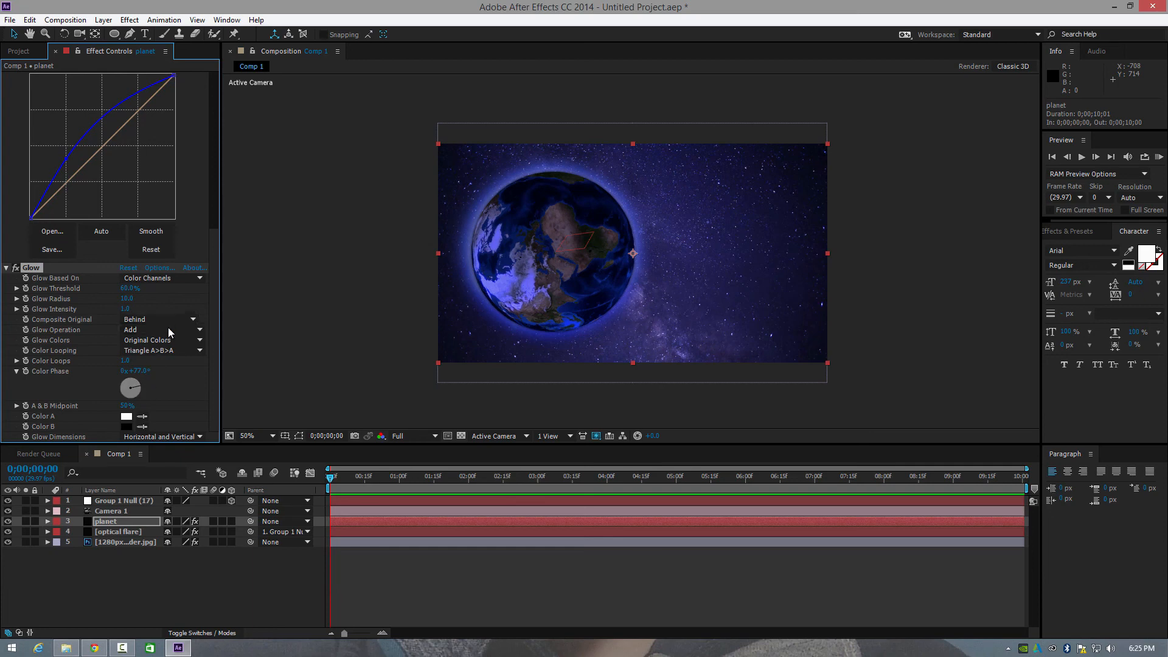
Step: Set Glow's Composite Original to On Top and choose a yellow-green Color A
click(159, 319)
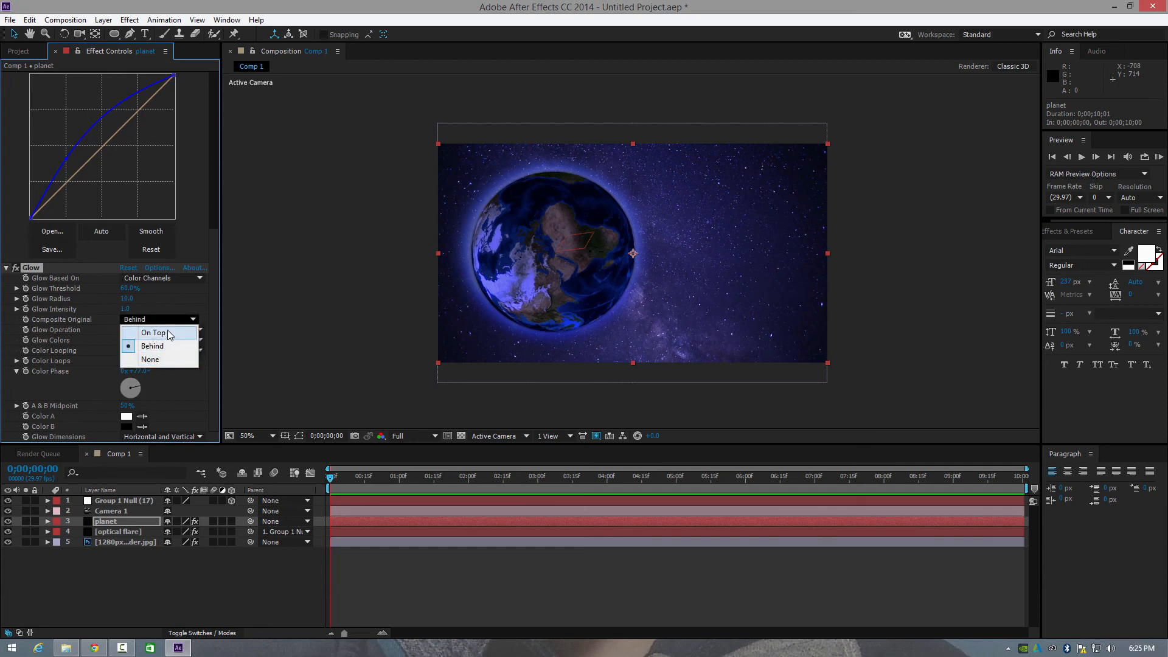
click(154, 332)
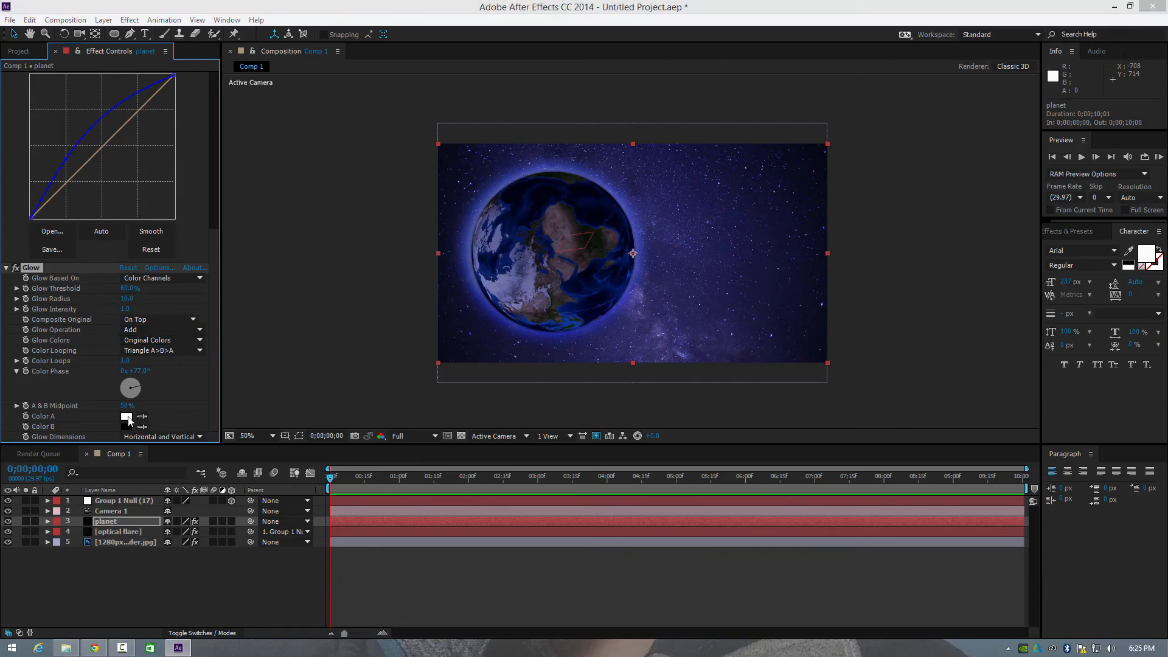
click(126, 417)
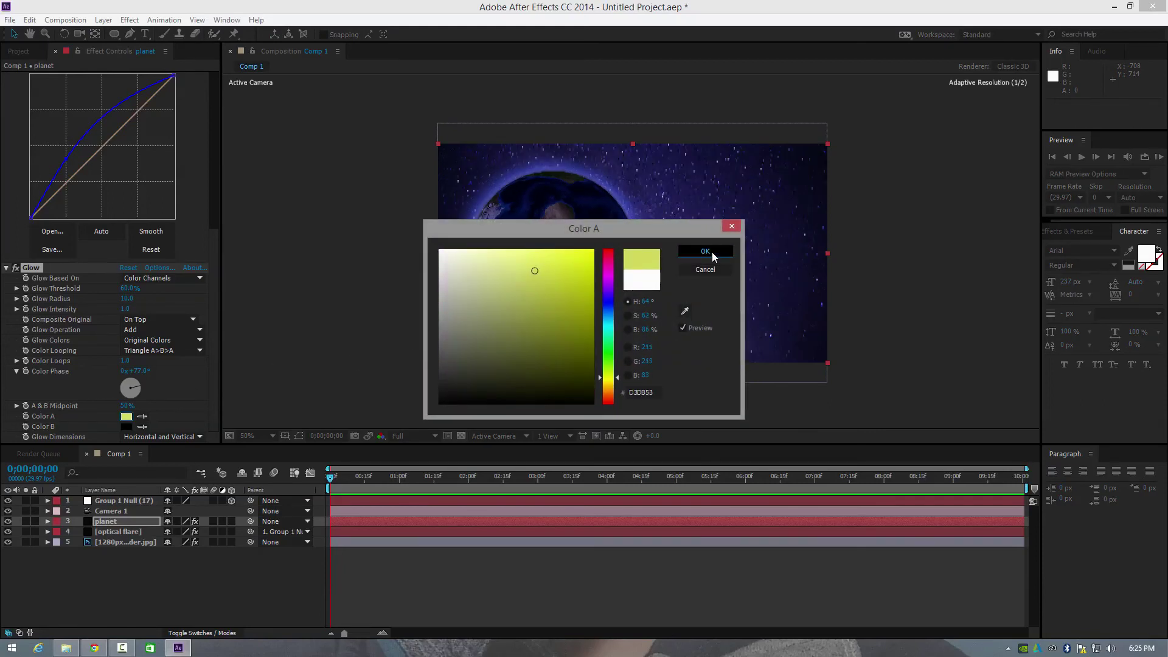
click(706, 251)
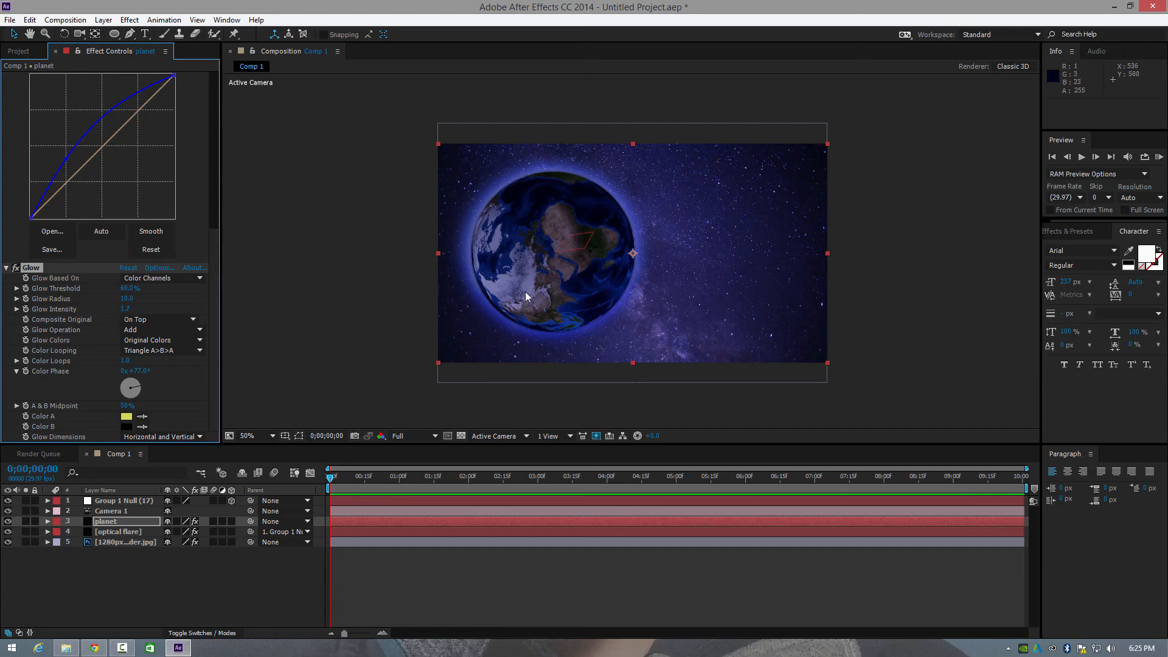
mouse_move(219, 302)
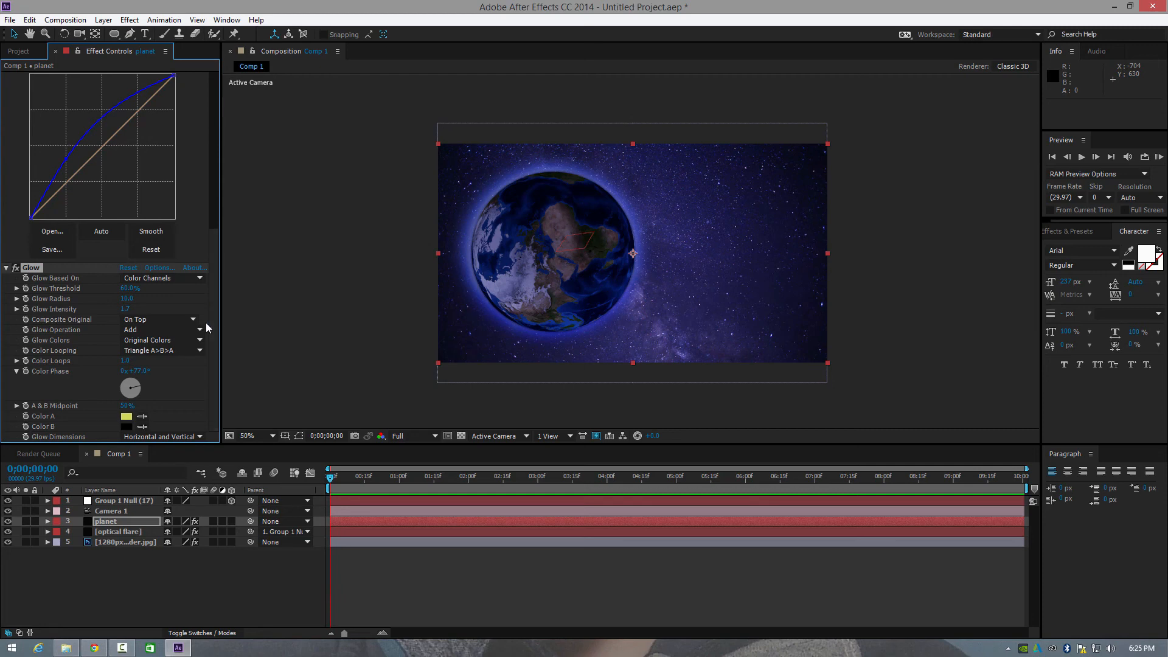
mouse_move(124, 287)
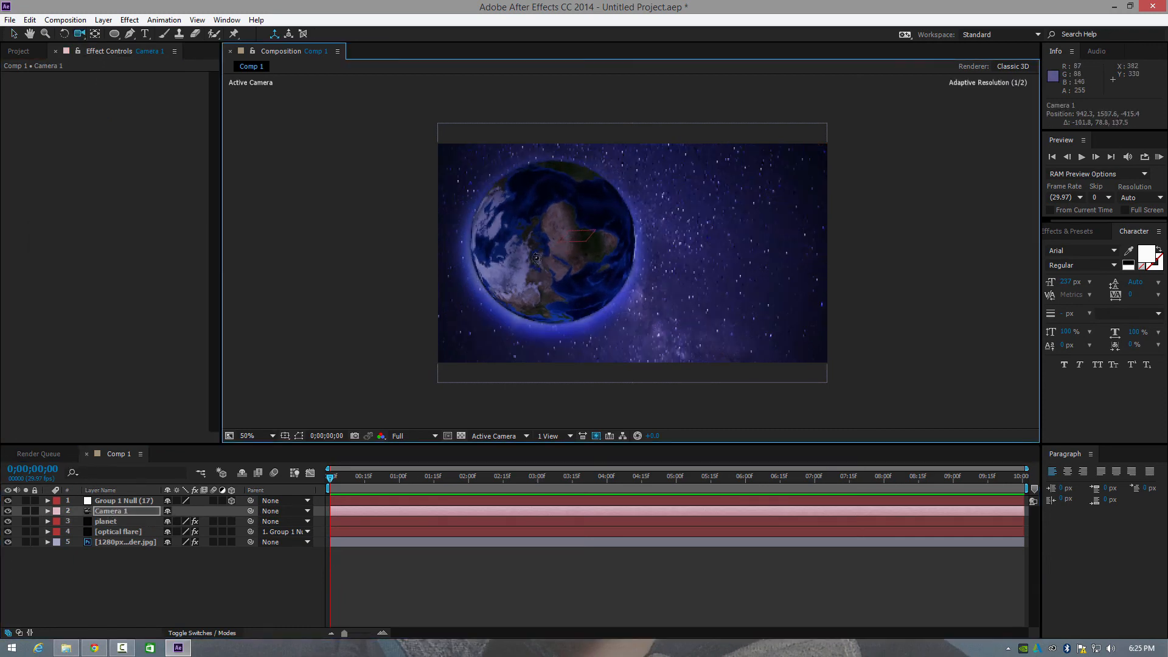
Step: Orbit Camera 1 around the planet to show a different side
drag(537, 257, 537, 239)
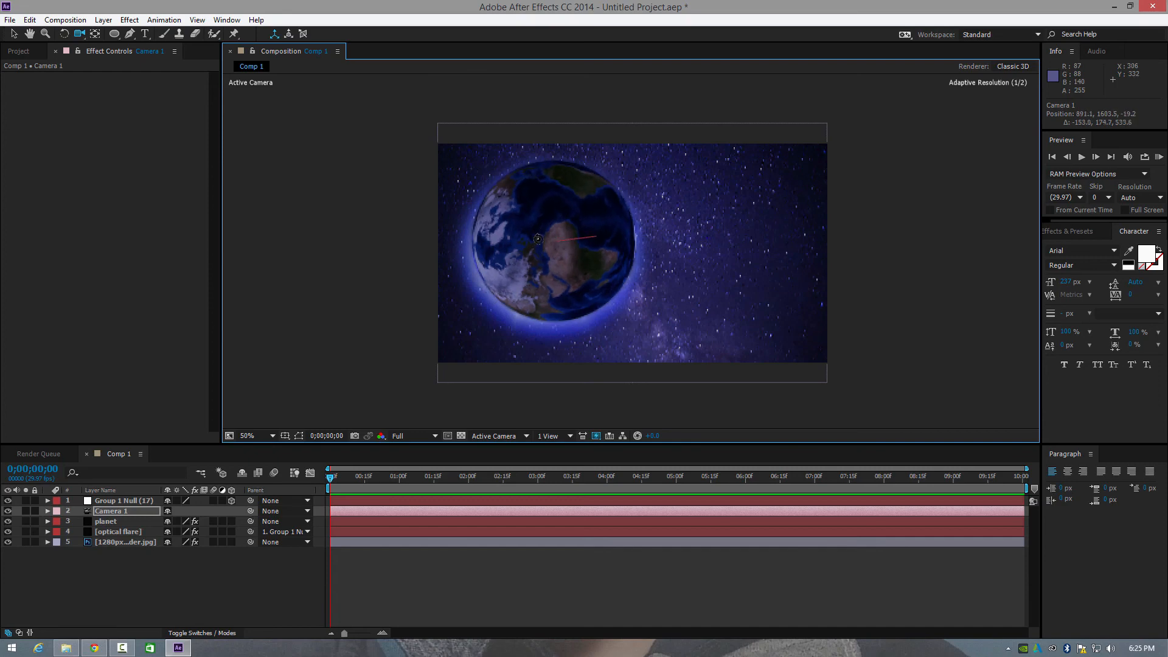
drag(538, 239, 565, 246)
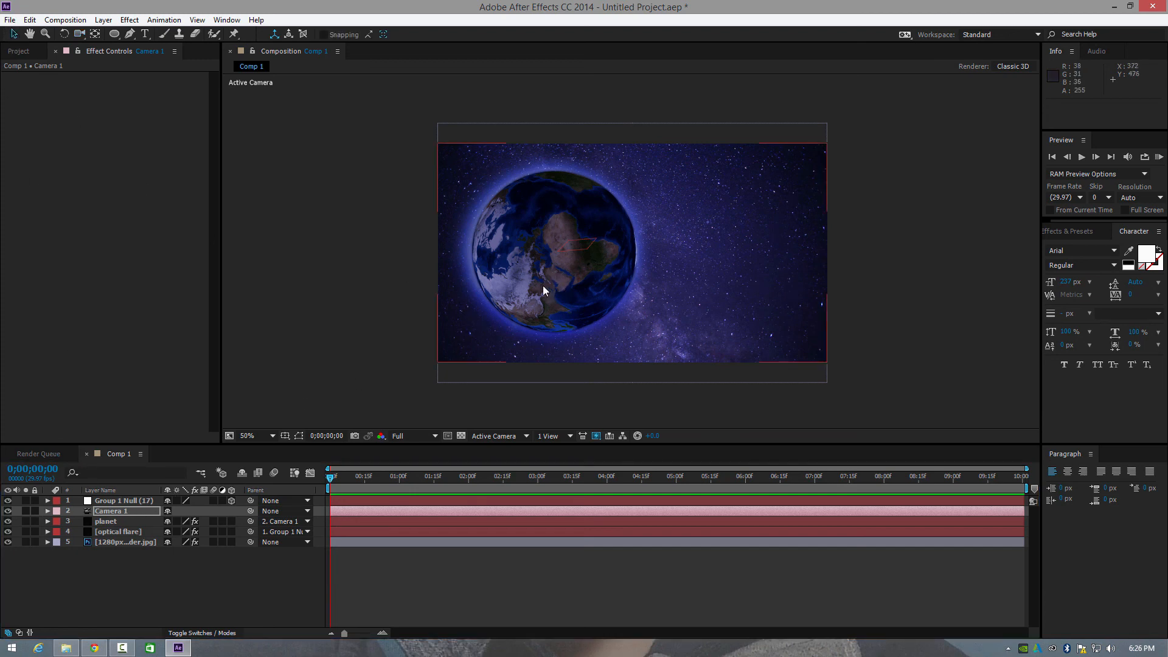
mouse_move(495, 311)
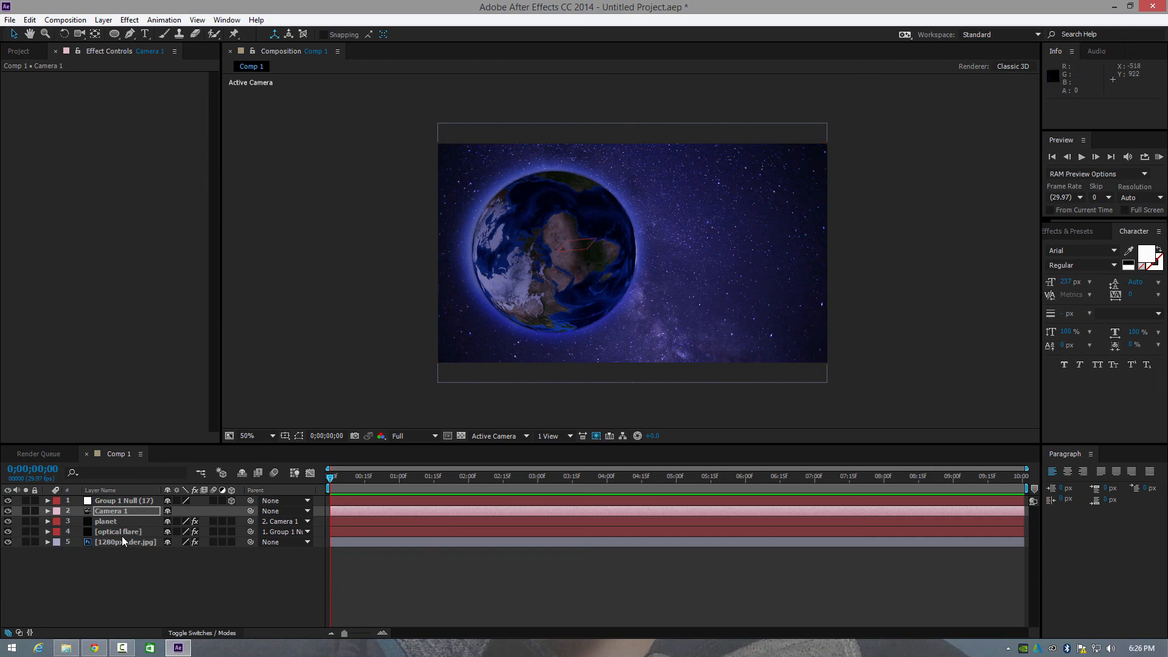
Step: In Element 3D Scene Setup, load a large world image into the Diffuse slot, dismissing the size warning
click(106, 521)
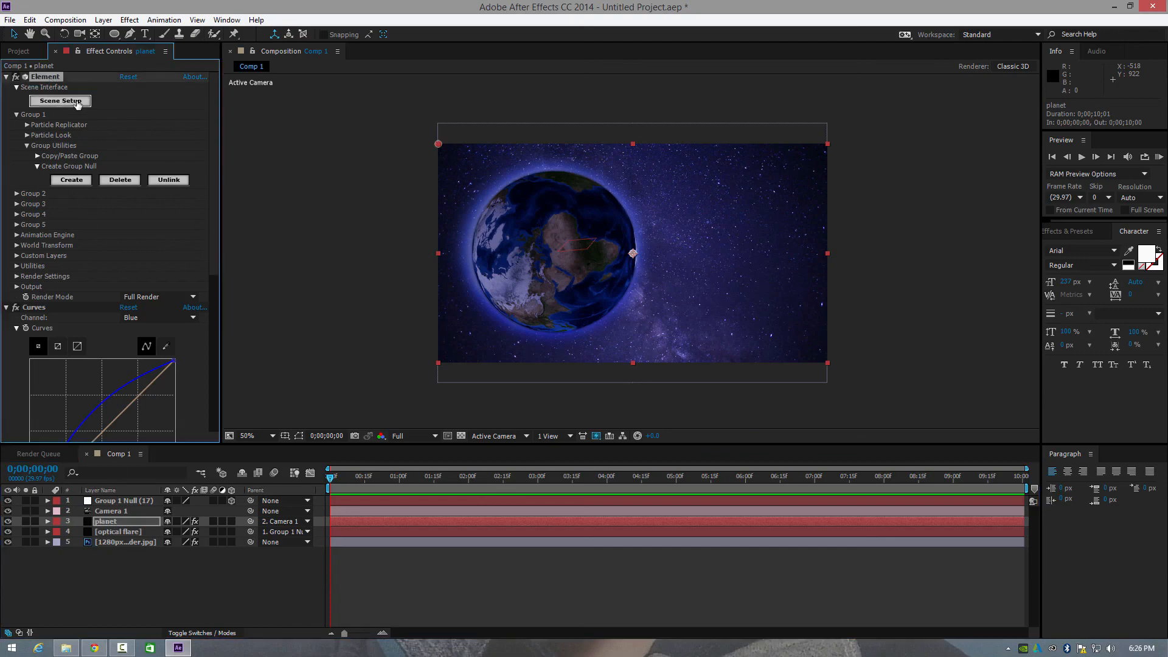
click(59, 100)
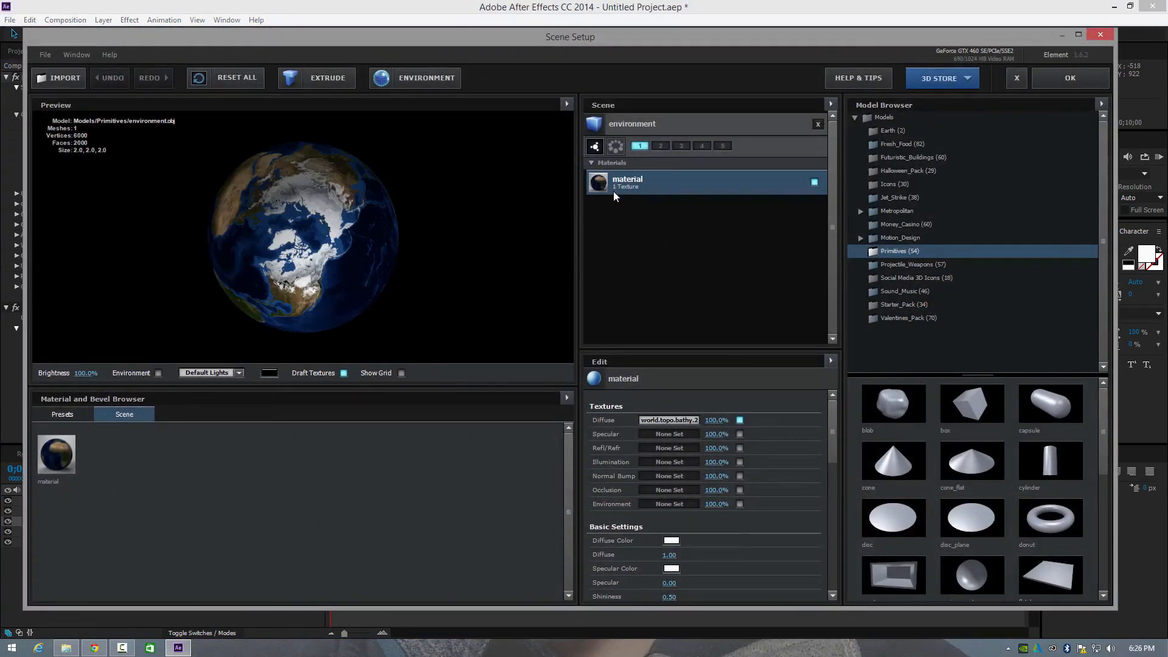
click(669, 420)
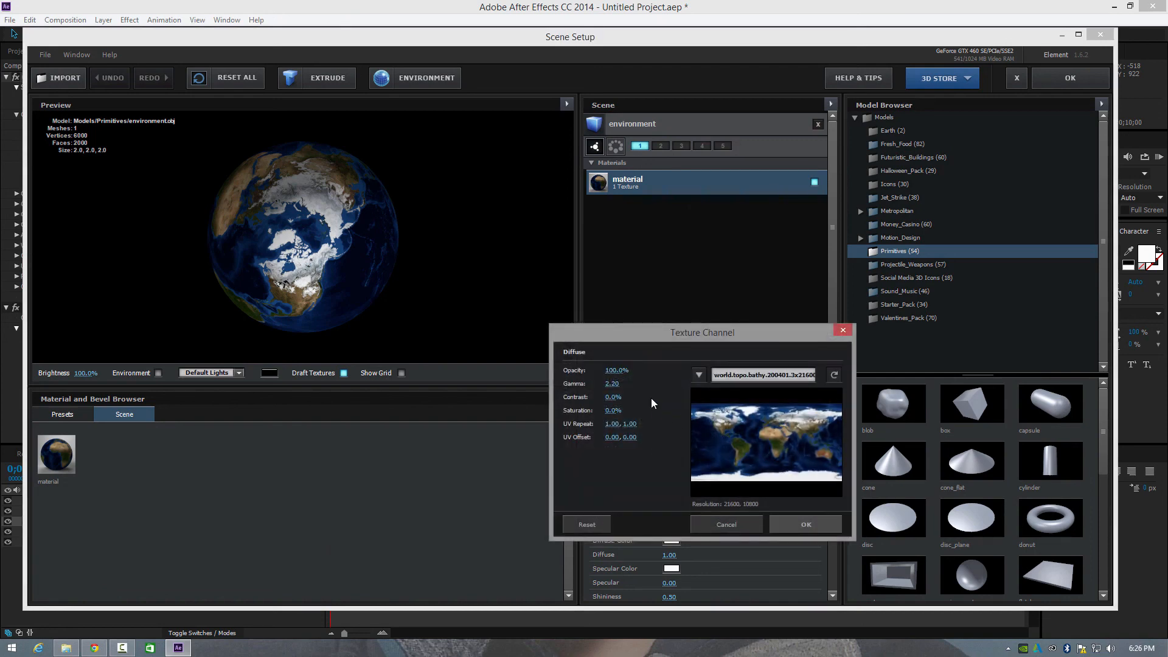
click(698, 375)
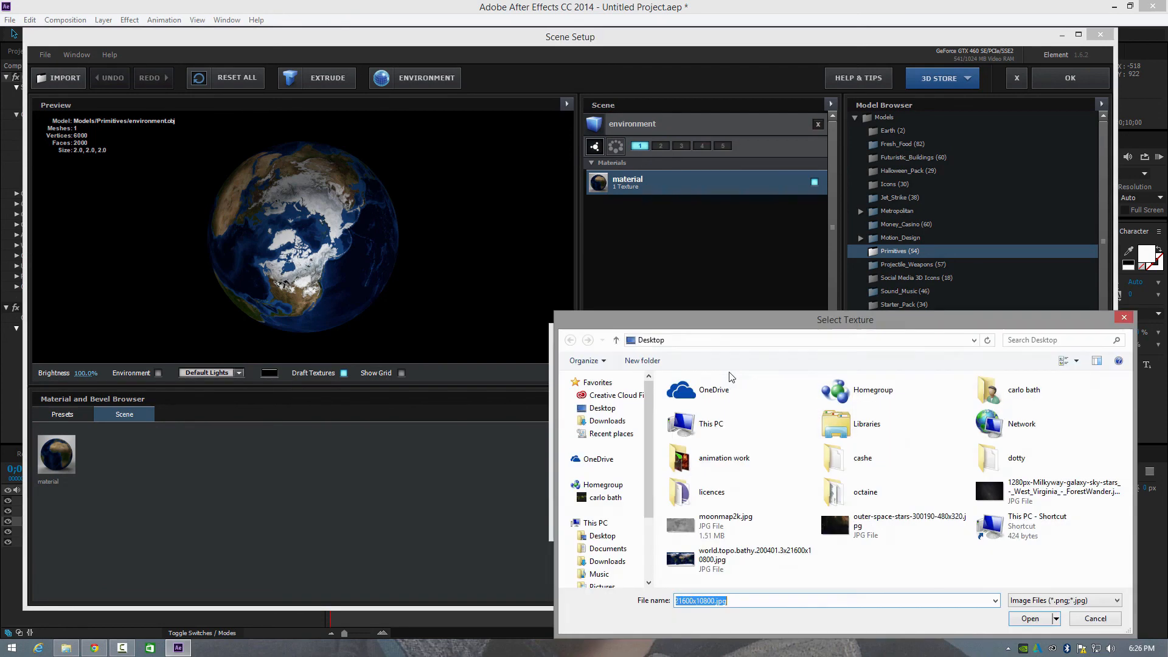
click(1030, 618)
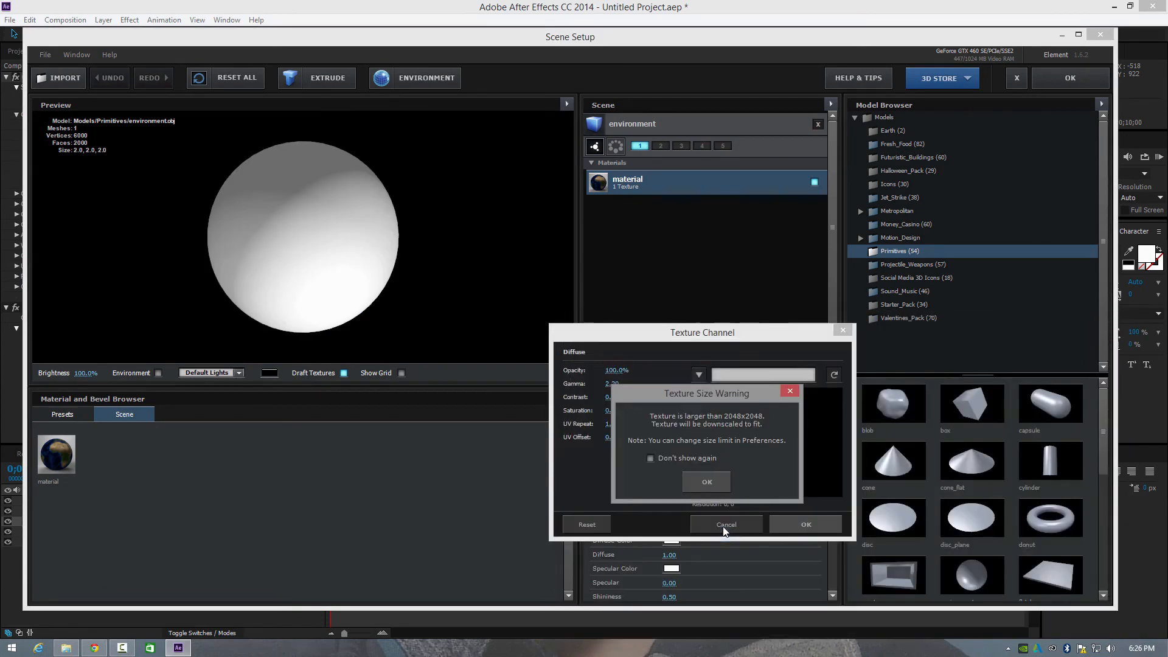
click(706, 482)
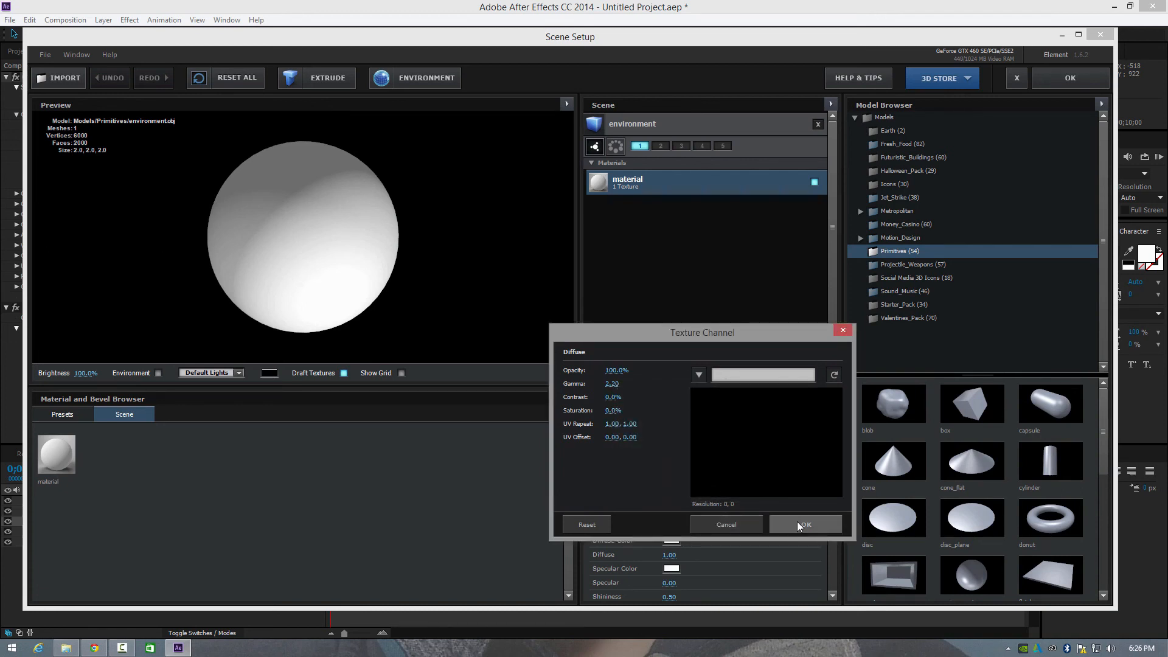
click(806, 523)
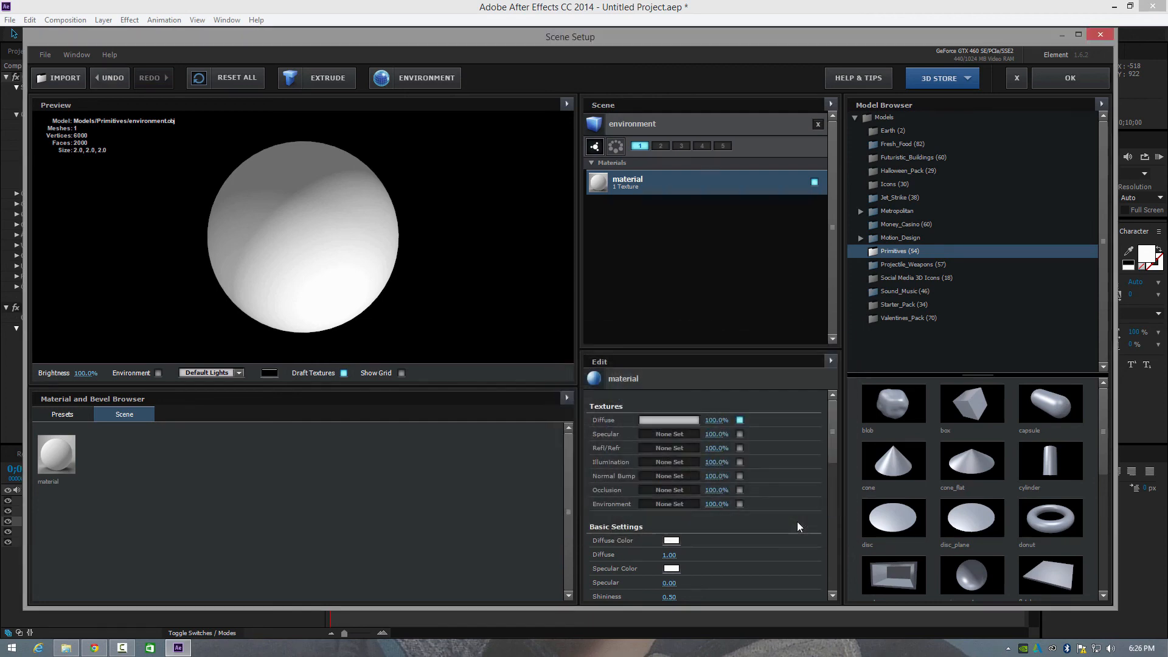
mouse_move(685, 423)
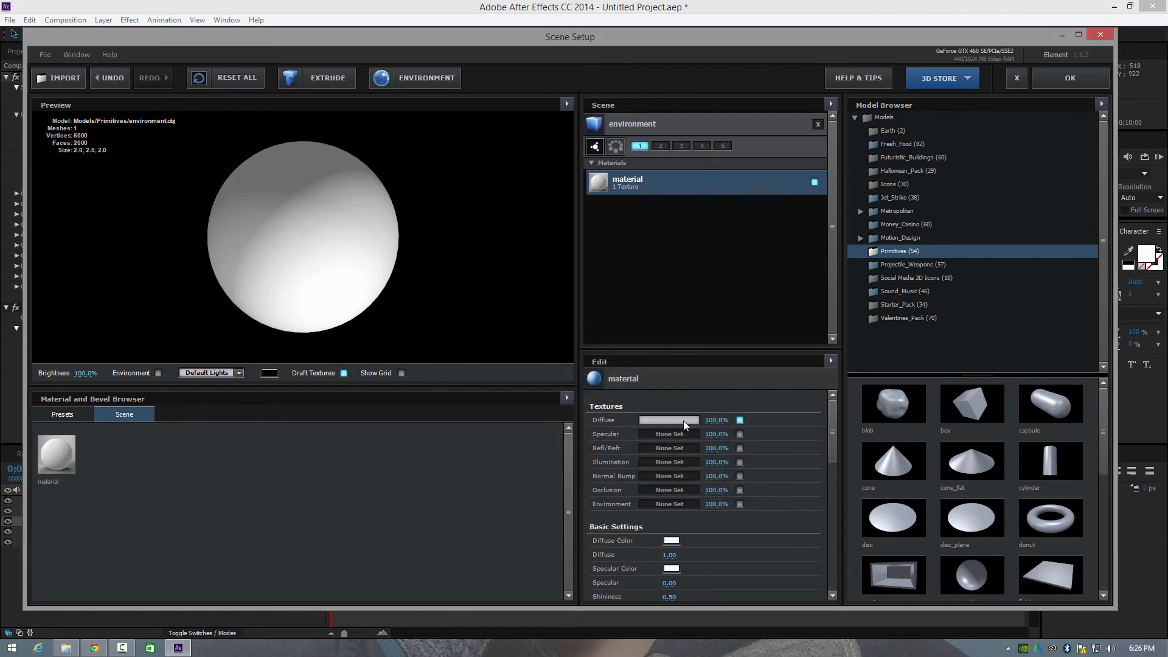
Step: Reload the Diffuse texture from file as moonmap2k.jpg, giving the sphere a moon surface
click(668, 420)
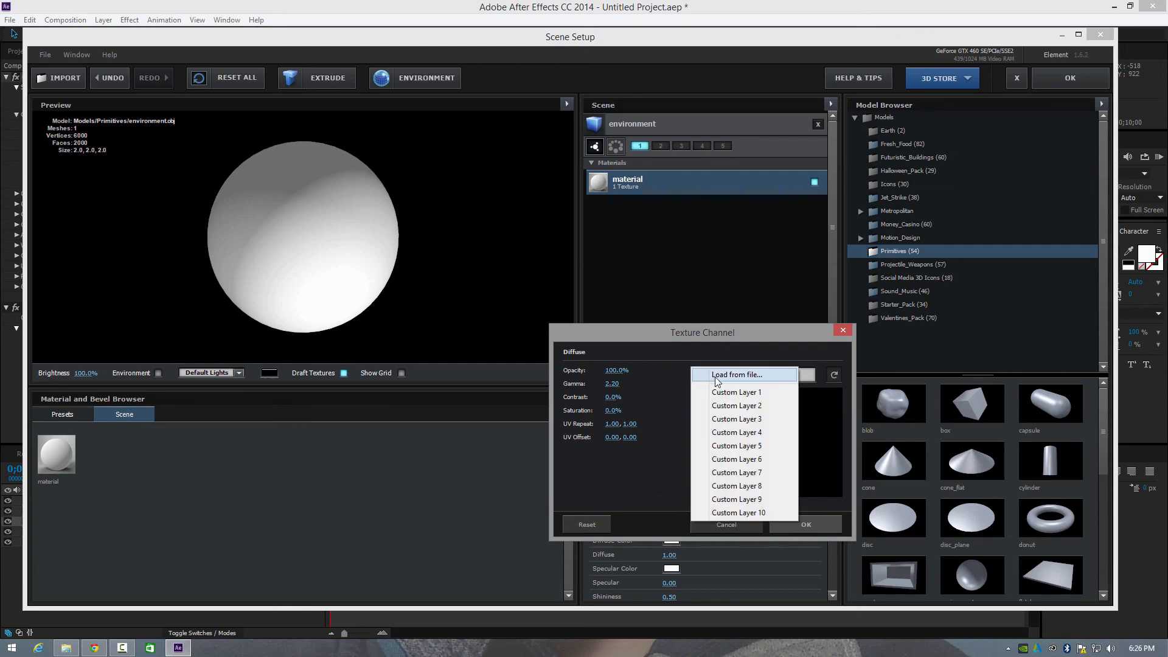
click(737, 375)
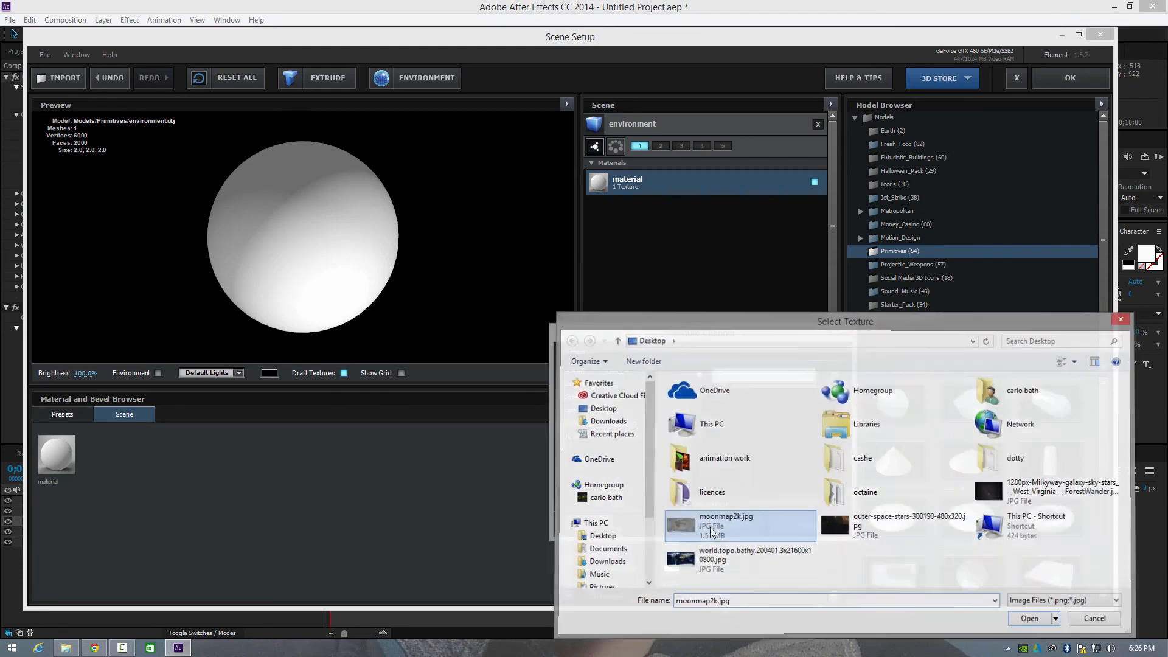
click(1029, 619)
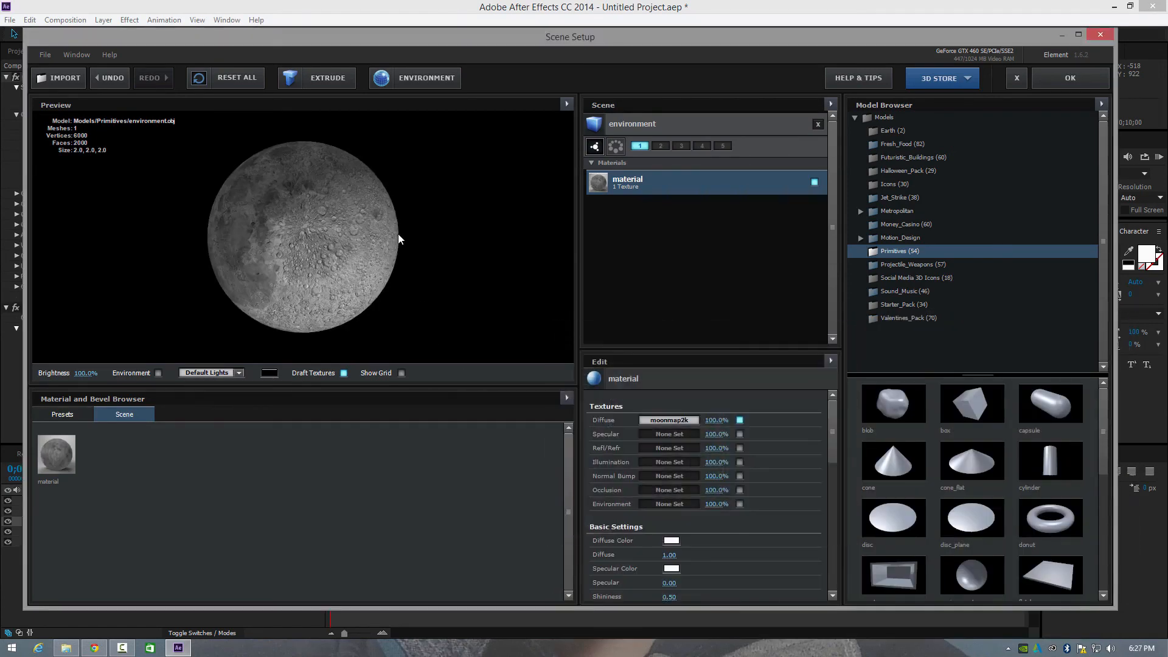